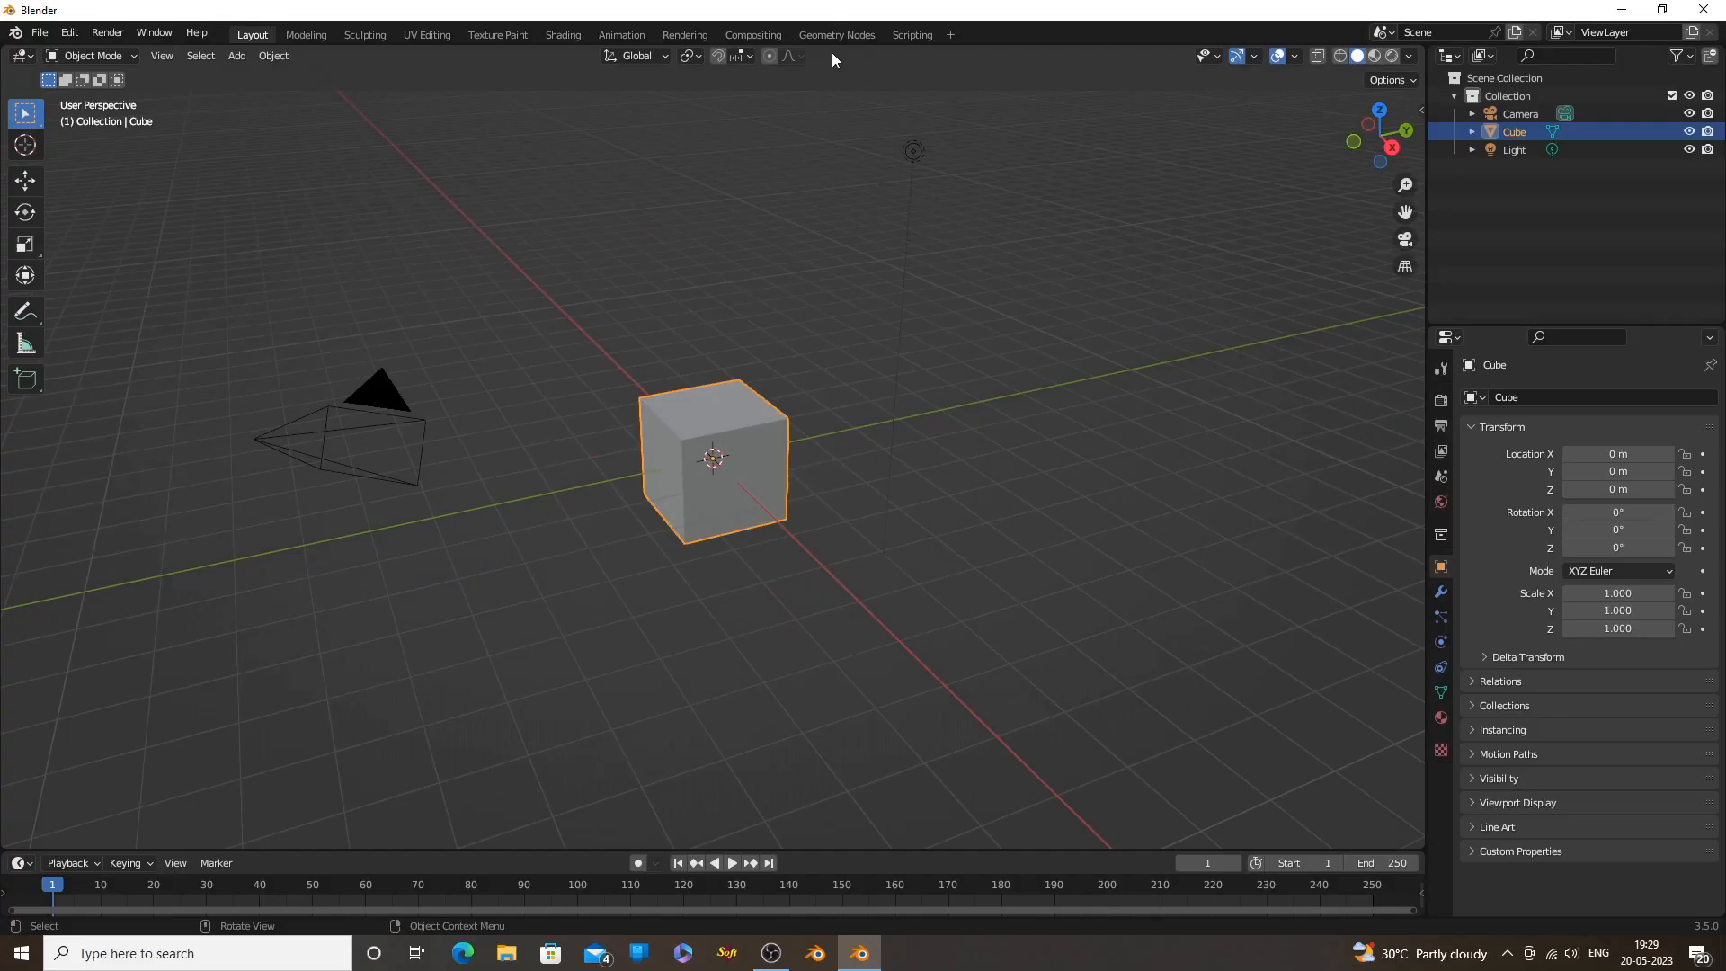
Switch to the Geometry Nodes workspace and create a new node tree on the cube
click(835, 34)
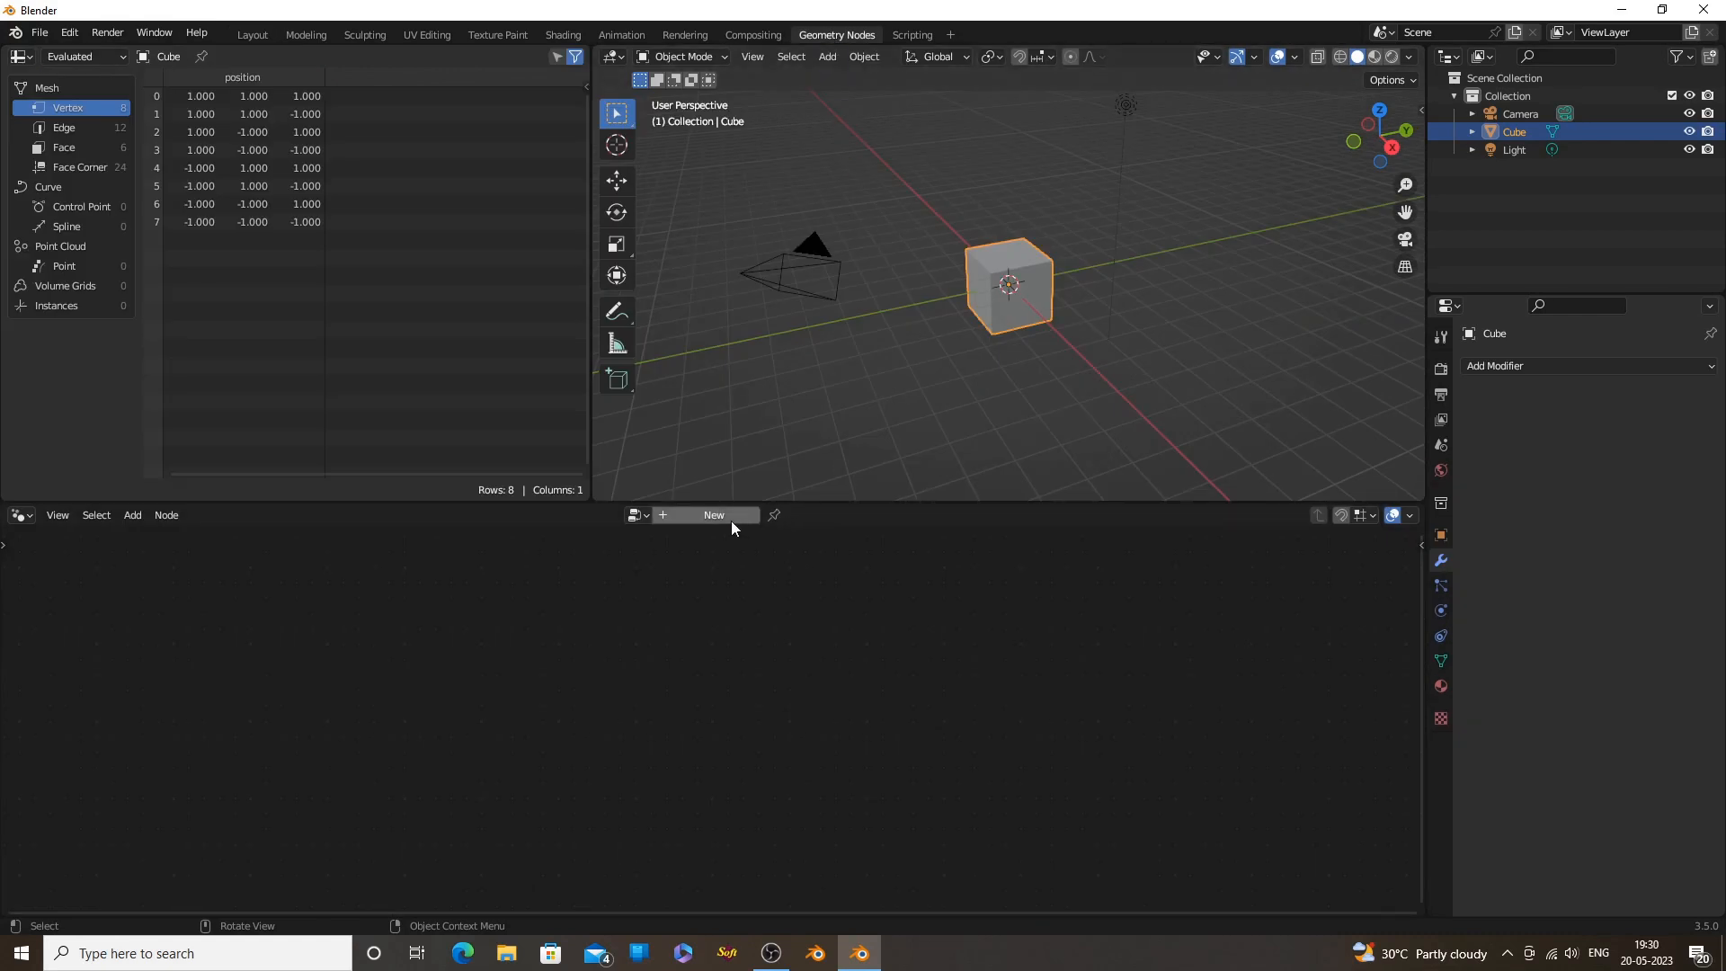
click(712, 514)
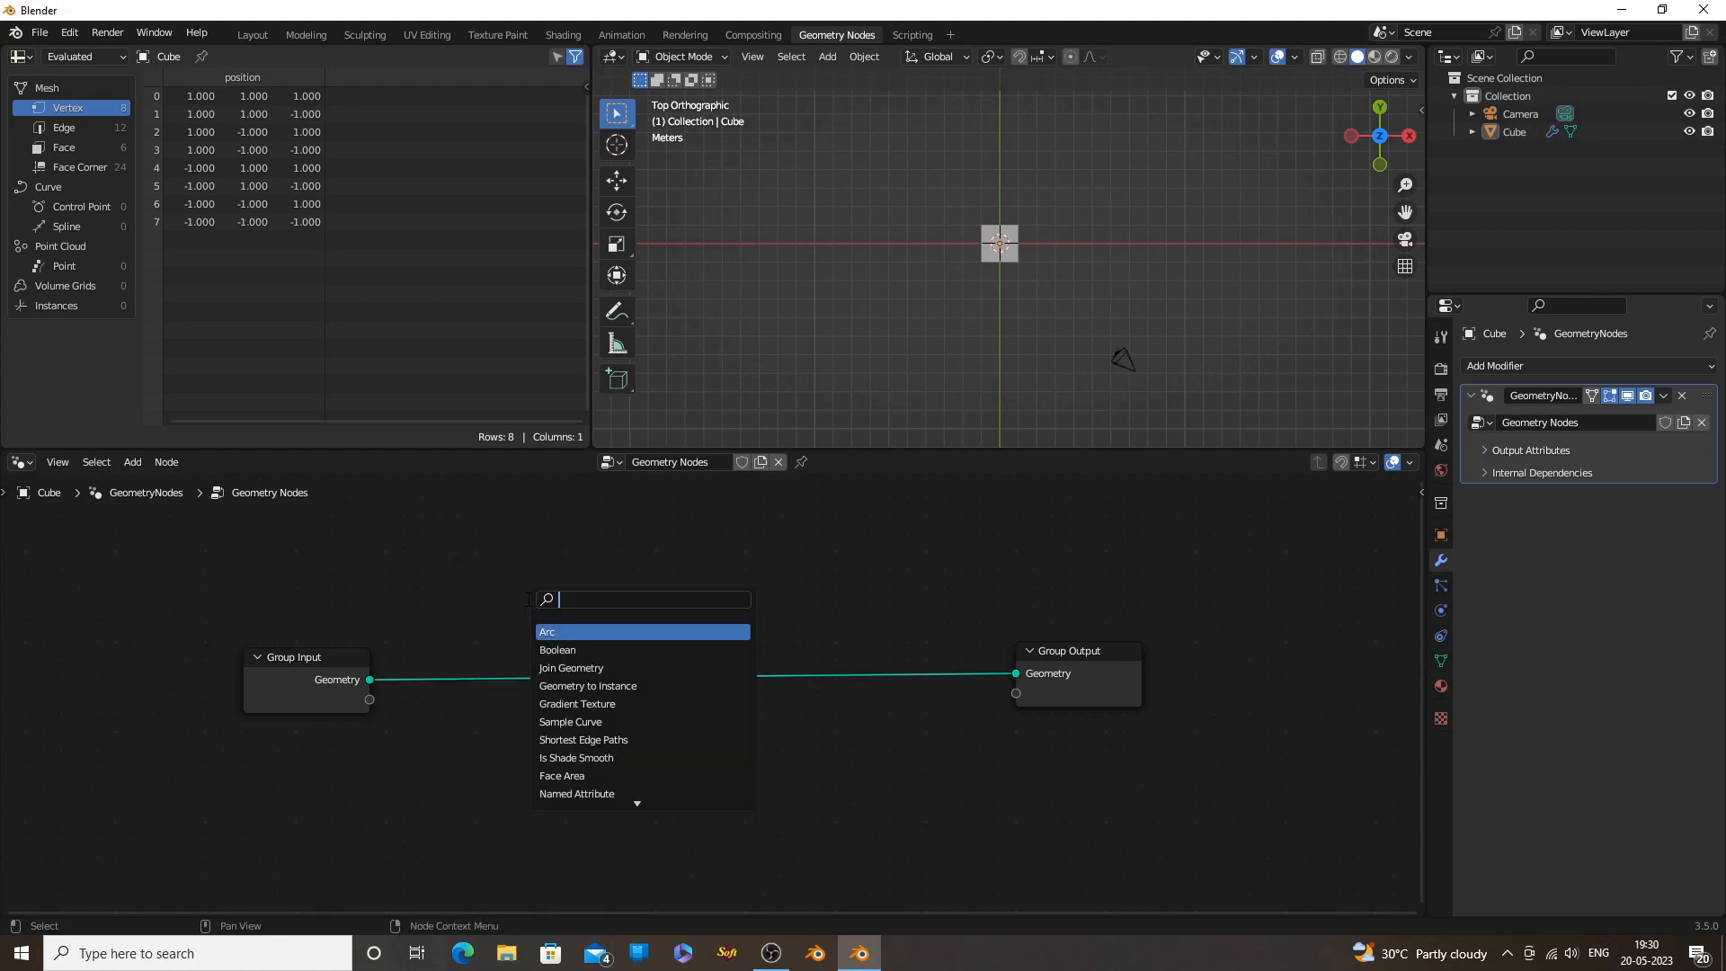
Add a Curve Circle node and convert it to ten points with Curve to Points
text(cir)
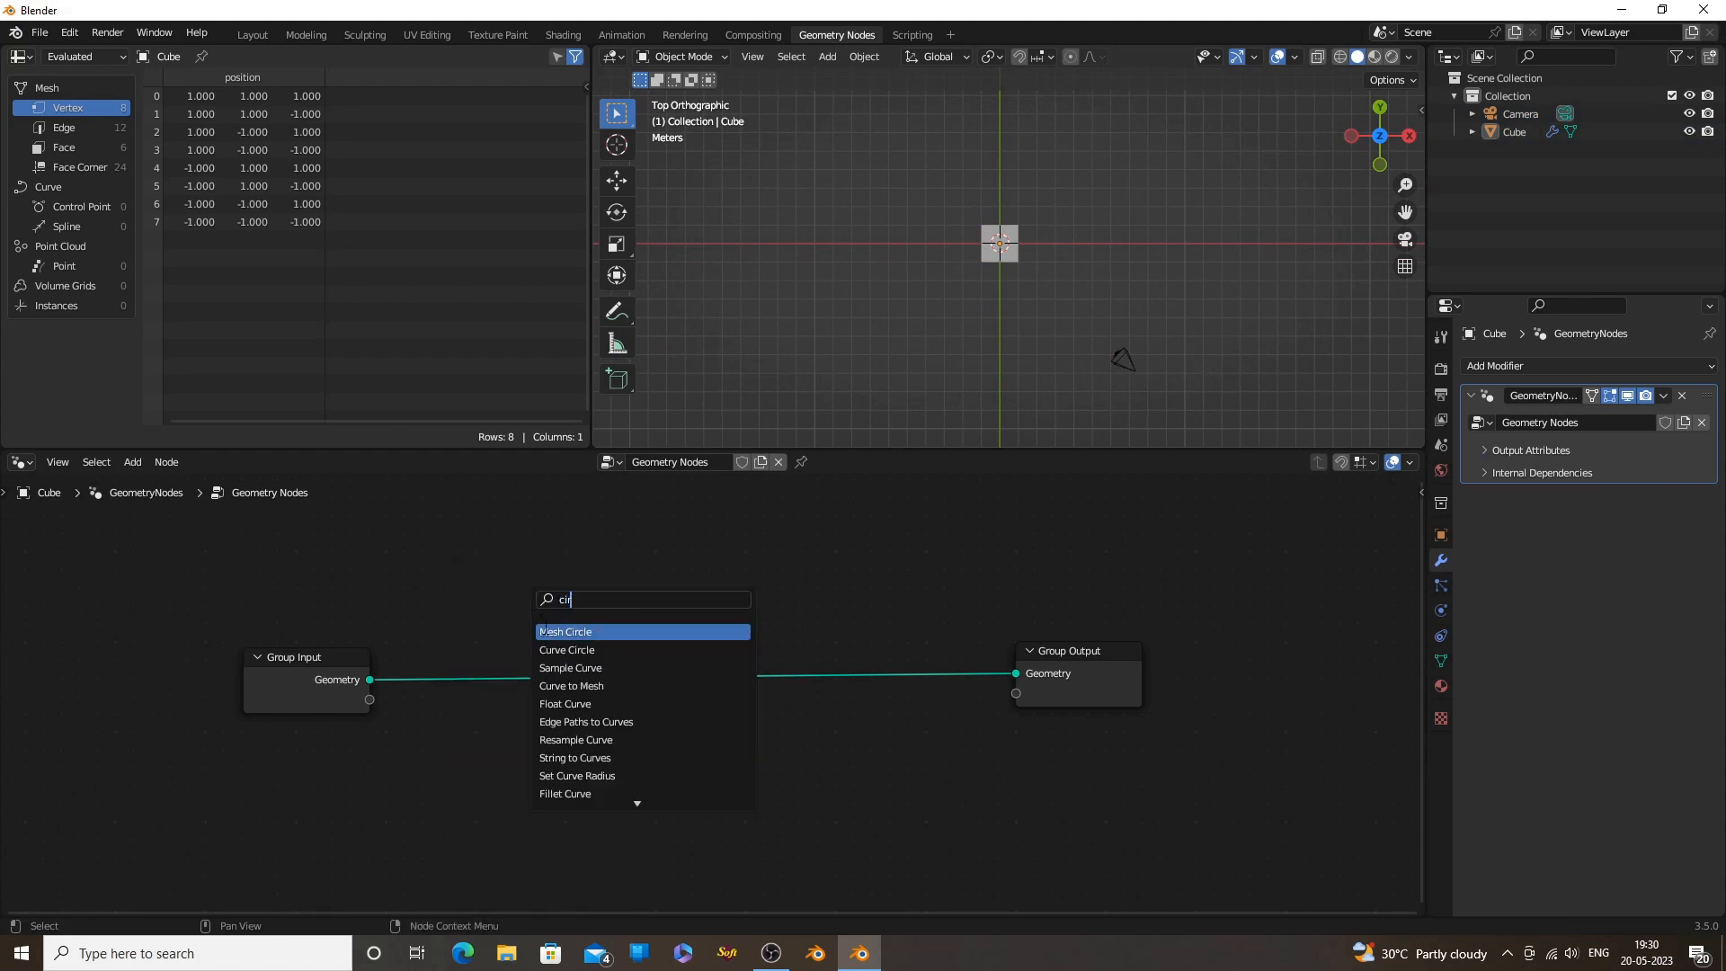
click(567, 649)
text(t)
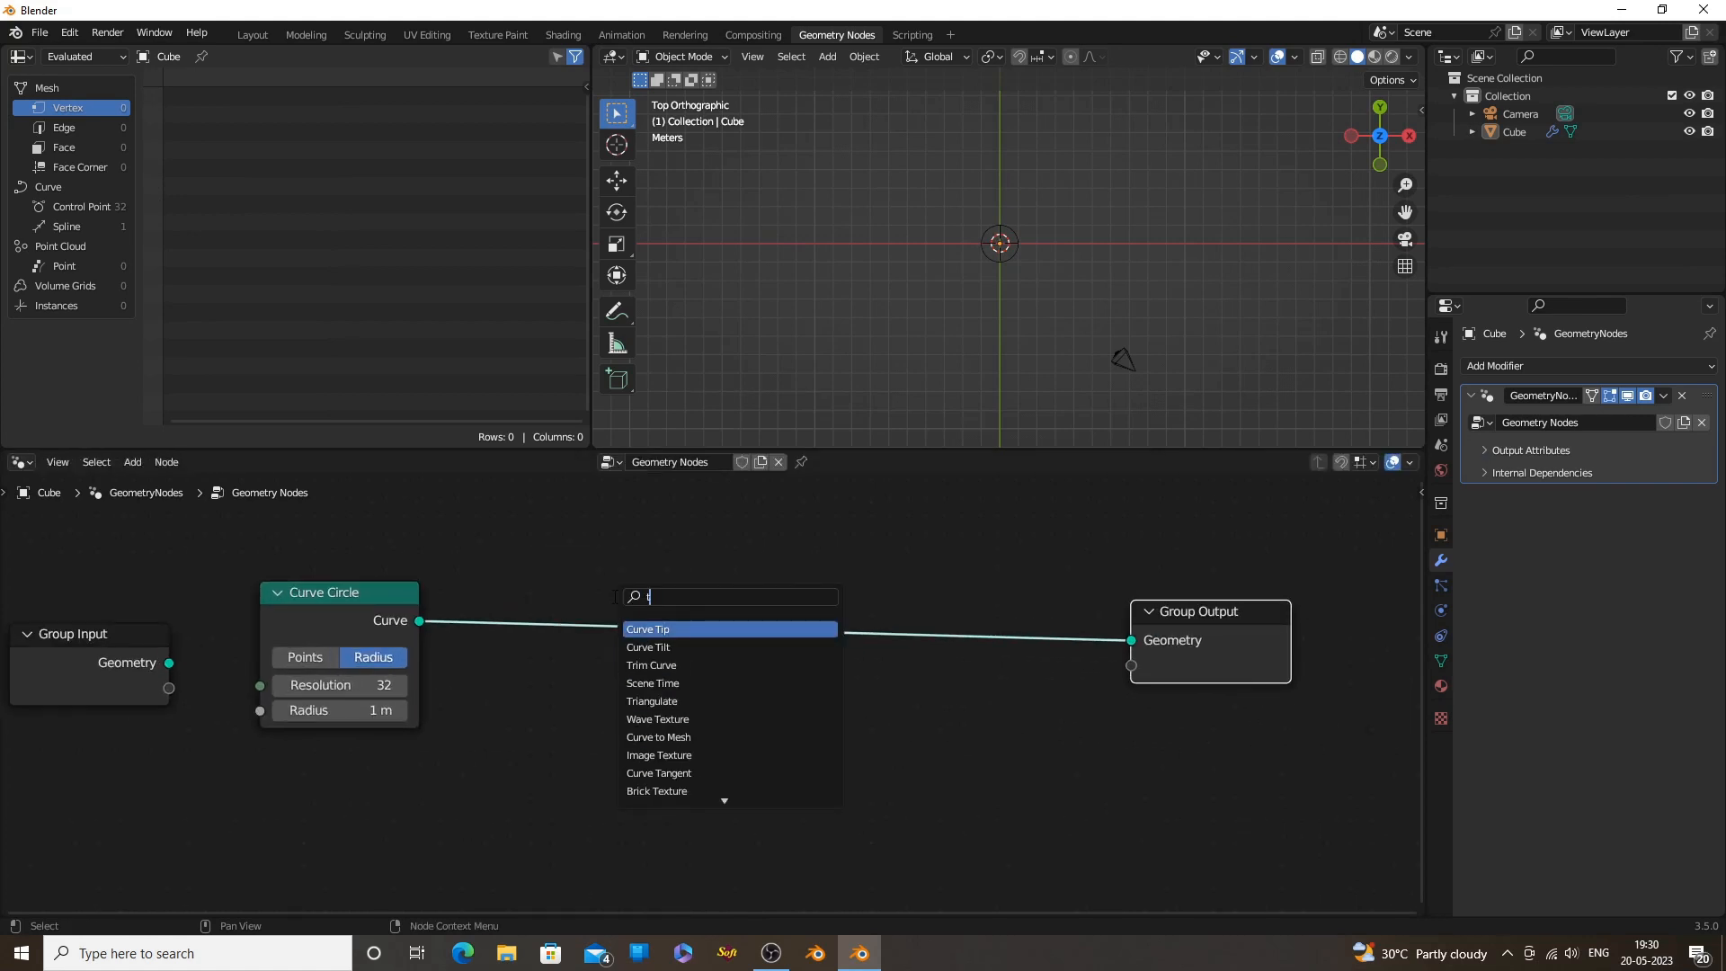
text(o)
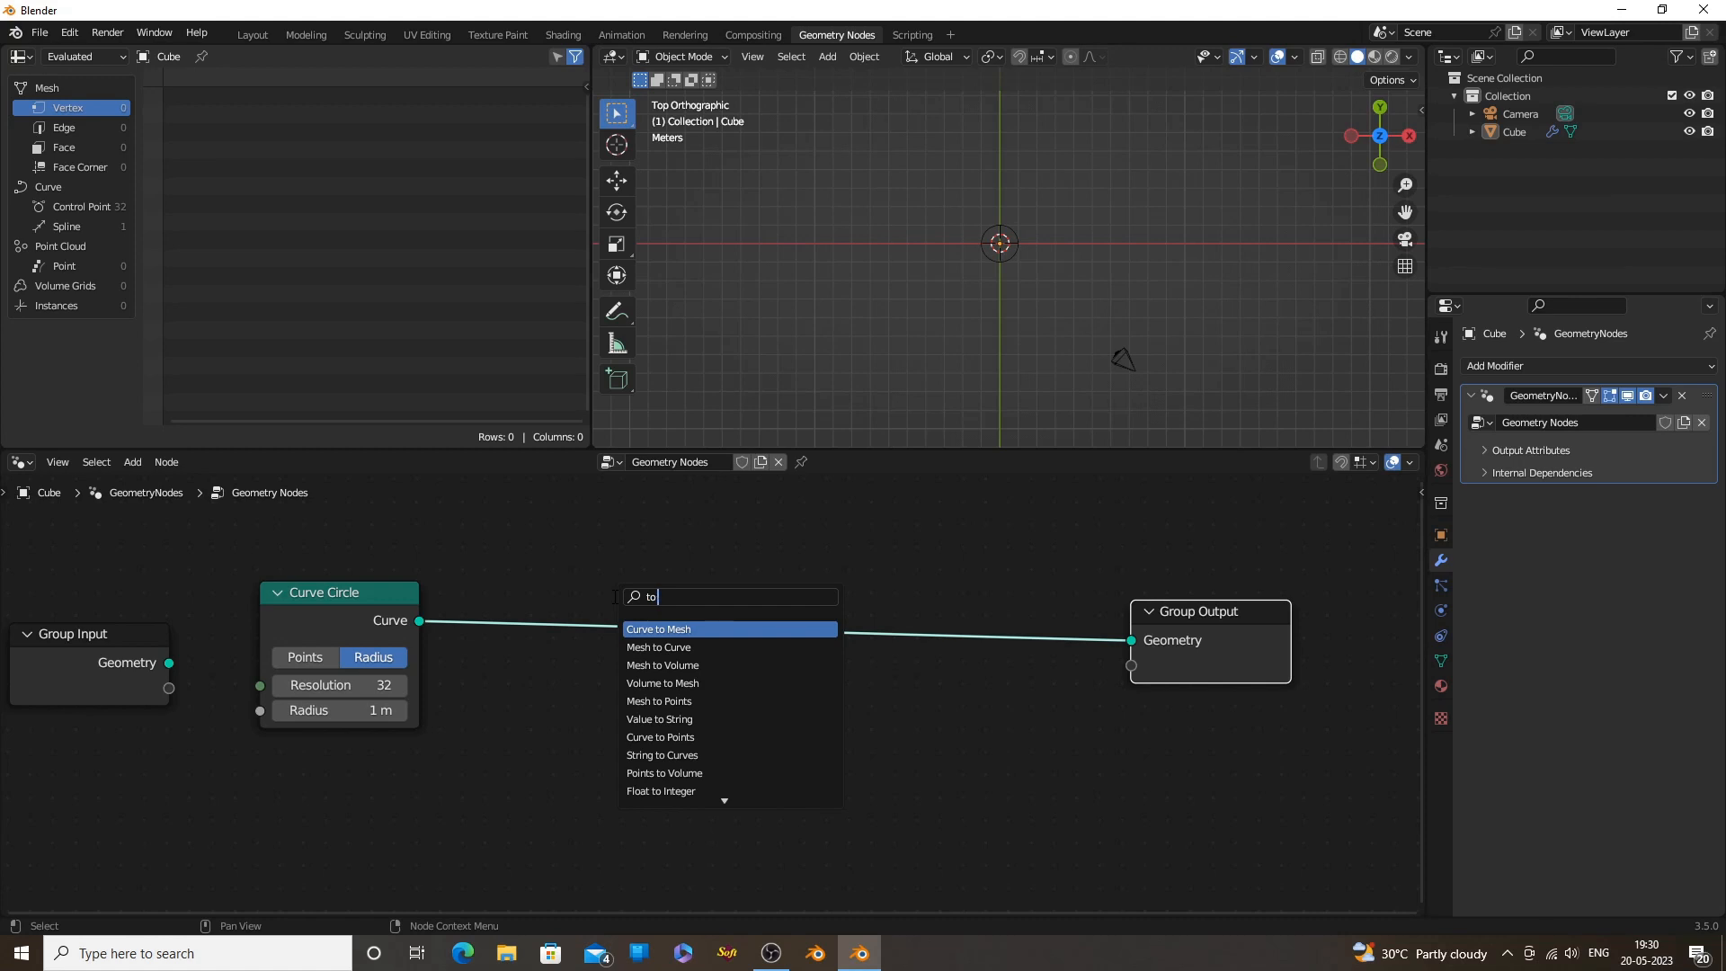
text(poin)
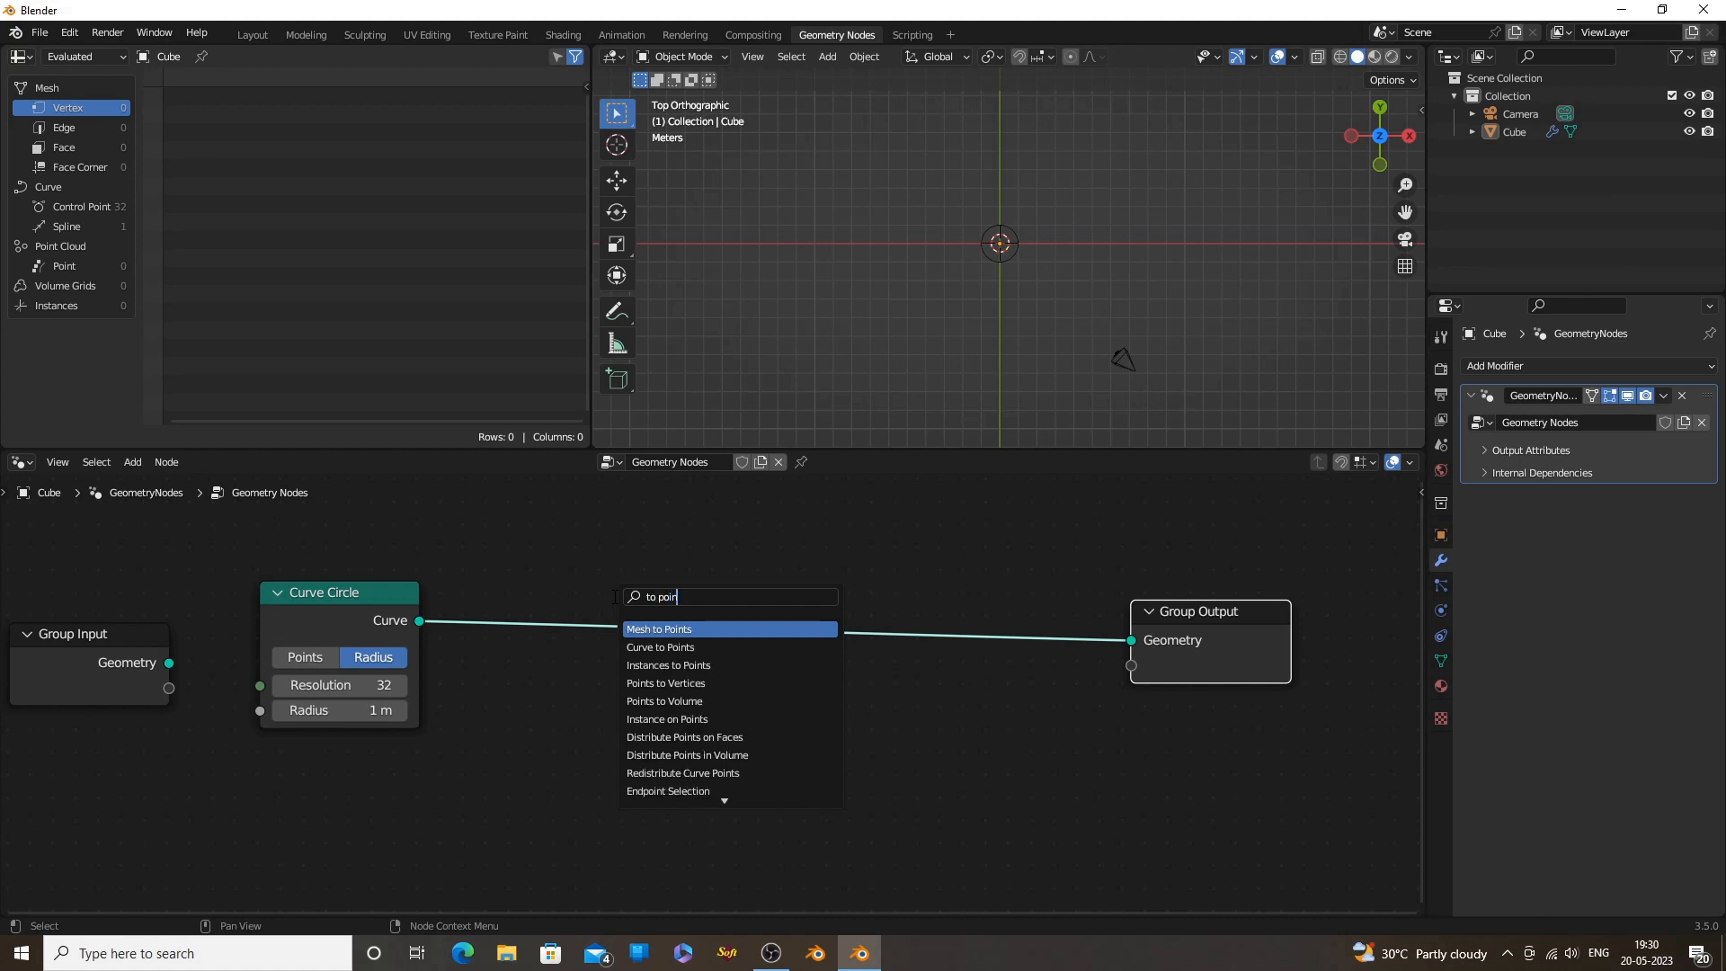
click(659, 647)
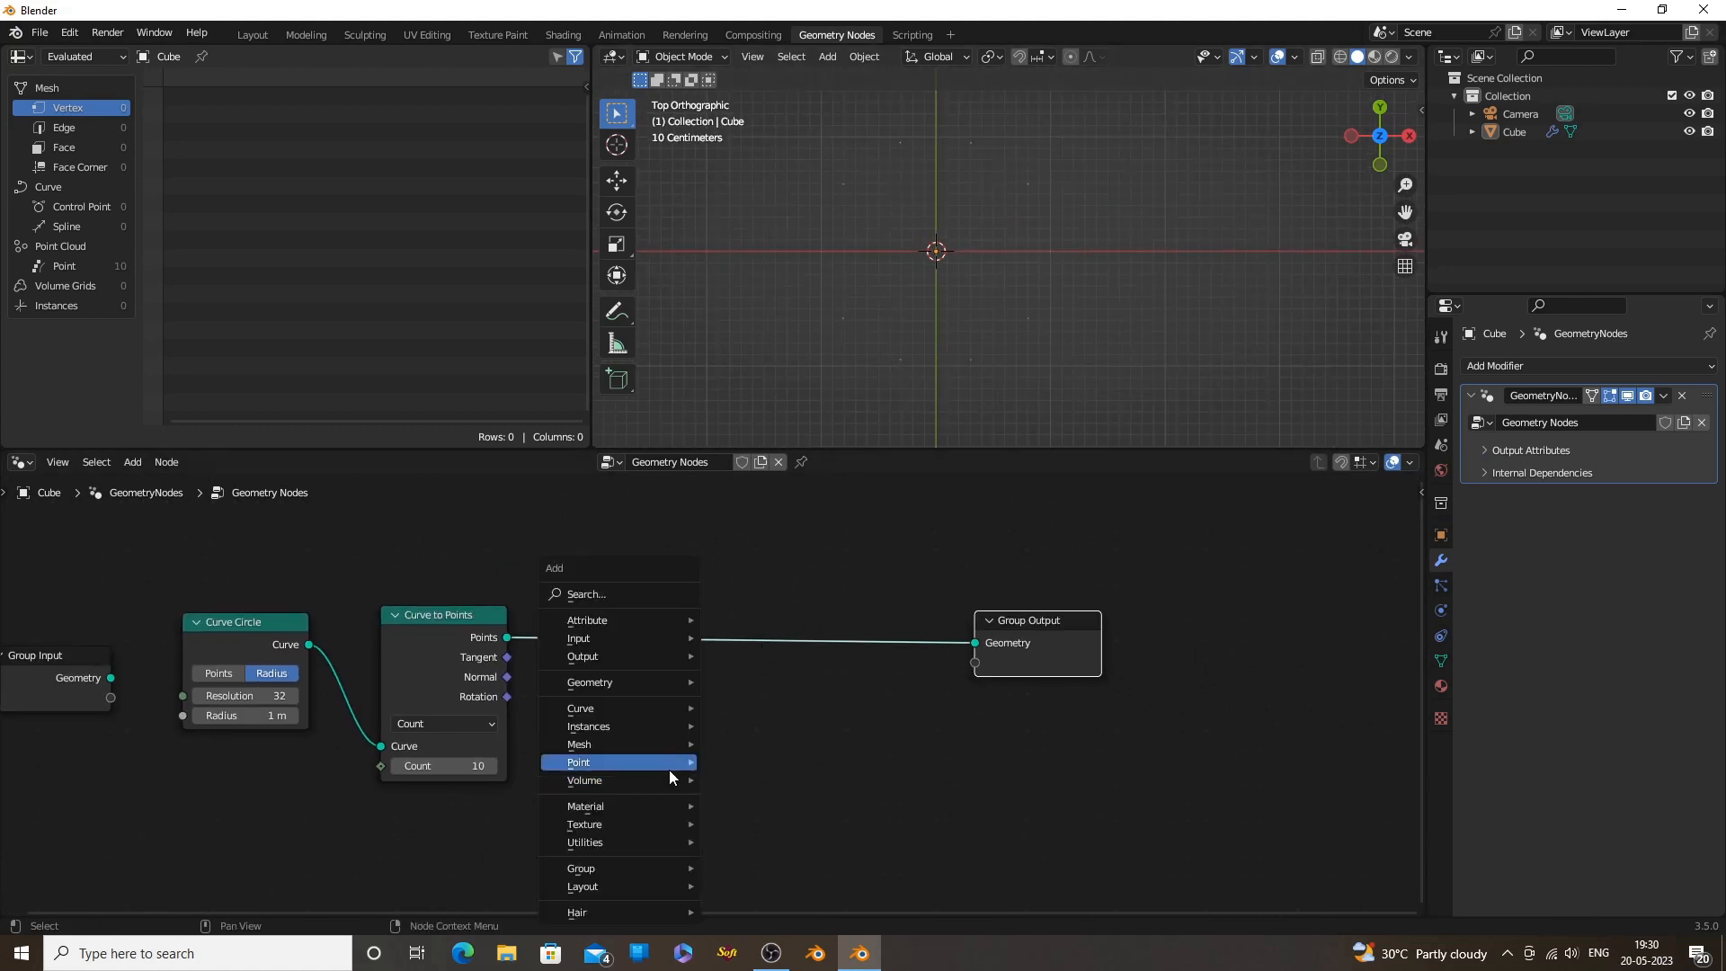
text(inst)
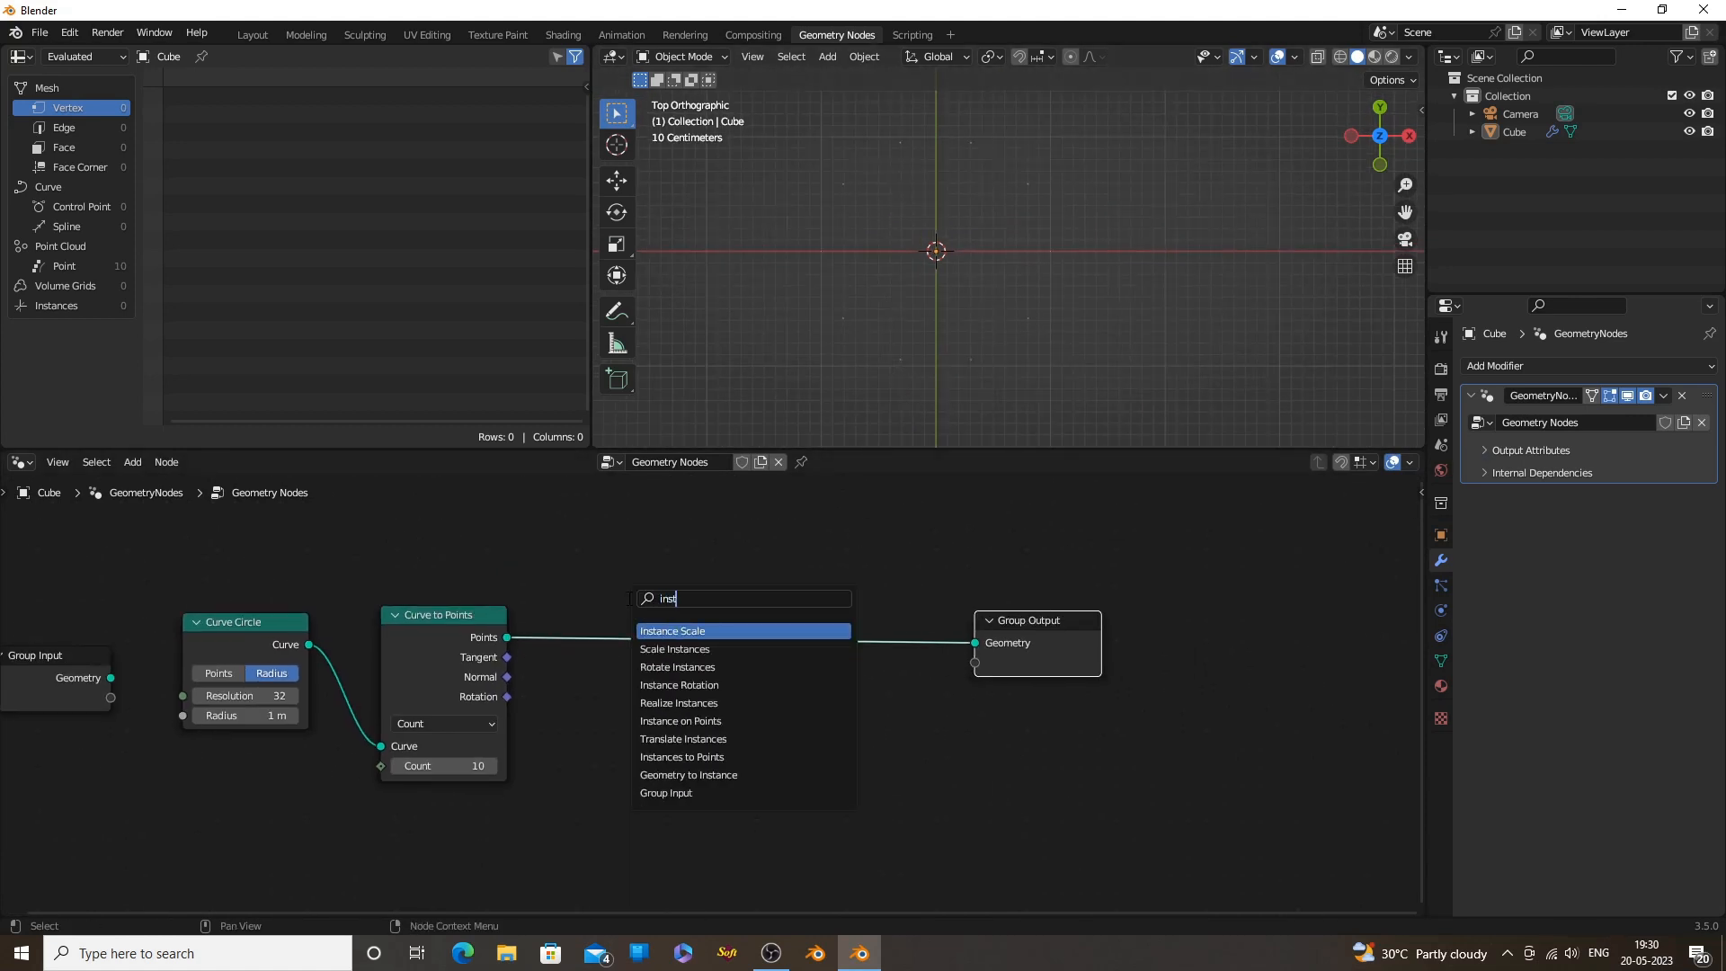
mouse_move(679, 721)
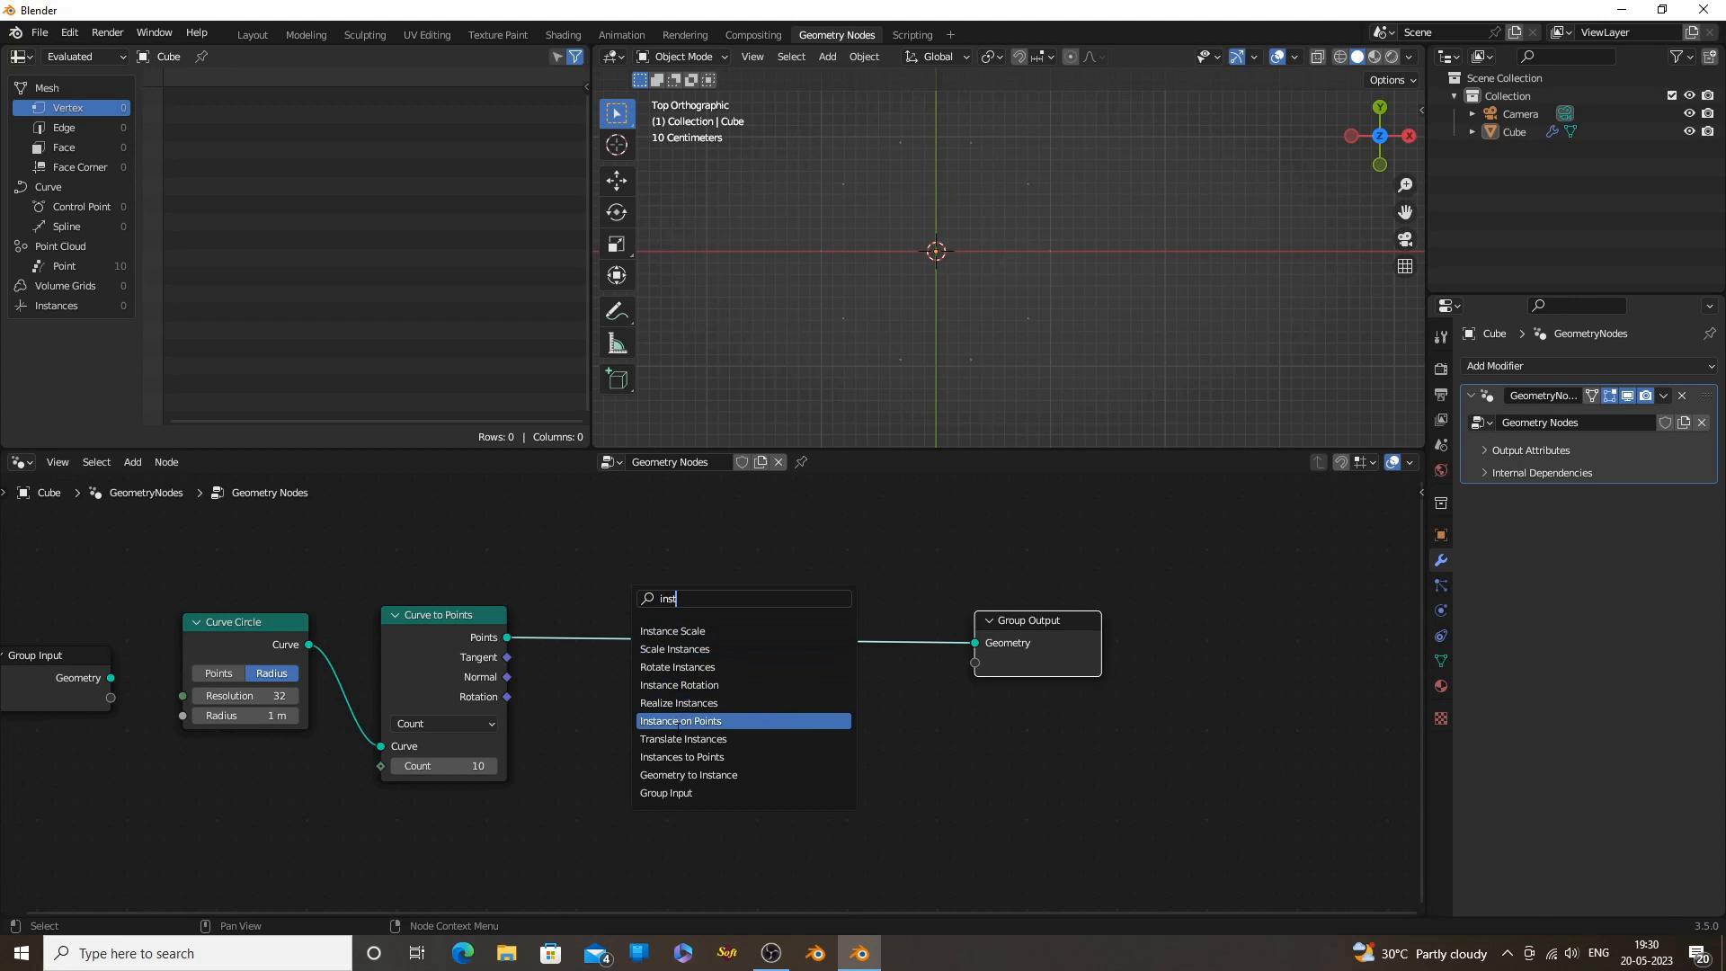
Add Instance on Points with a Star curve wired into its Instance socket
click(679, 720)
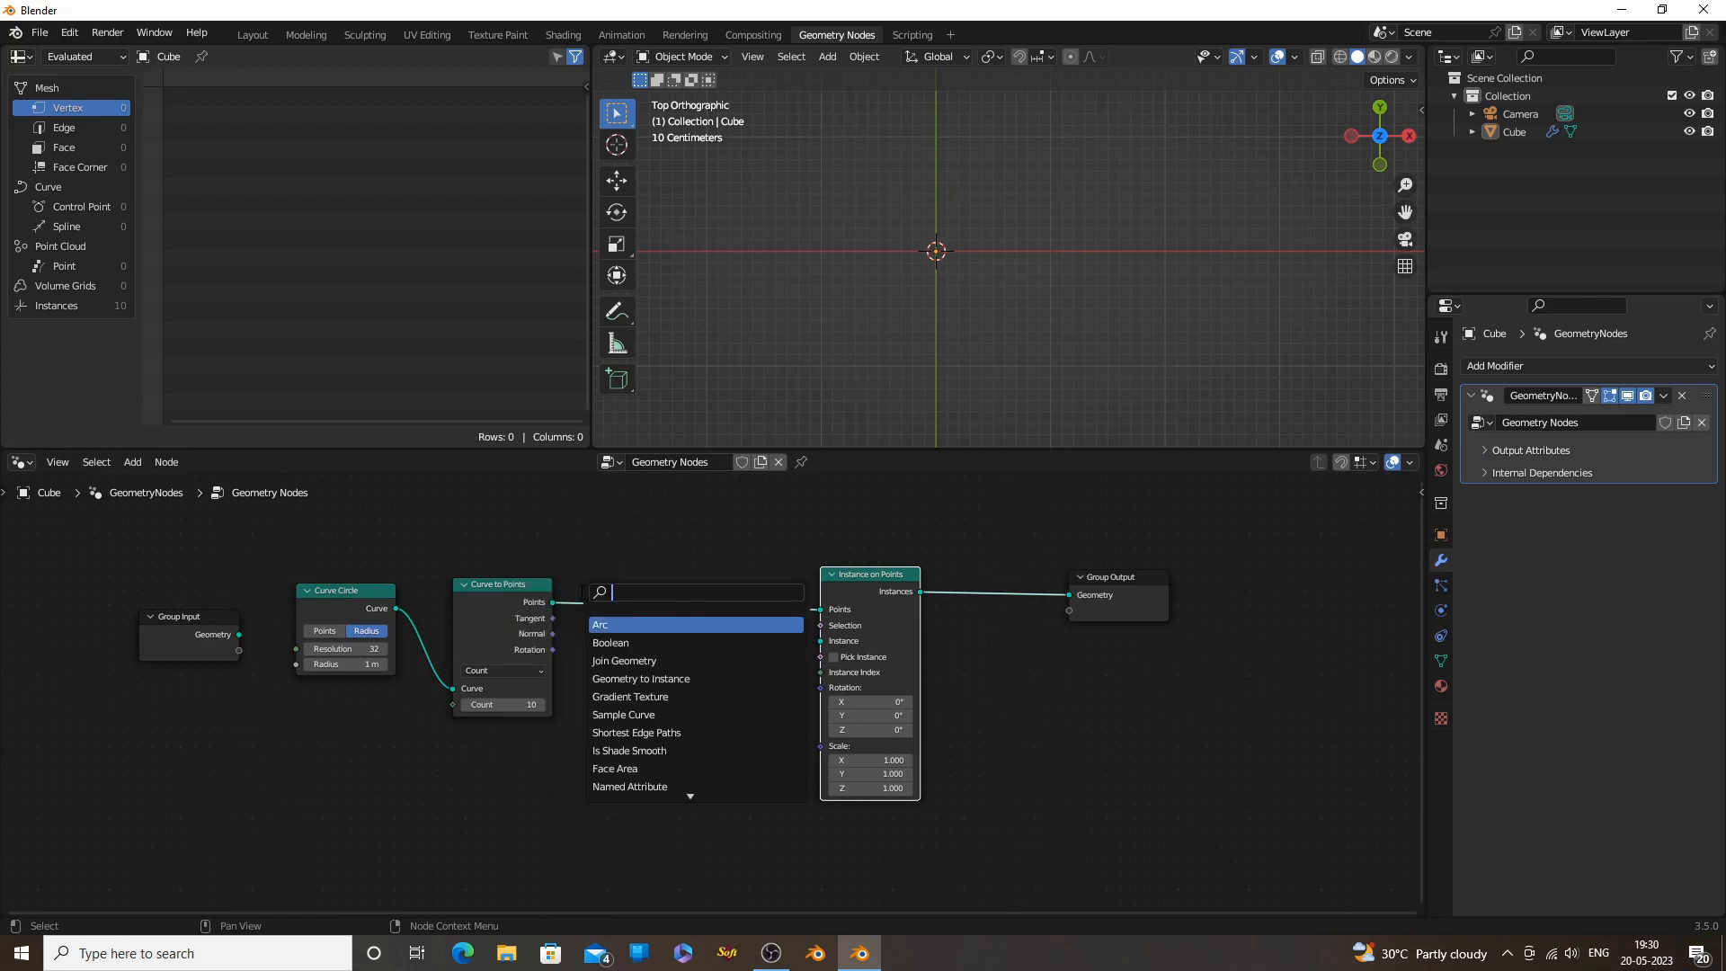
text(star)
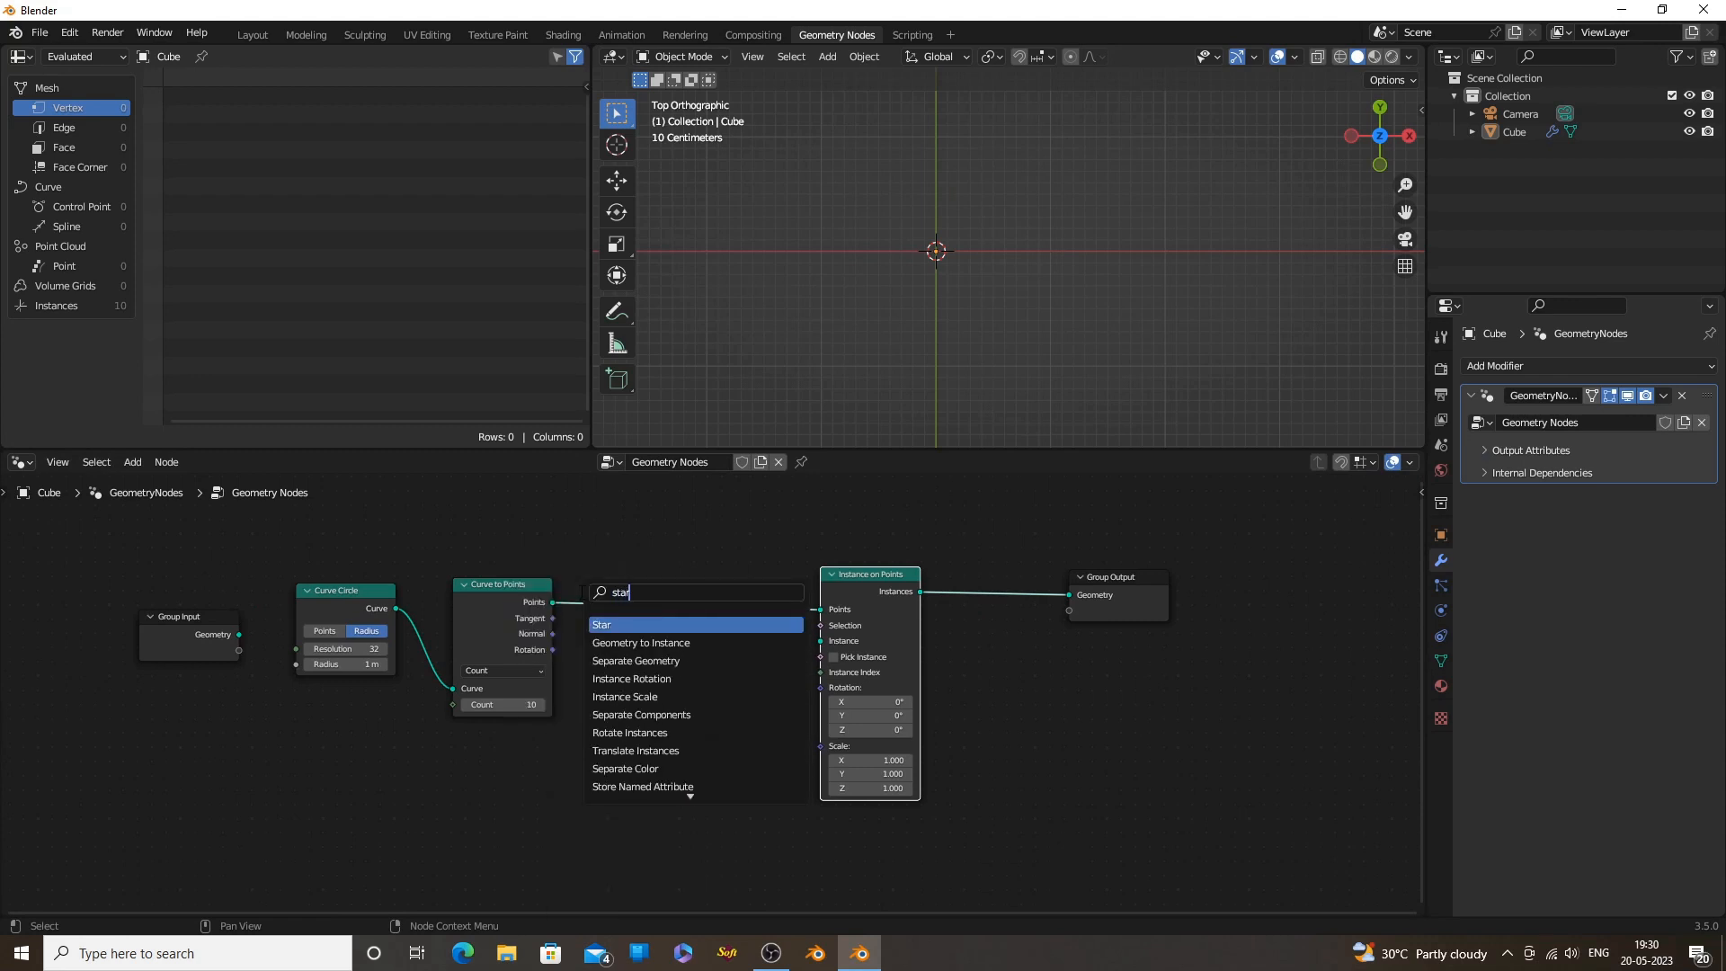
click(602, 624)
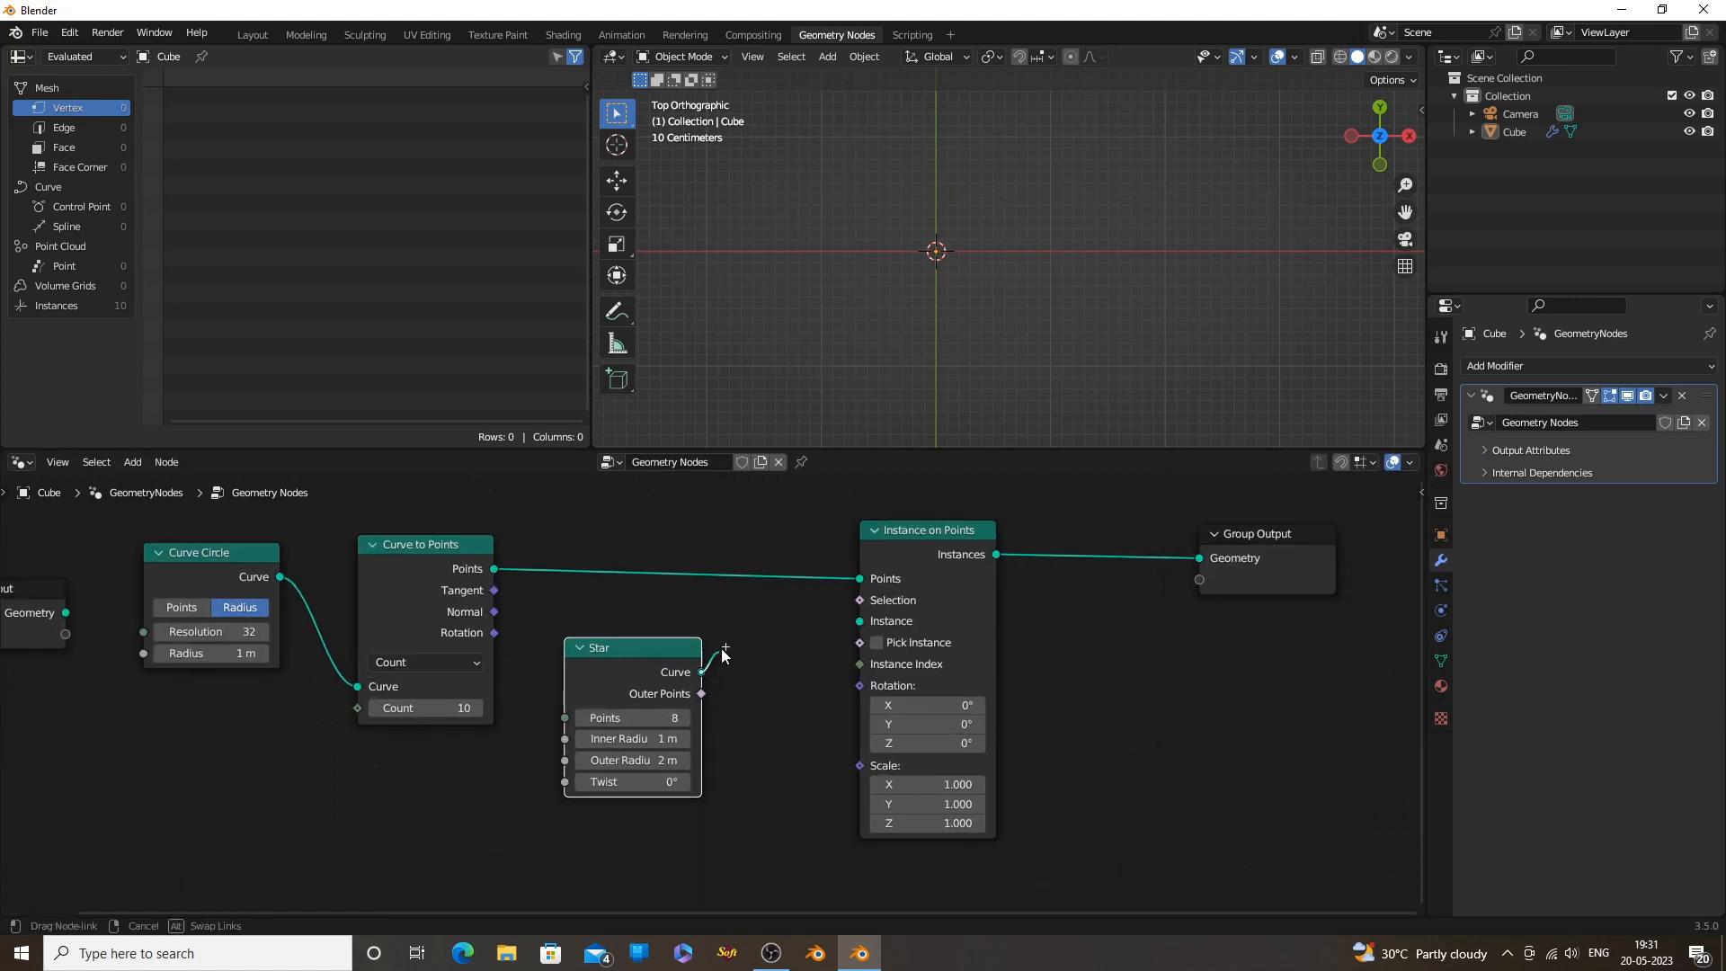
drag(700, 671, 861, 621)
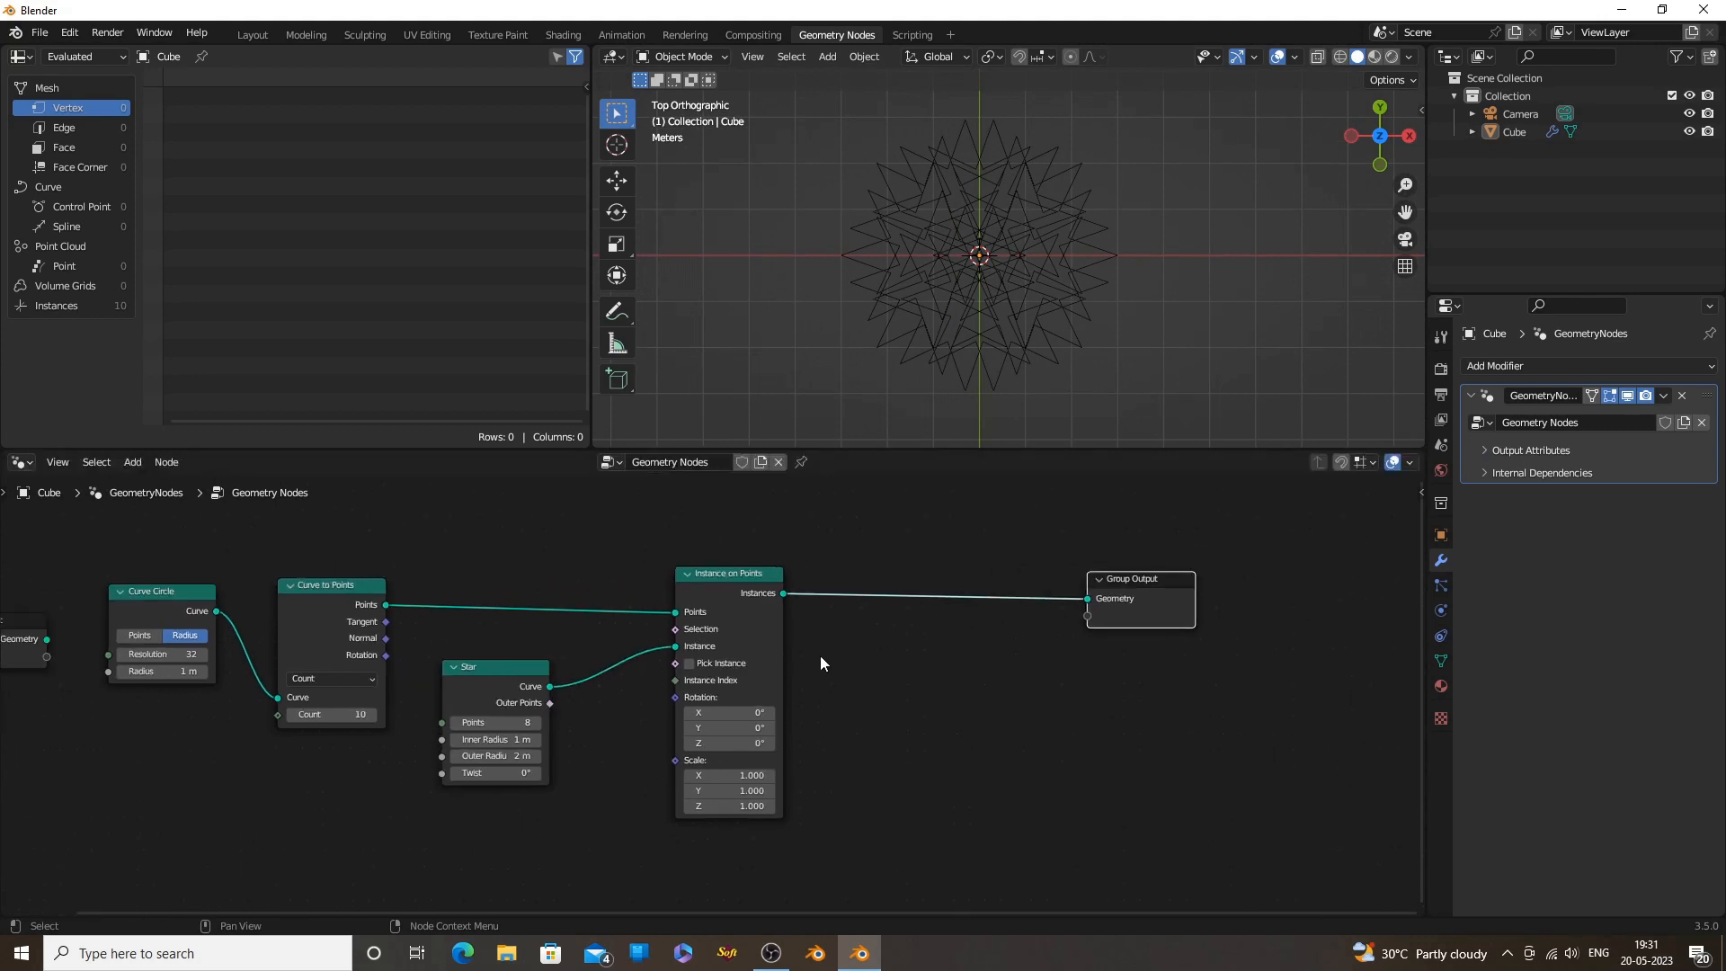
drag(726, 573, 657, 563)
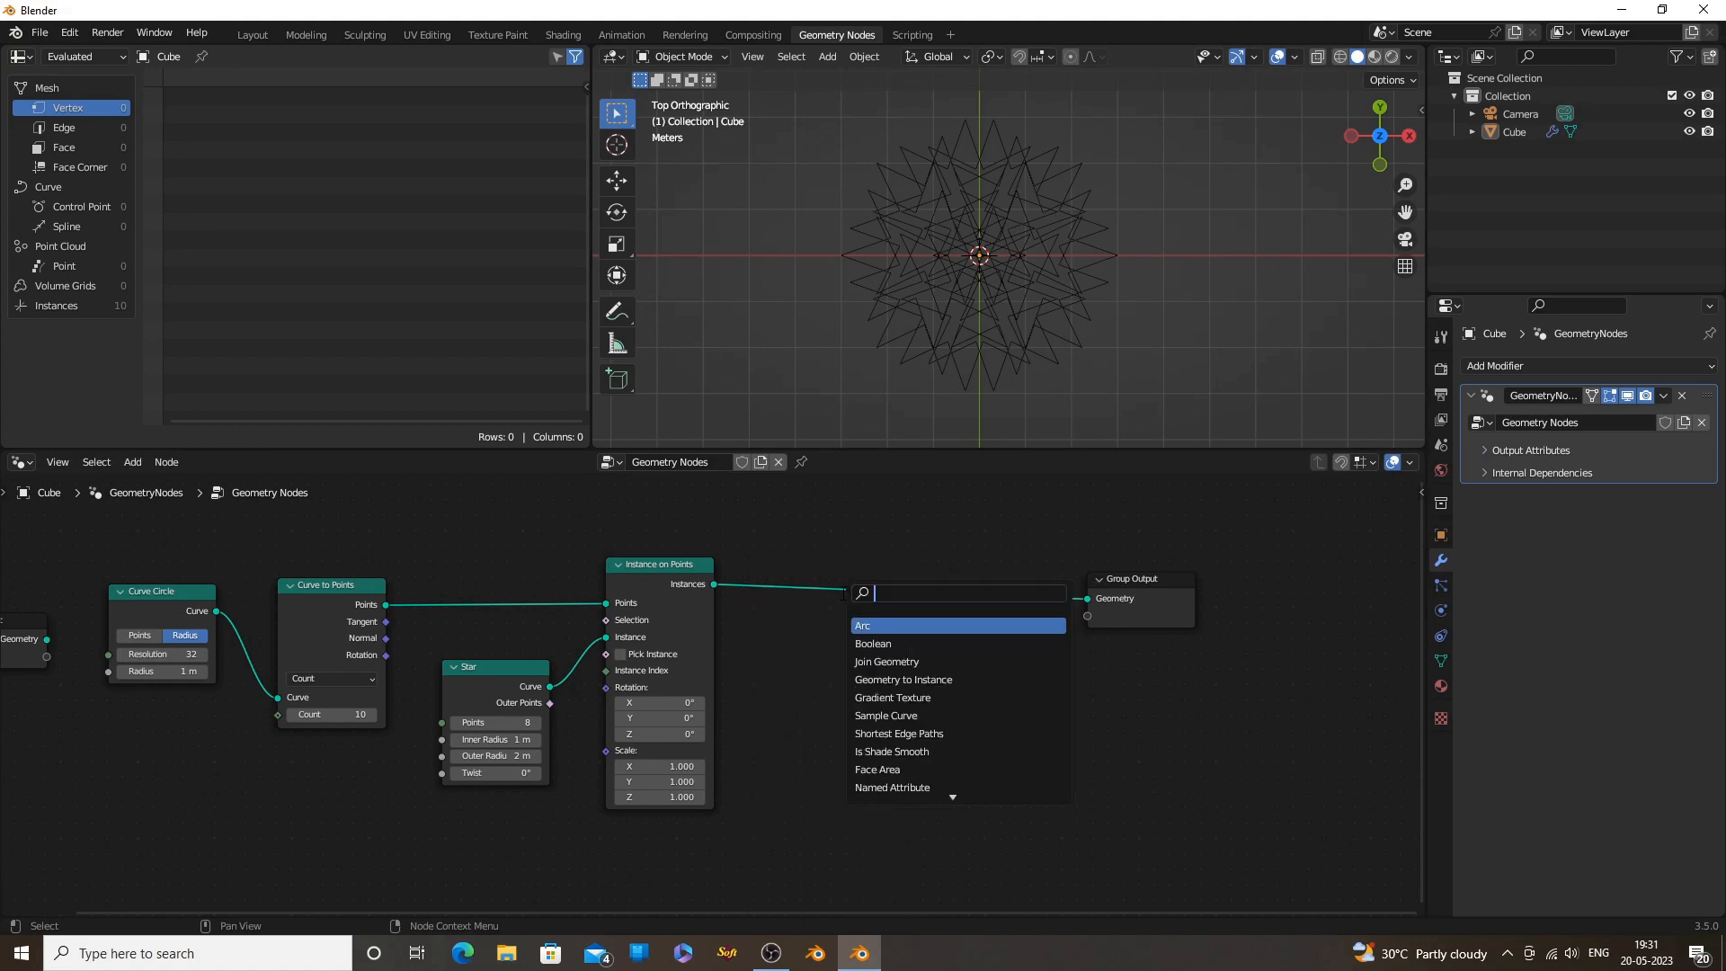
Add a second Instance on Points node with an Ico Sphere as its instance
text(in)
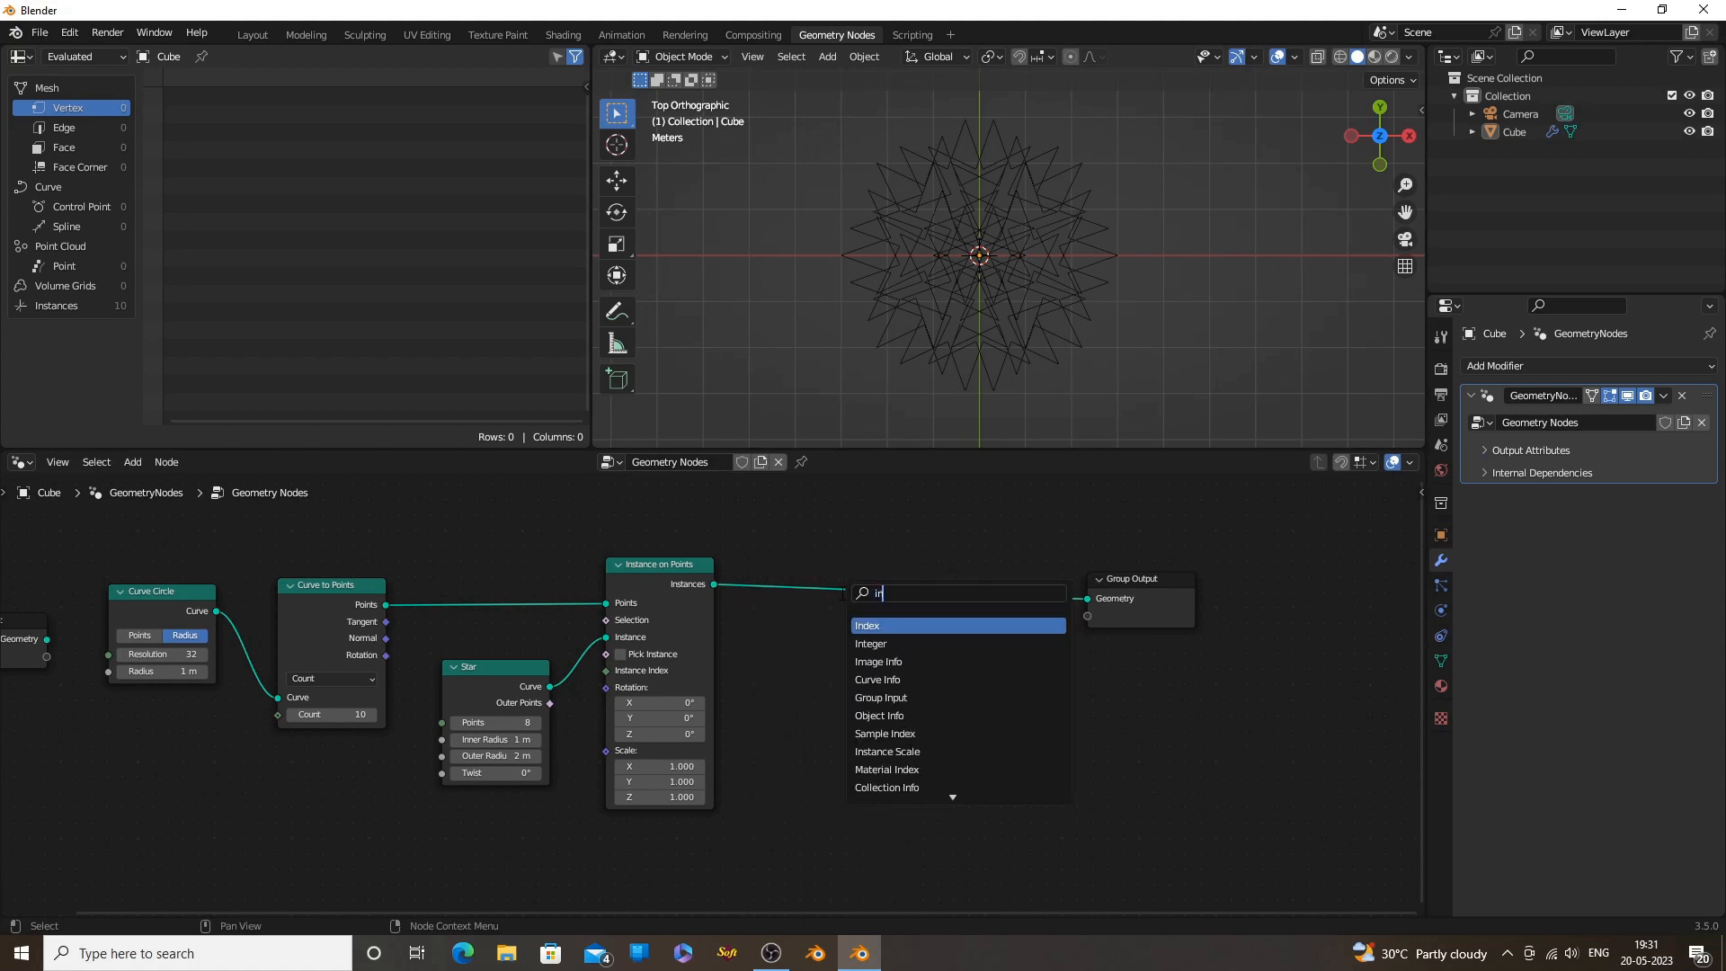
text(s)
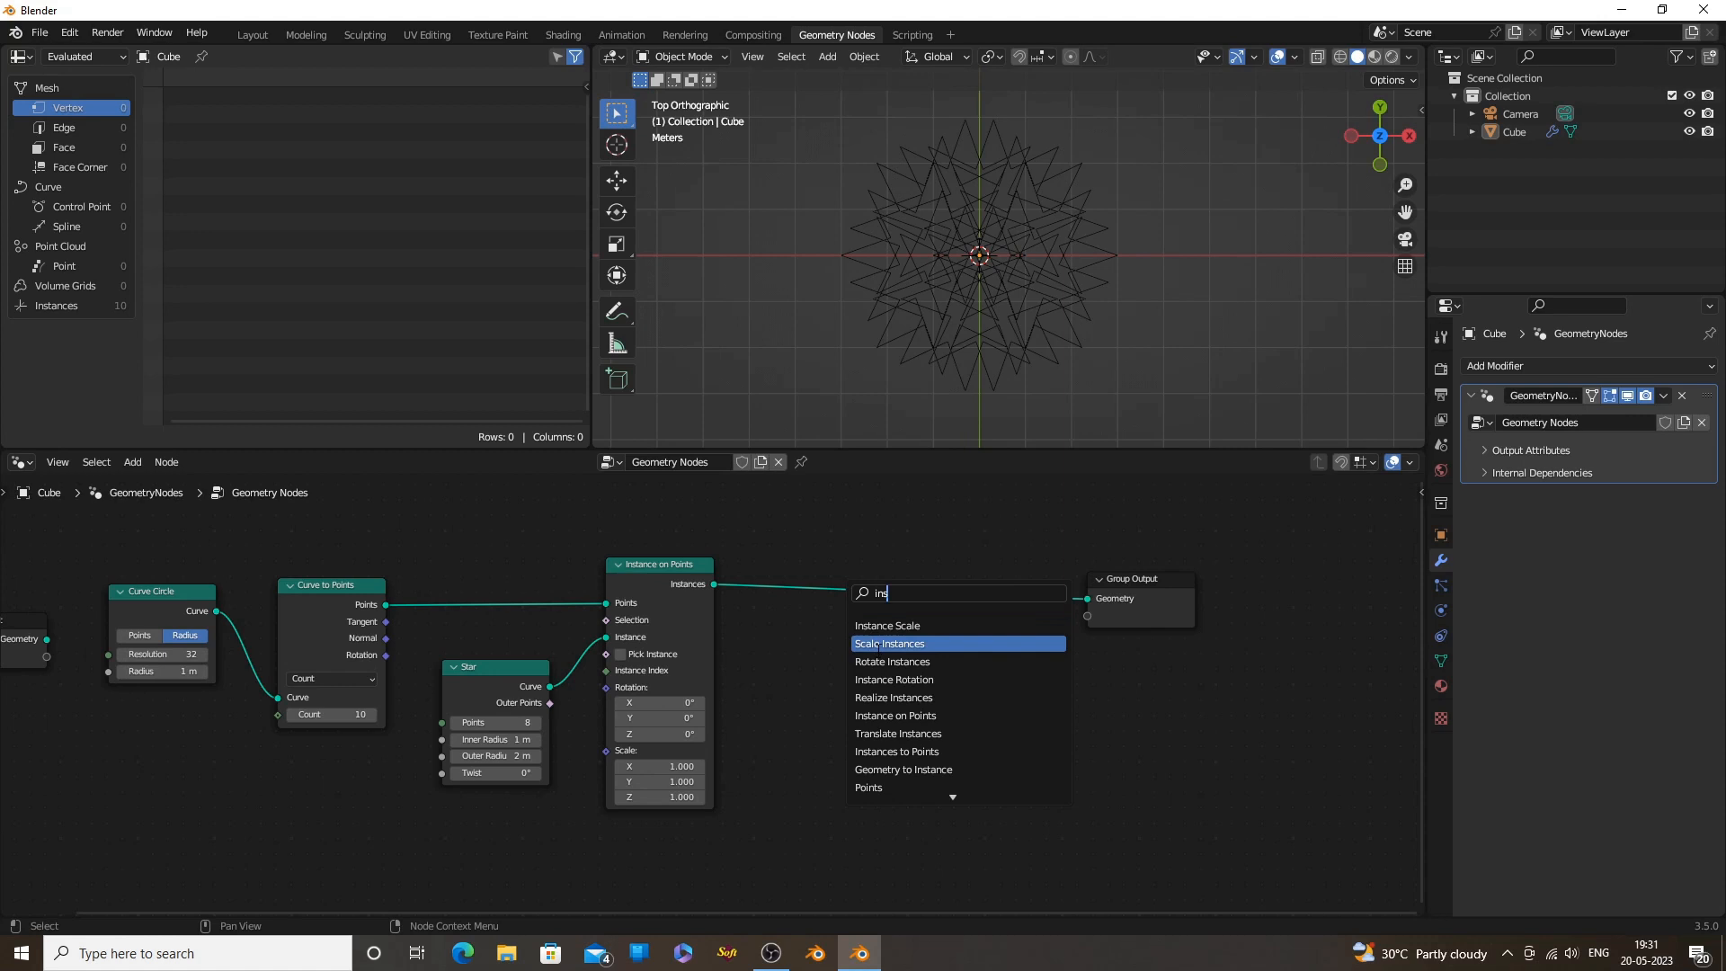
click(898, 643)
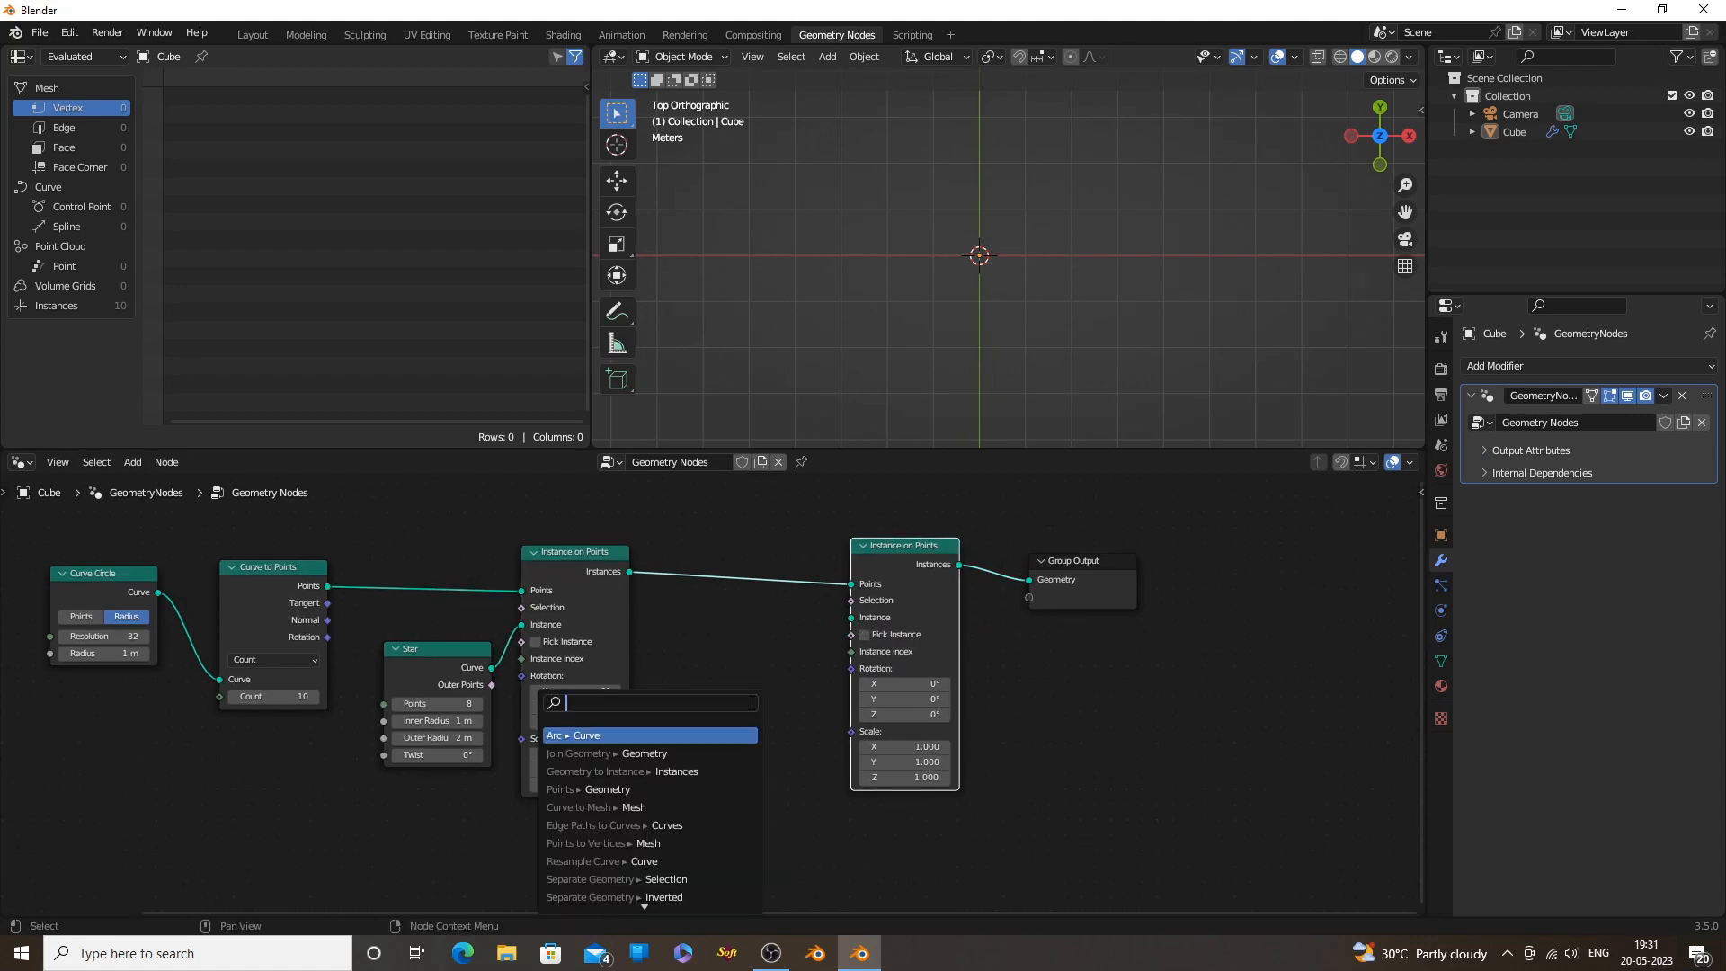
text(ico)
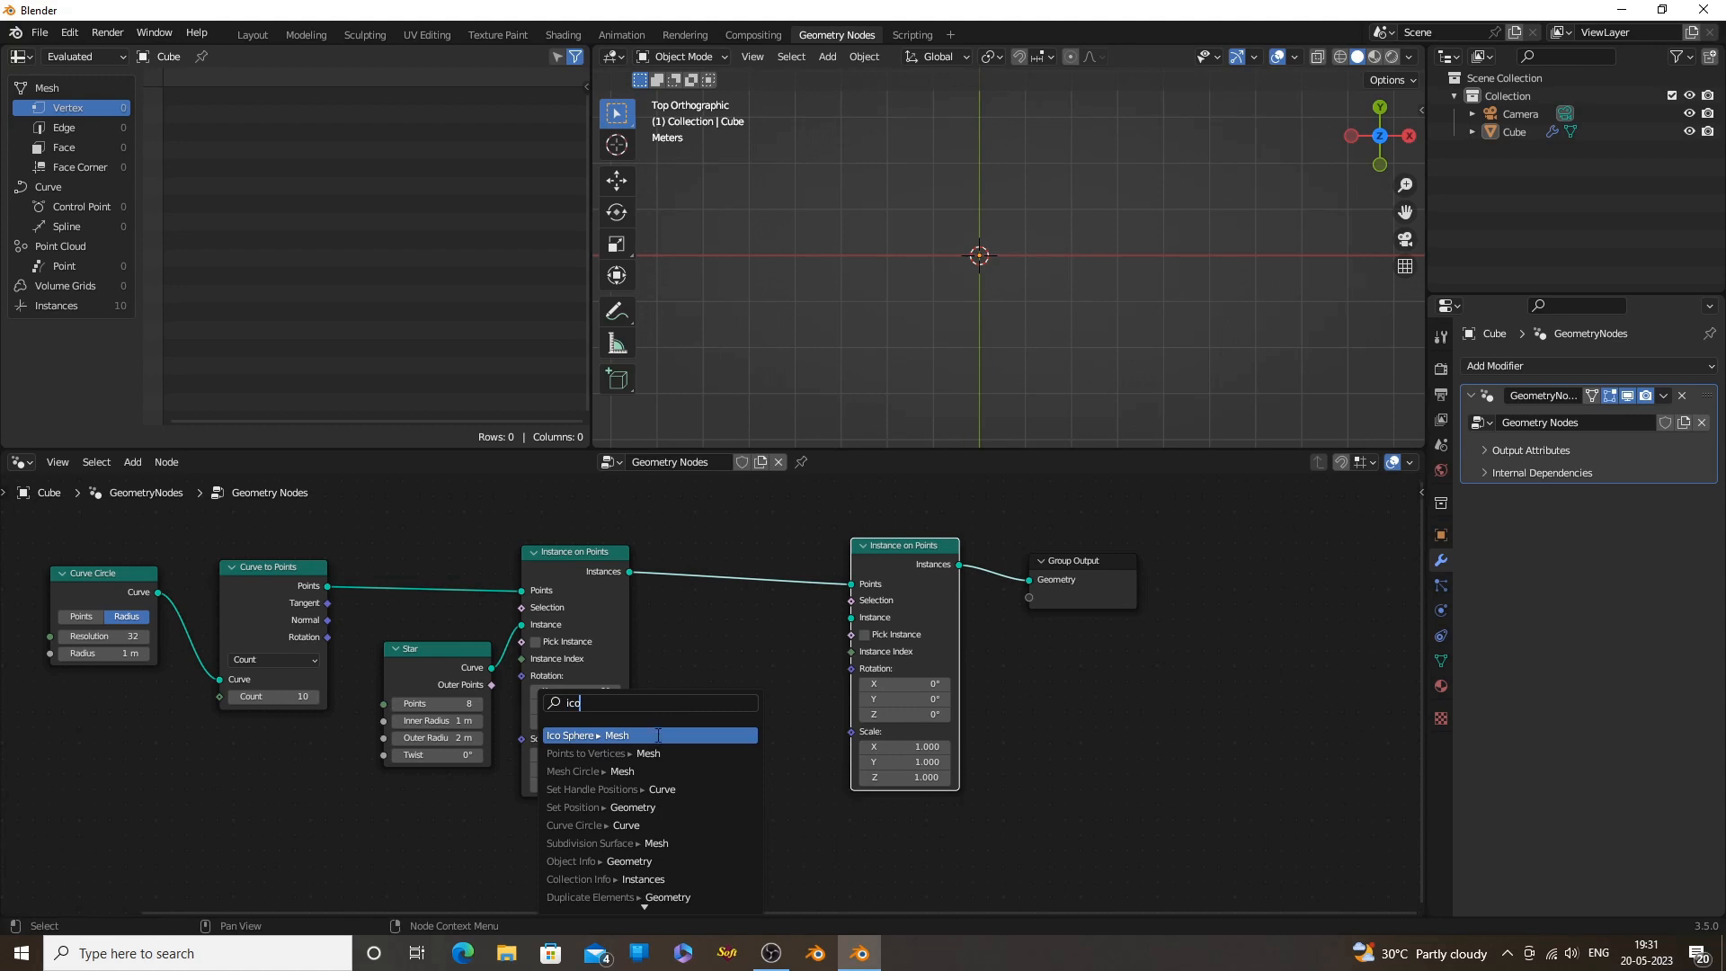
click(588, 734)
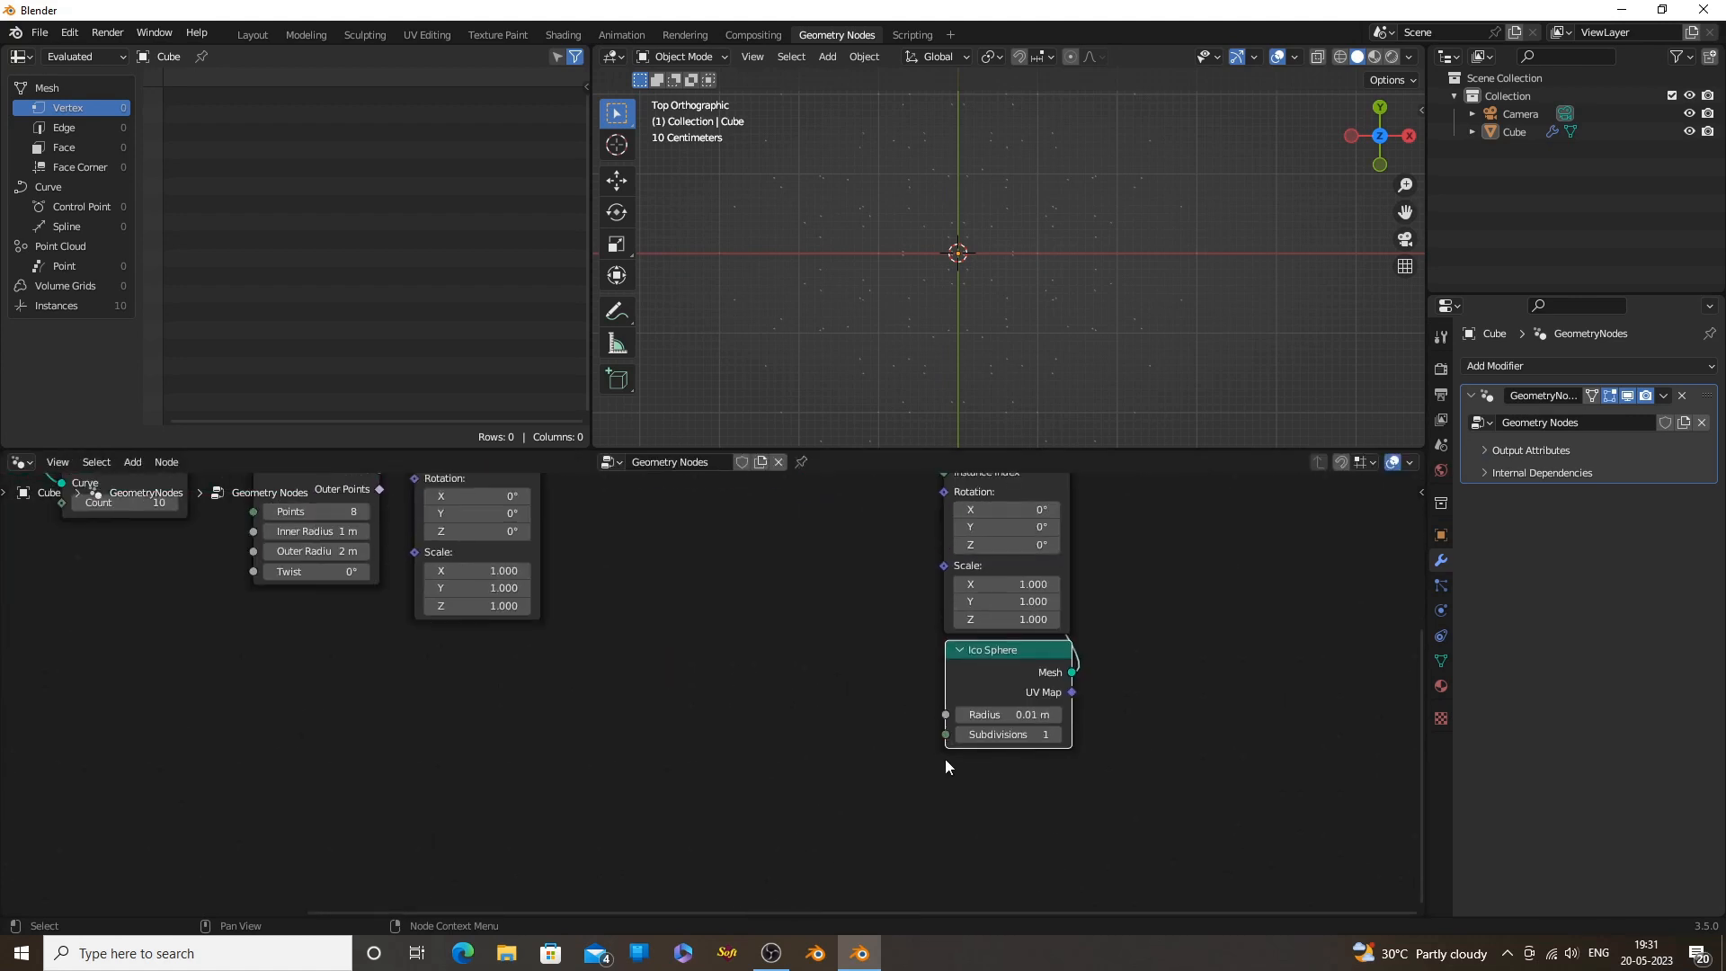
Drive the Ico Sphere radius with a Divide Math node (1.73 ÷ 100) and add Set Shade Smooth
text(m)
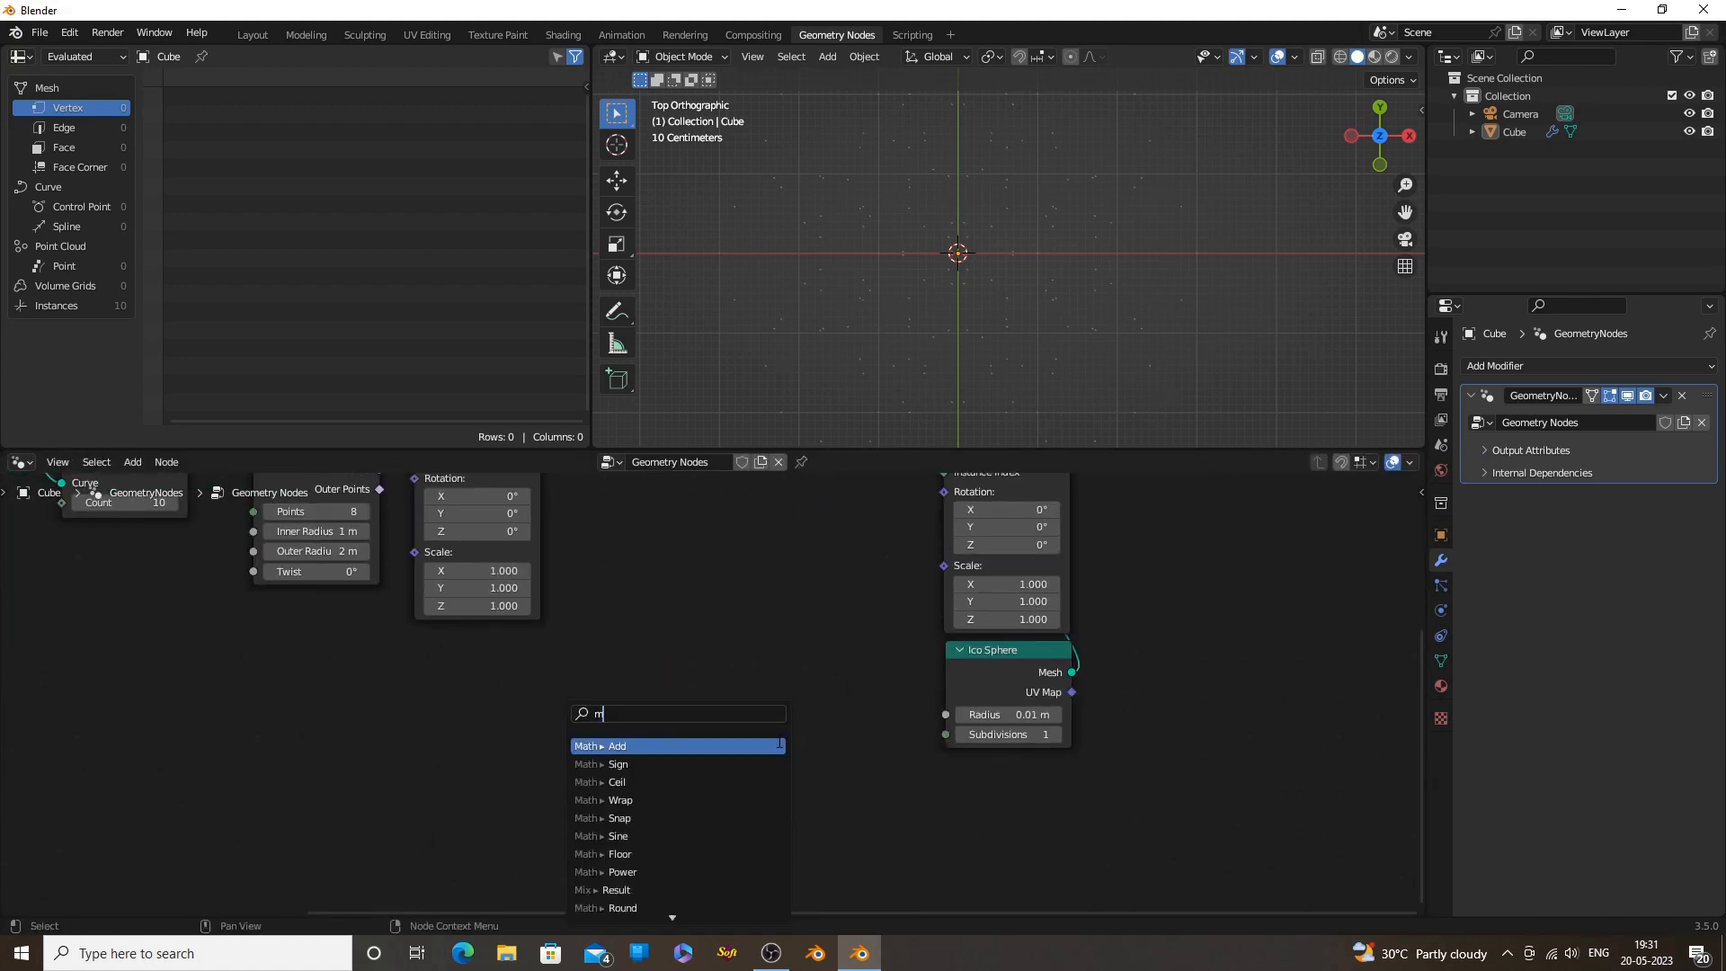
text(at)
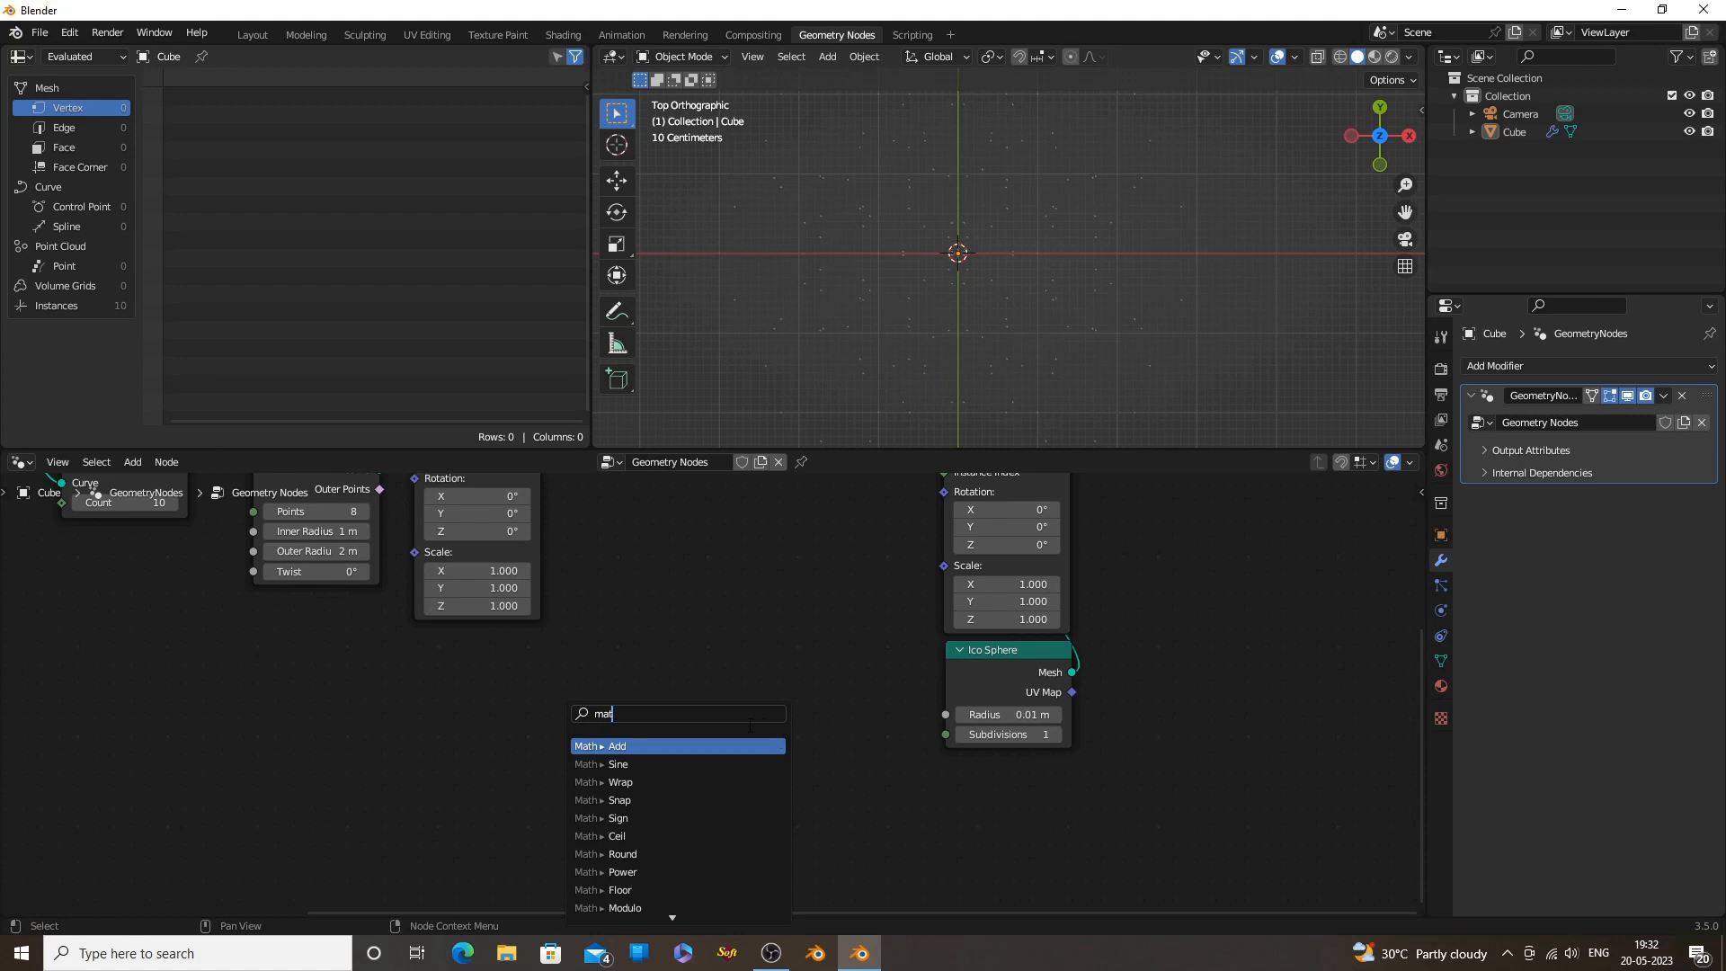
click(617, 746)
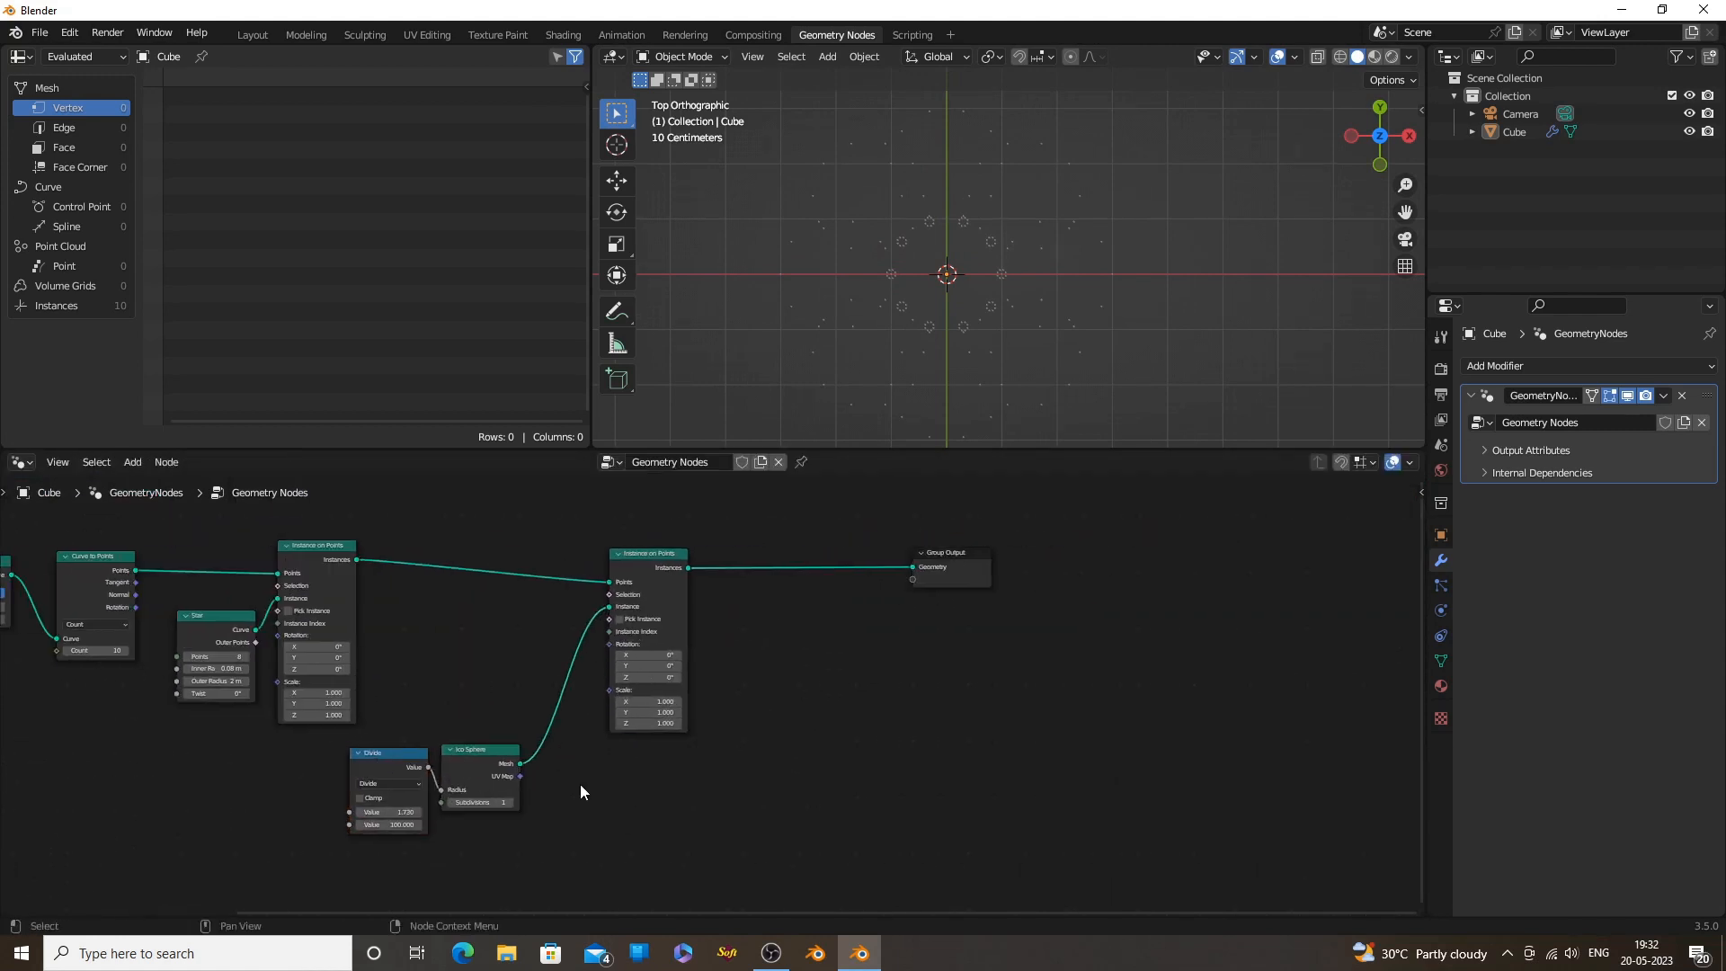
text(set)
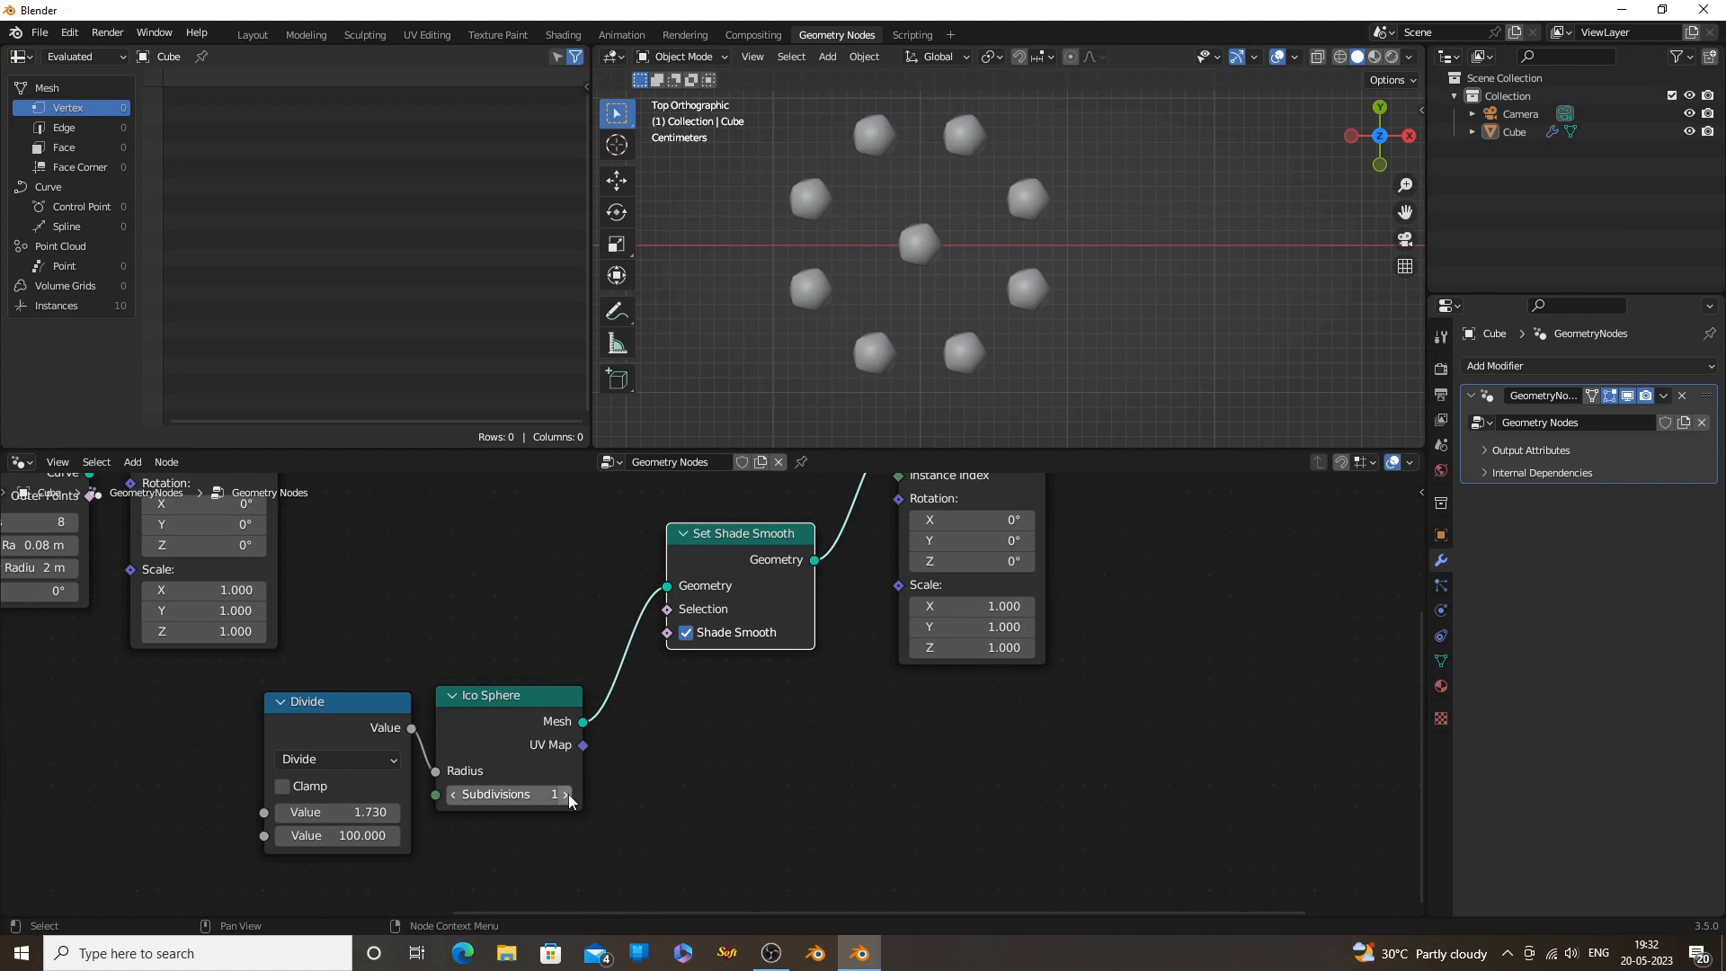
Raise the Ico Sphere subdivisions, add a Set Material node, and go to Shading
click(565, 794)
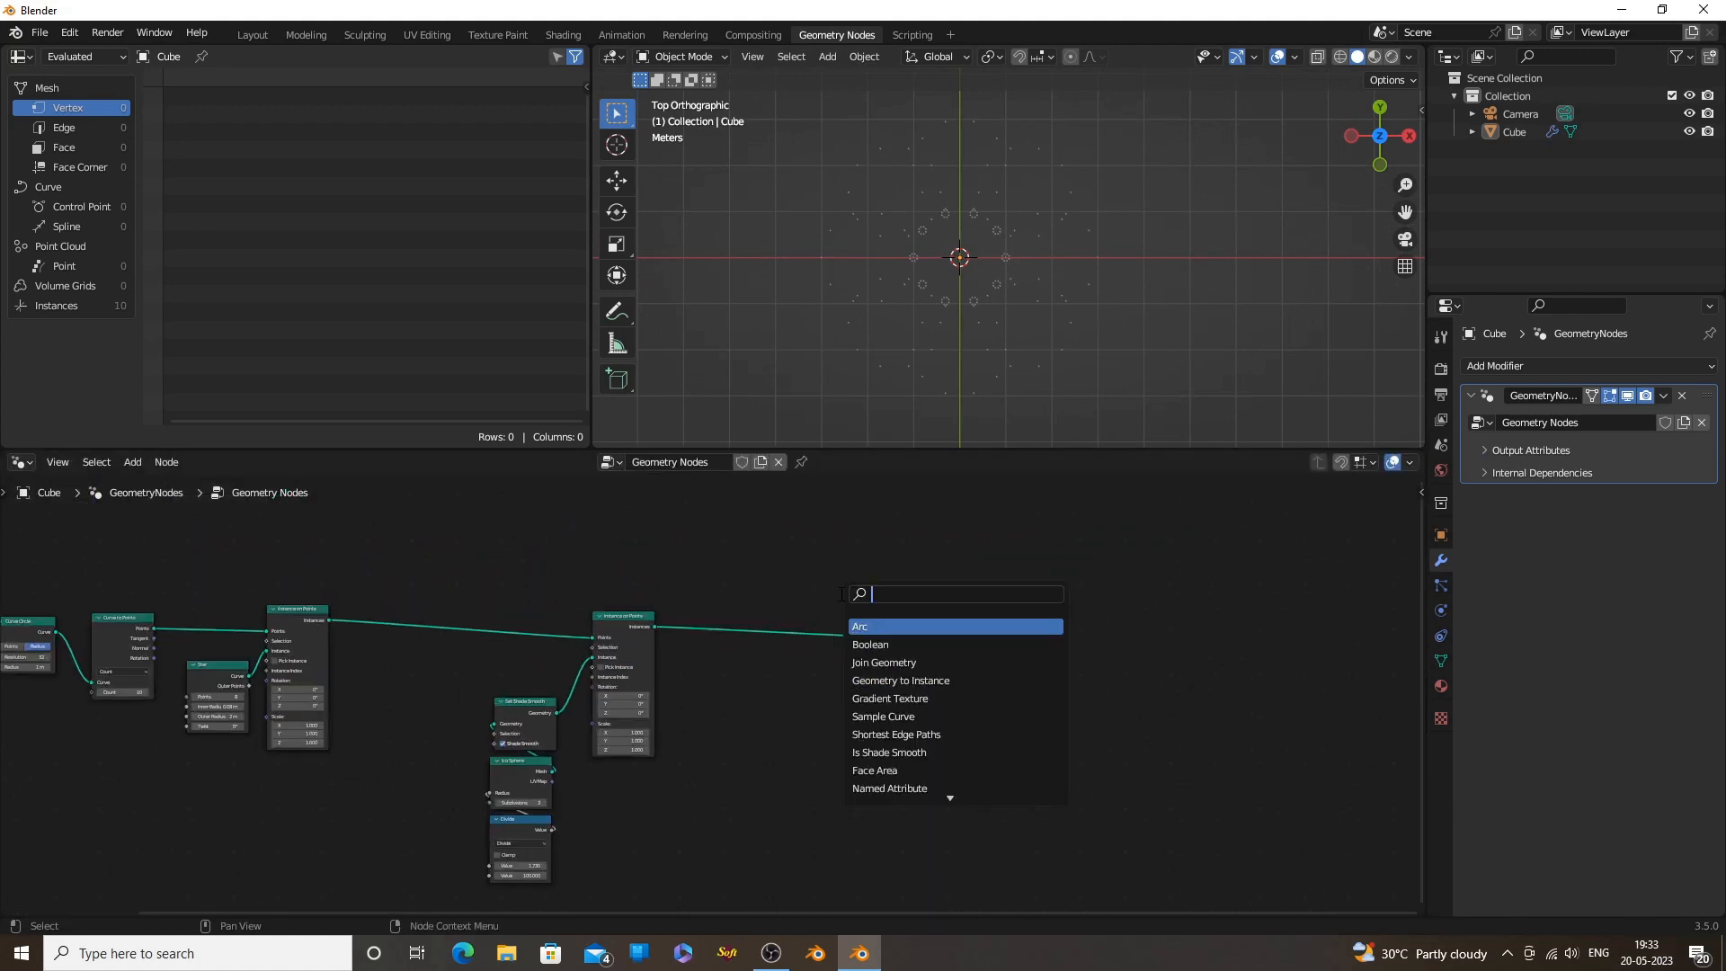
text(s)
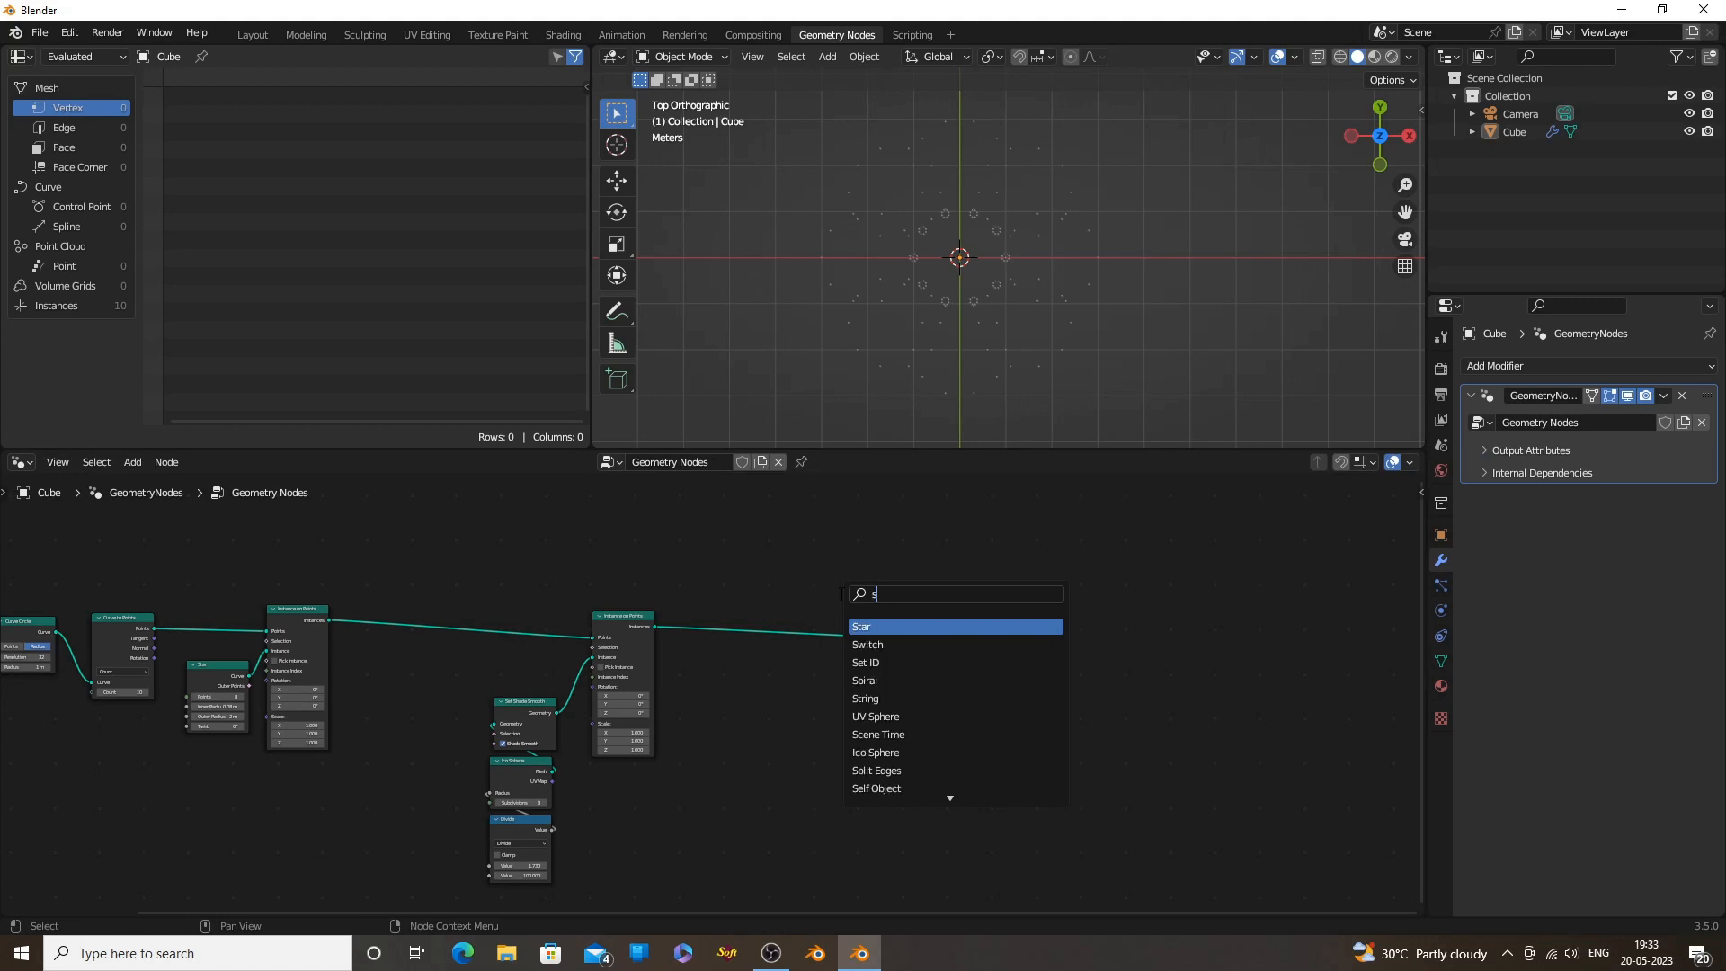
text(et)
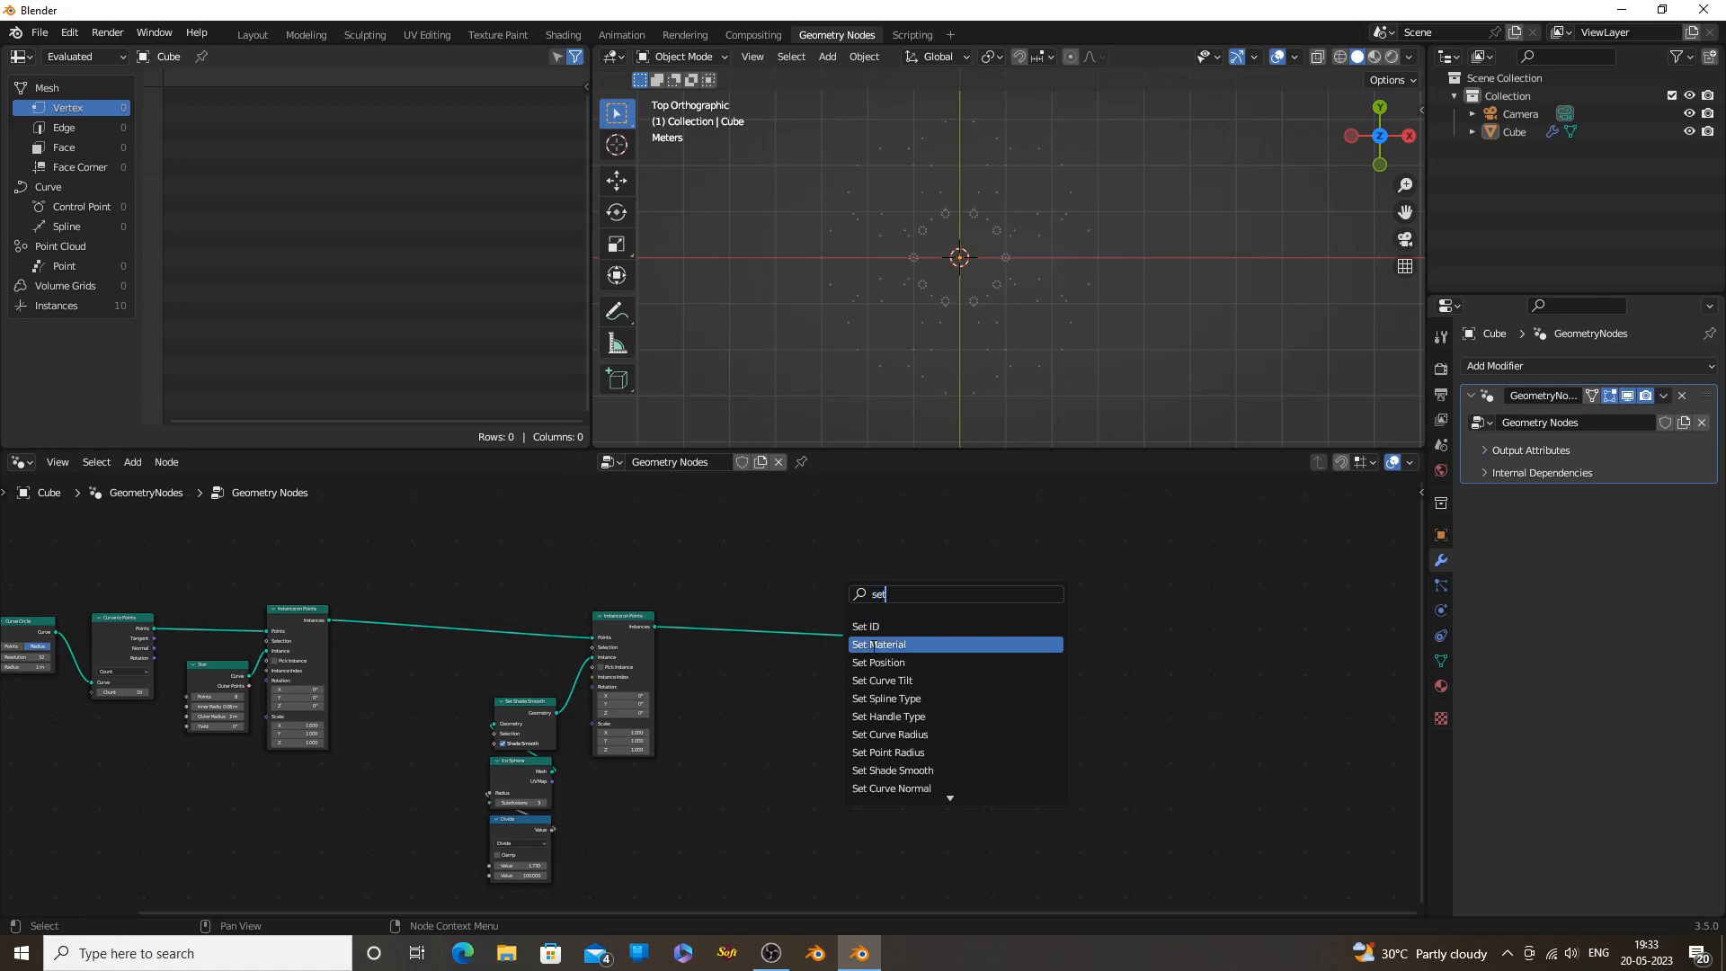
click(562, 34)
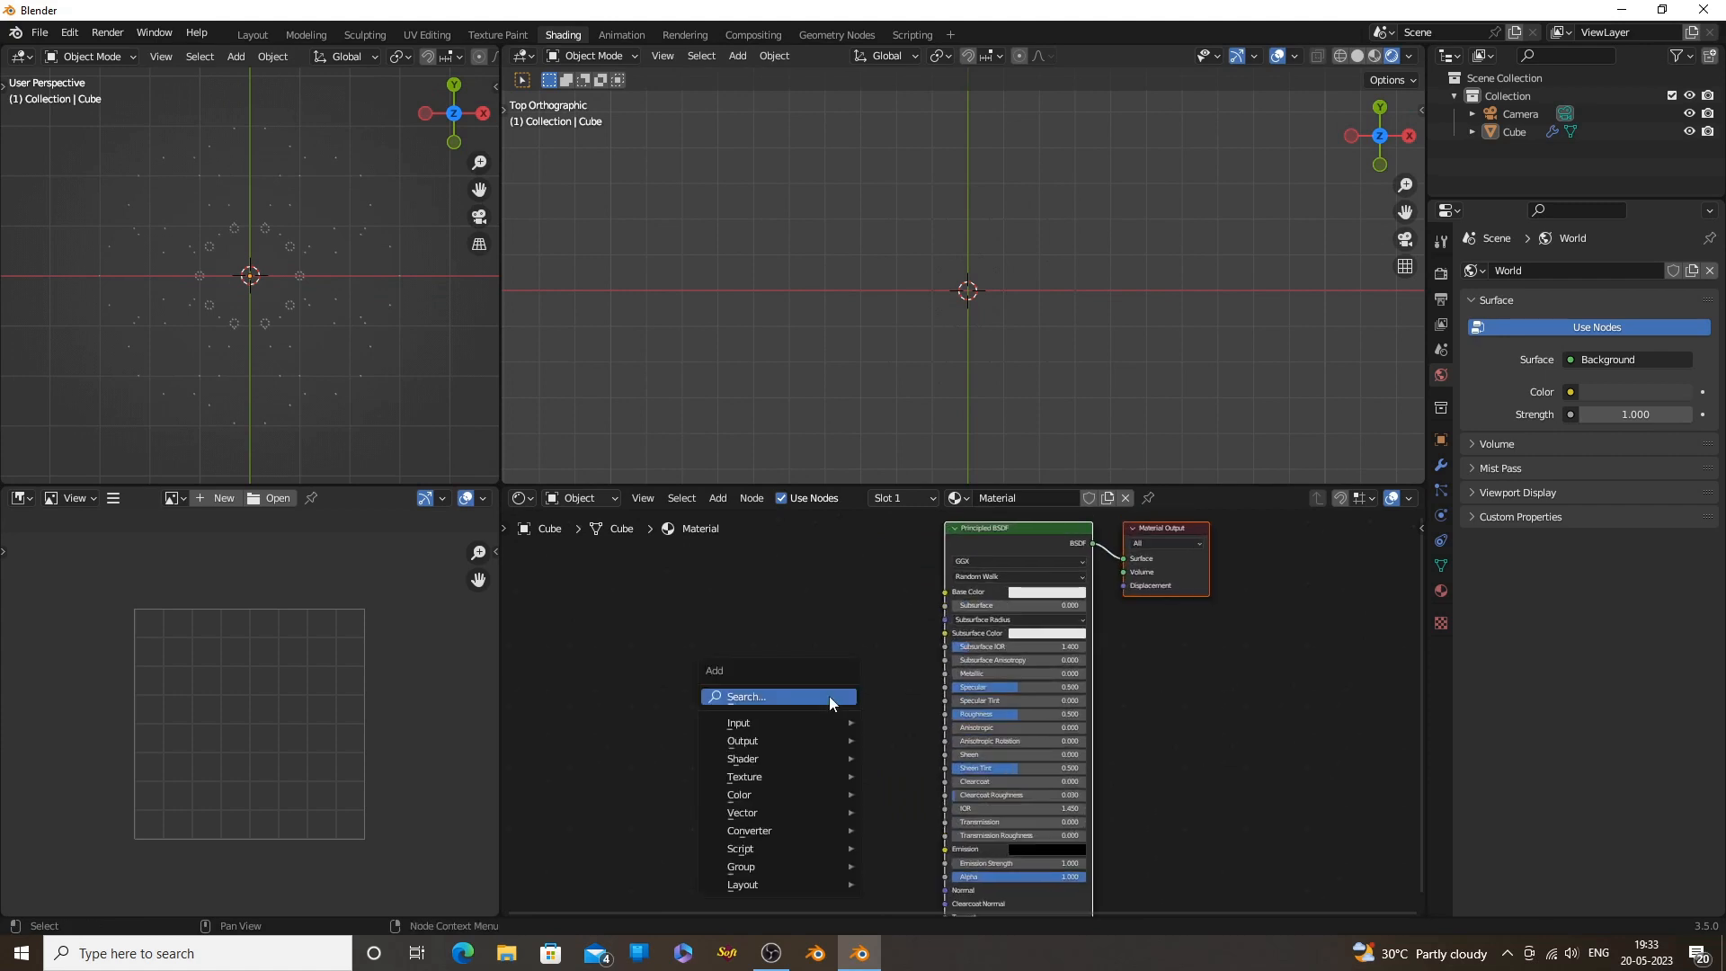
Wire a Gradient Texture through a ColorRamp into emission and name the material 'ico met'
click(746, 696)
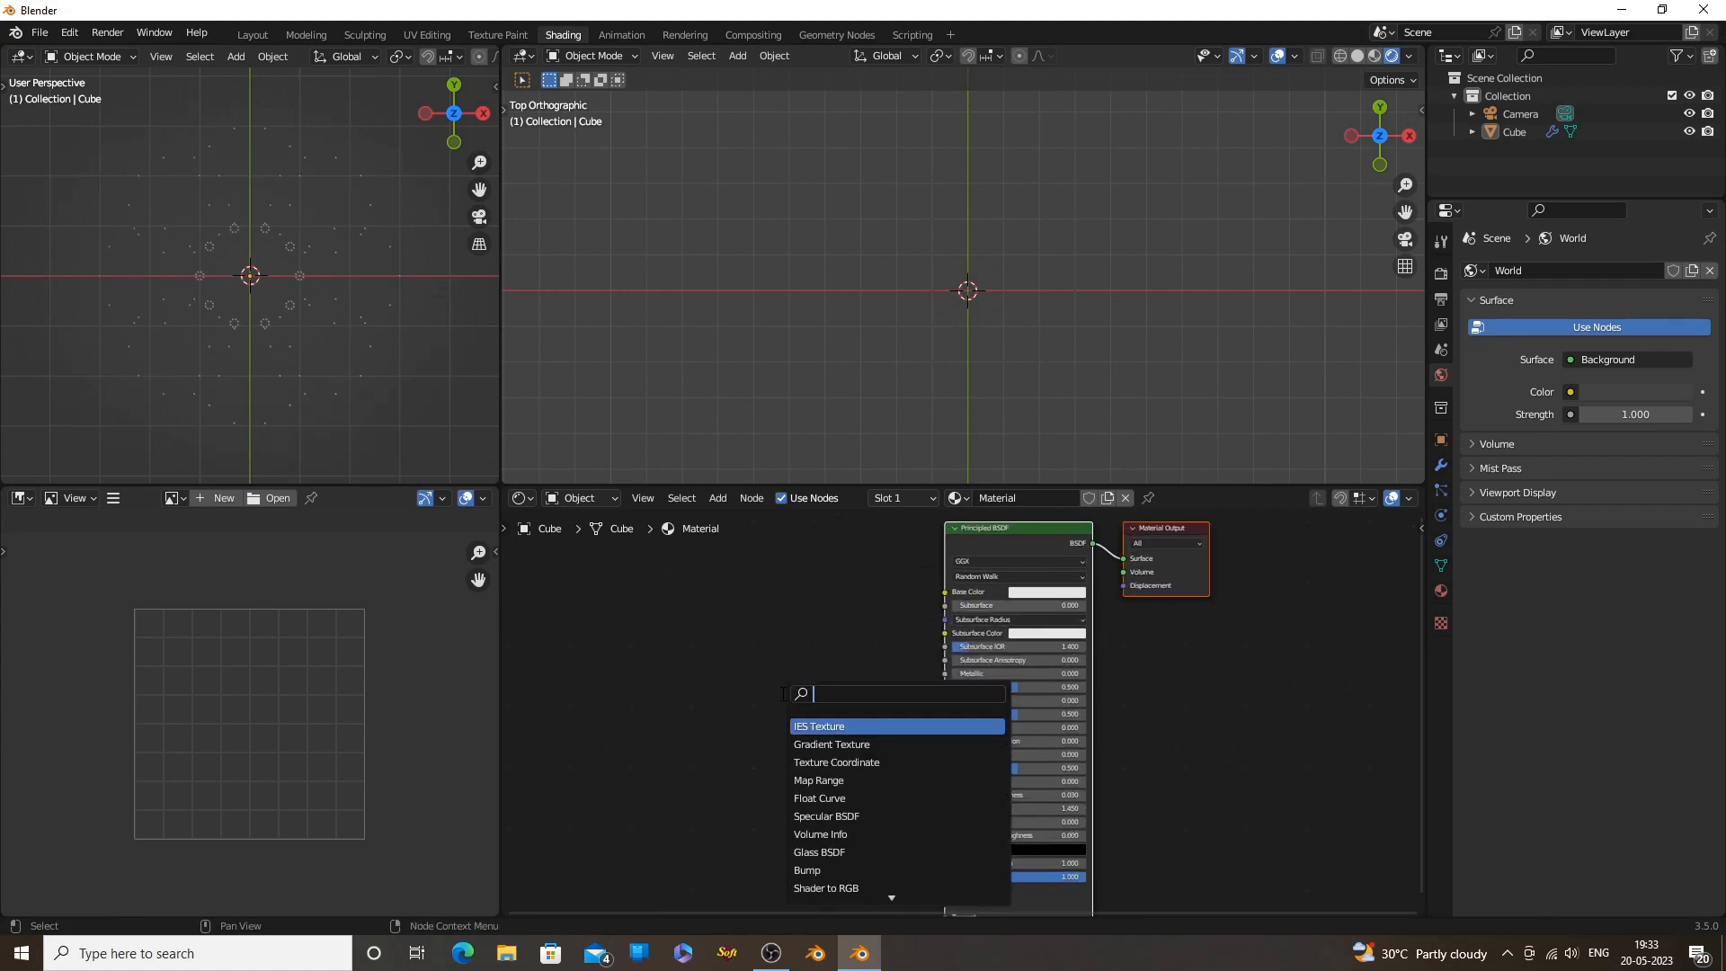
text(gra)
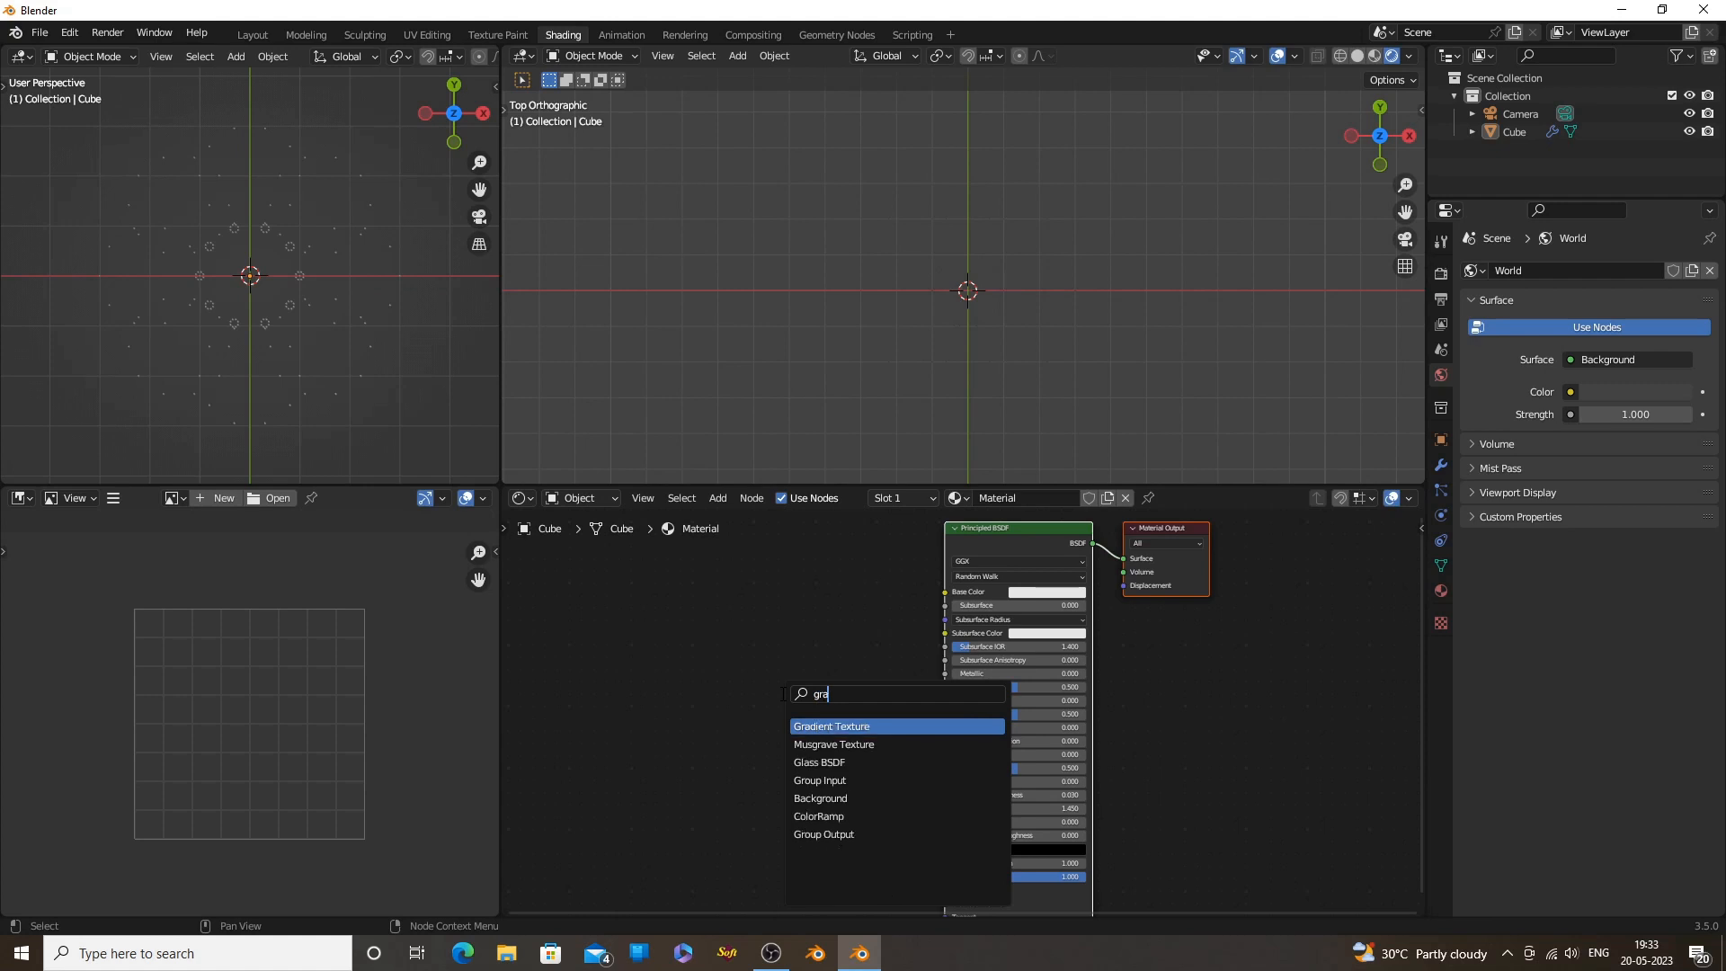
click(832, 725)
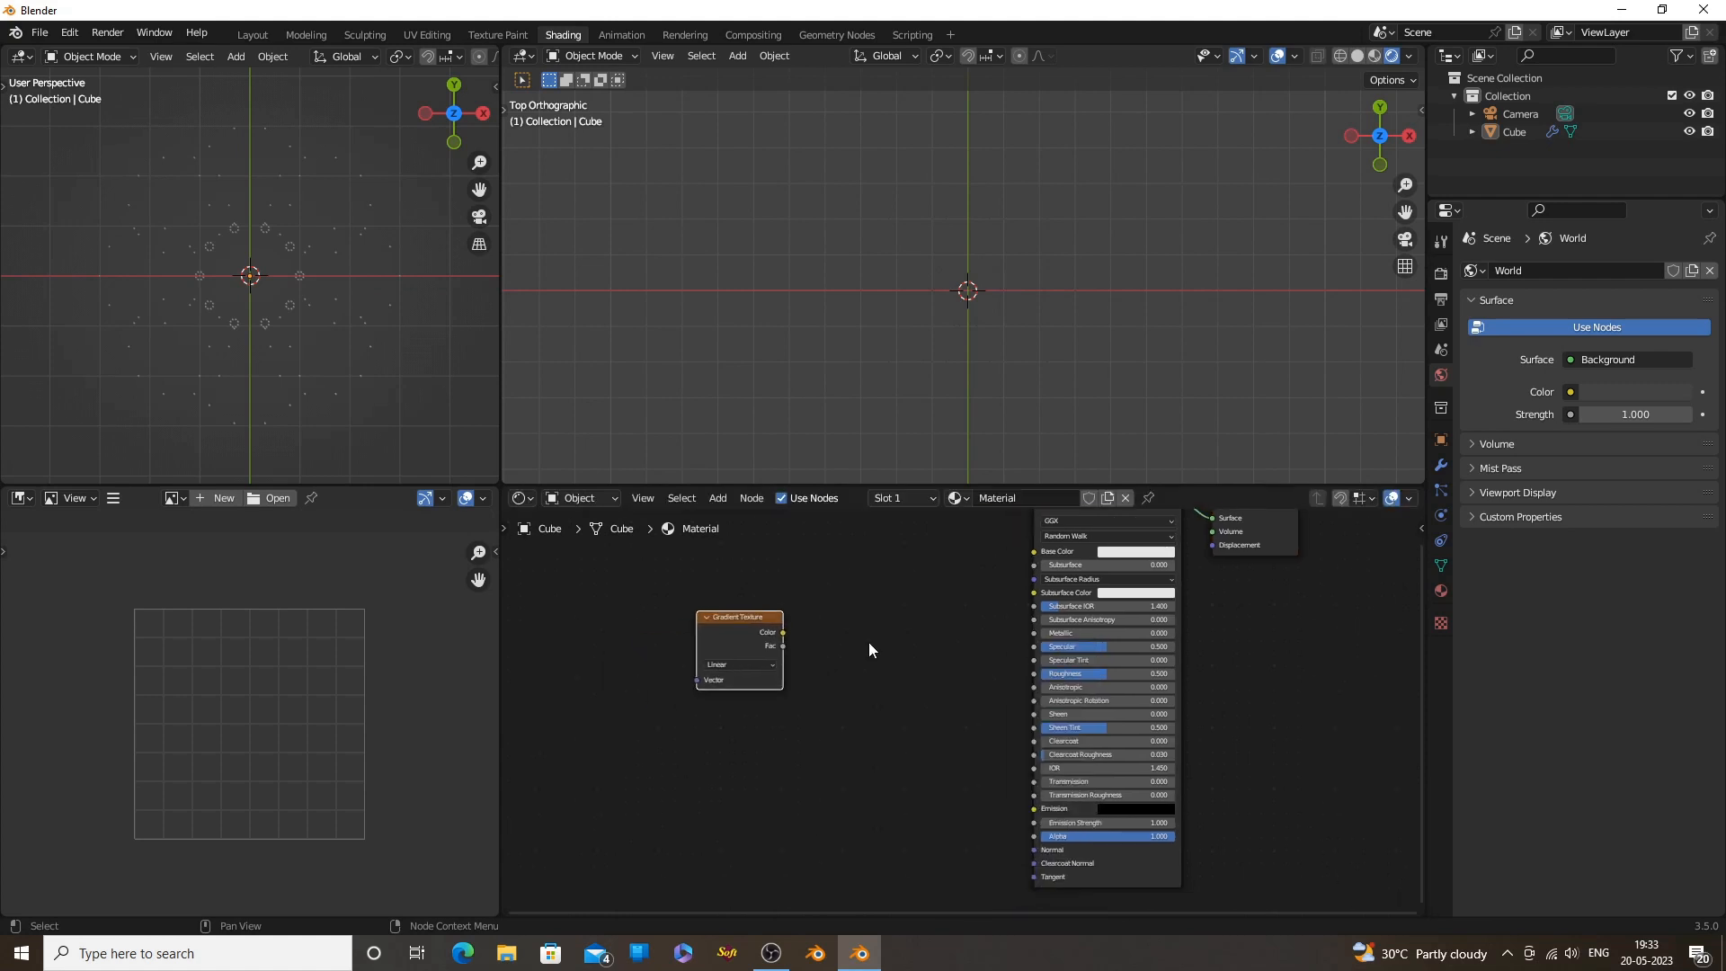
drag(784, 632, 1003, 808)
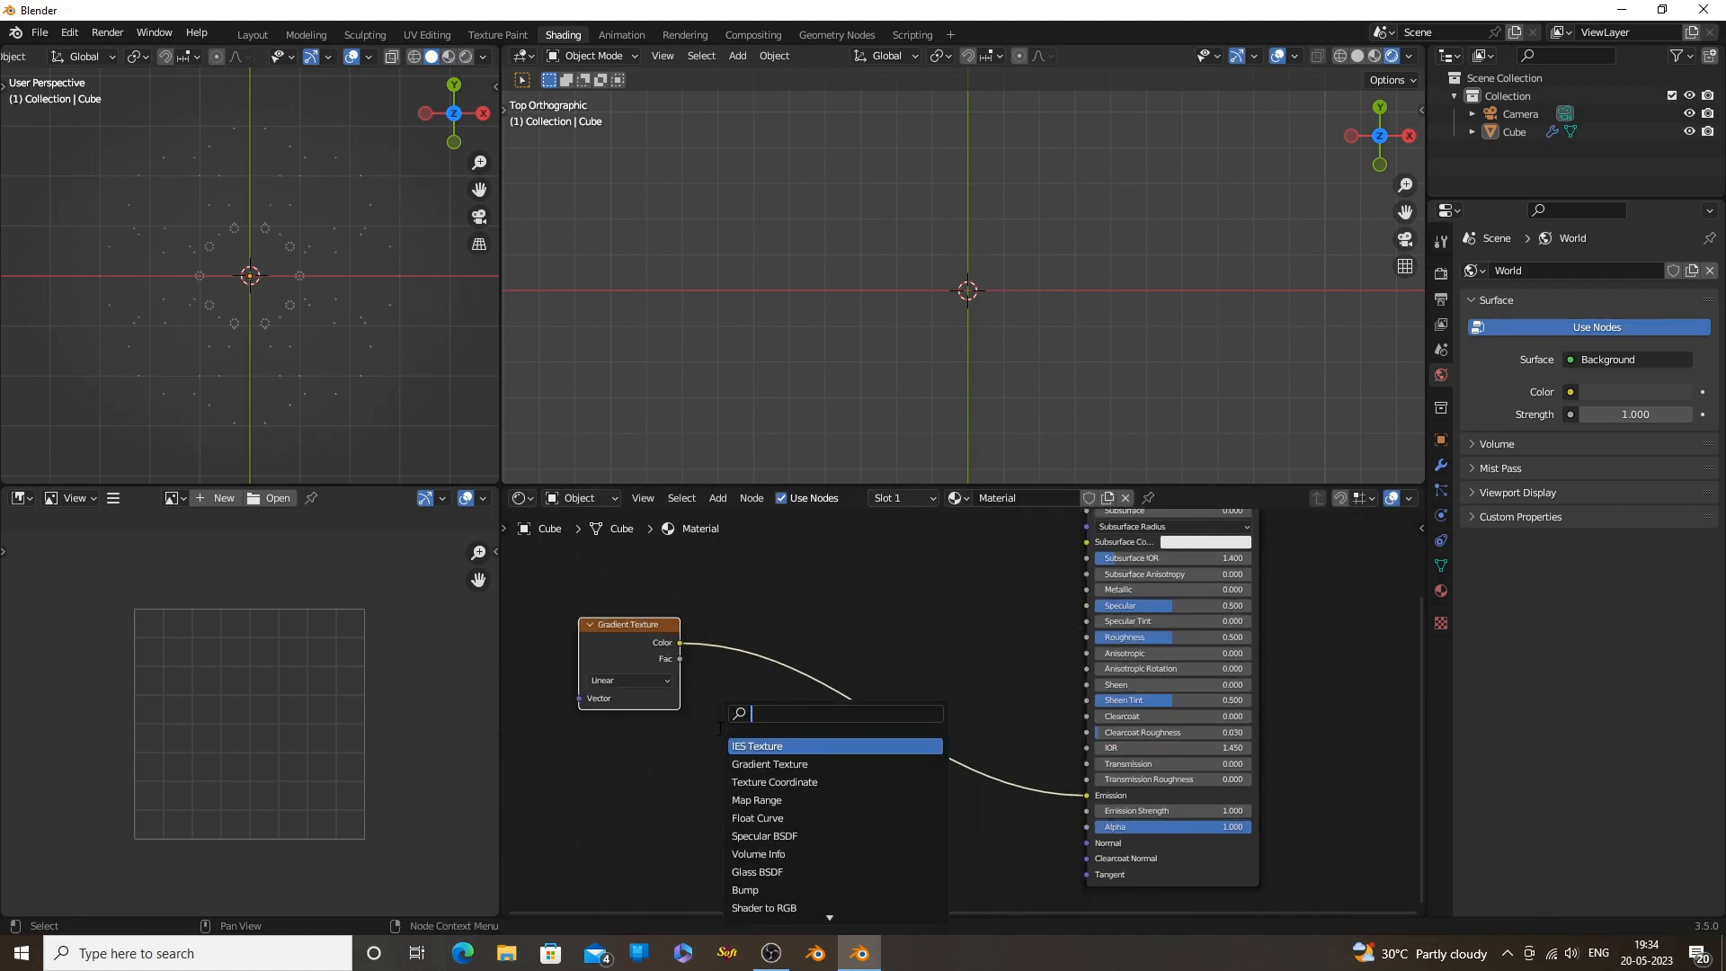
text(c)
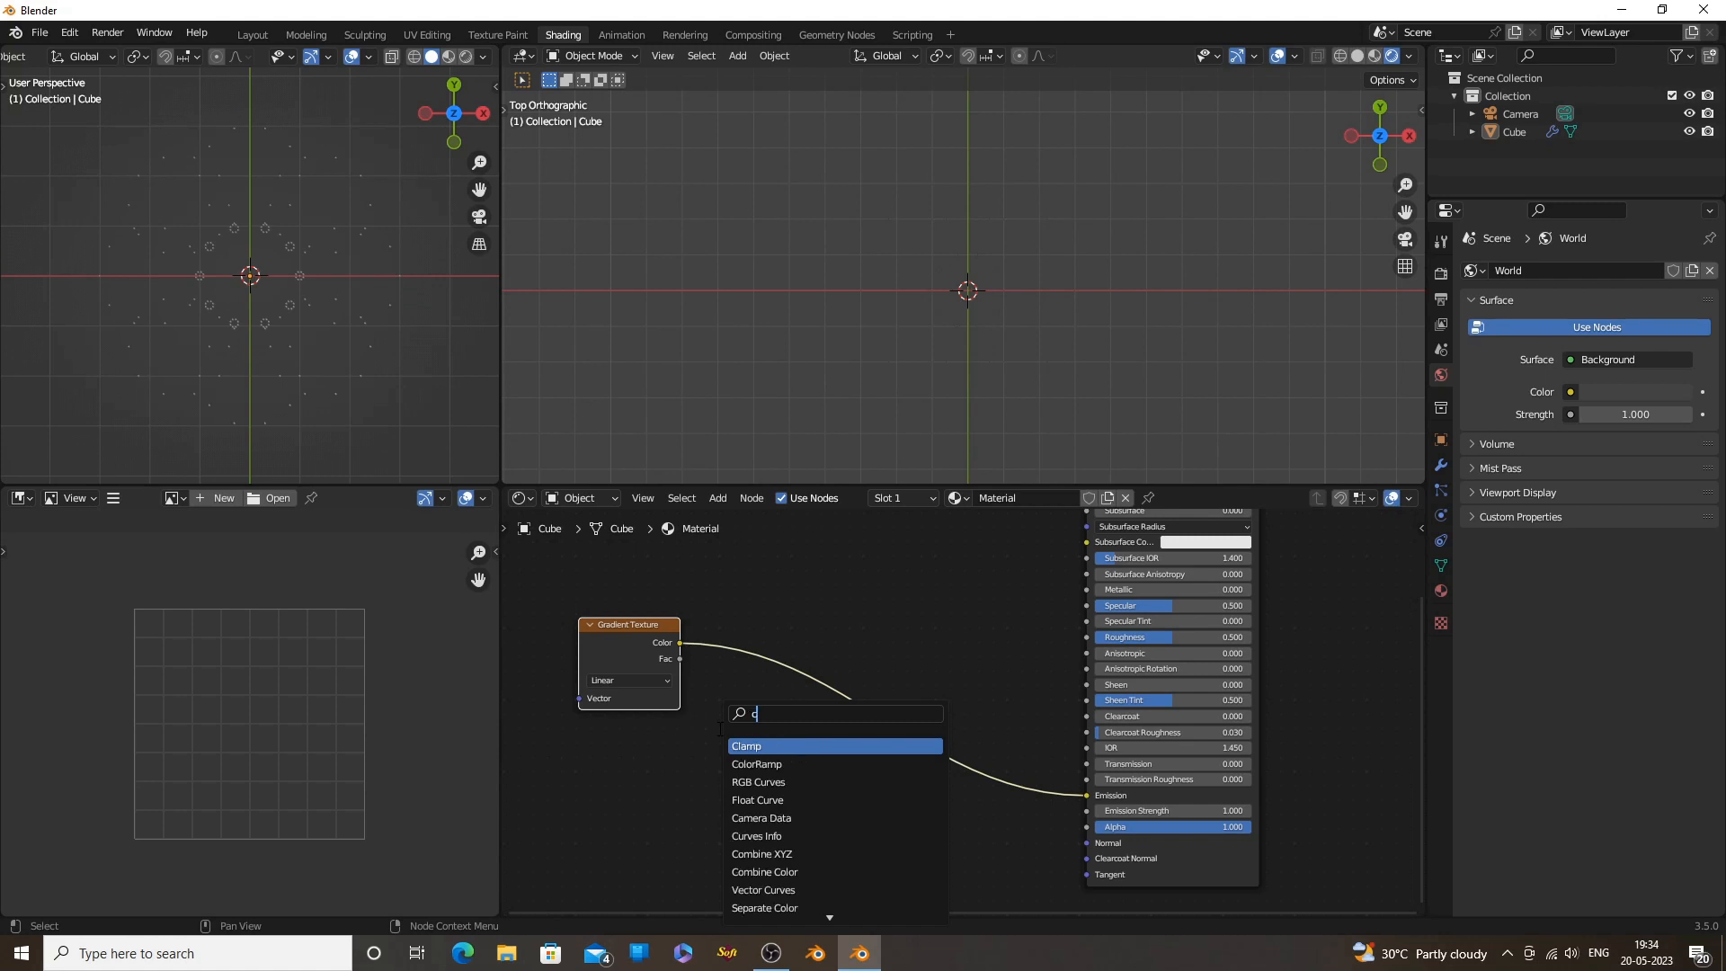
click(756, 763)
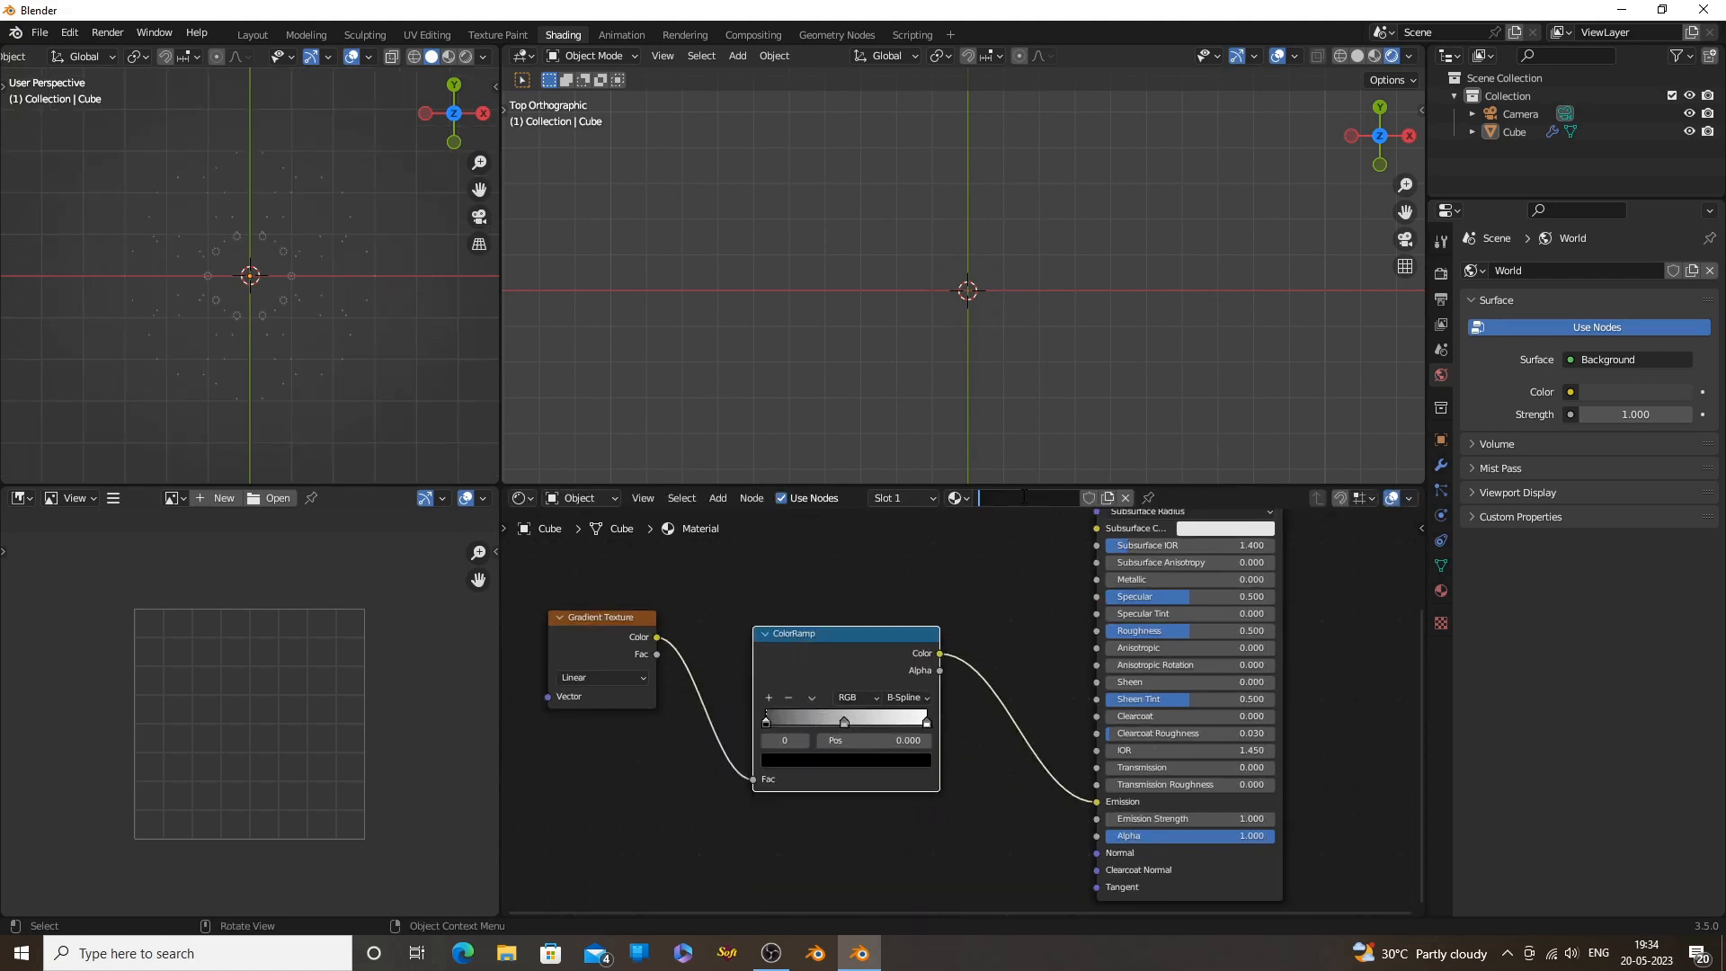
text(ico)
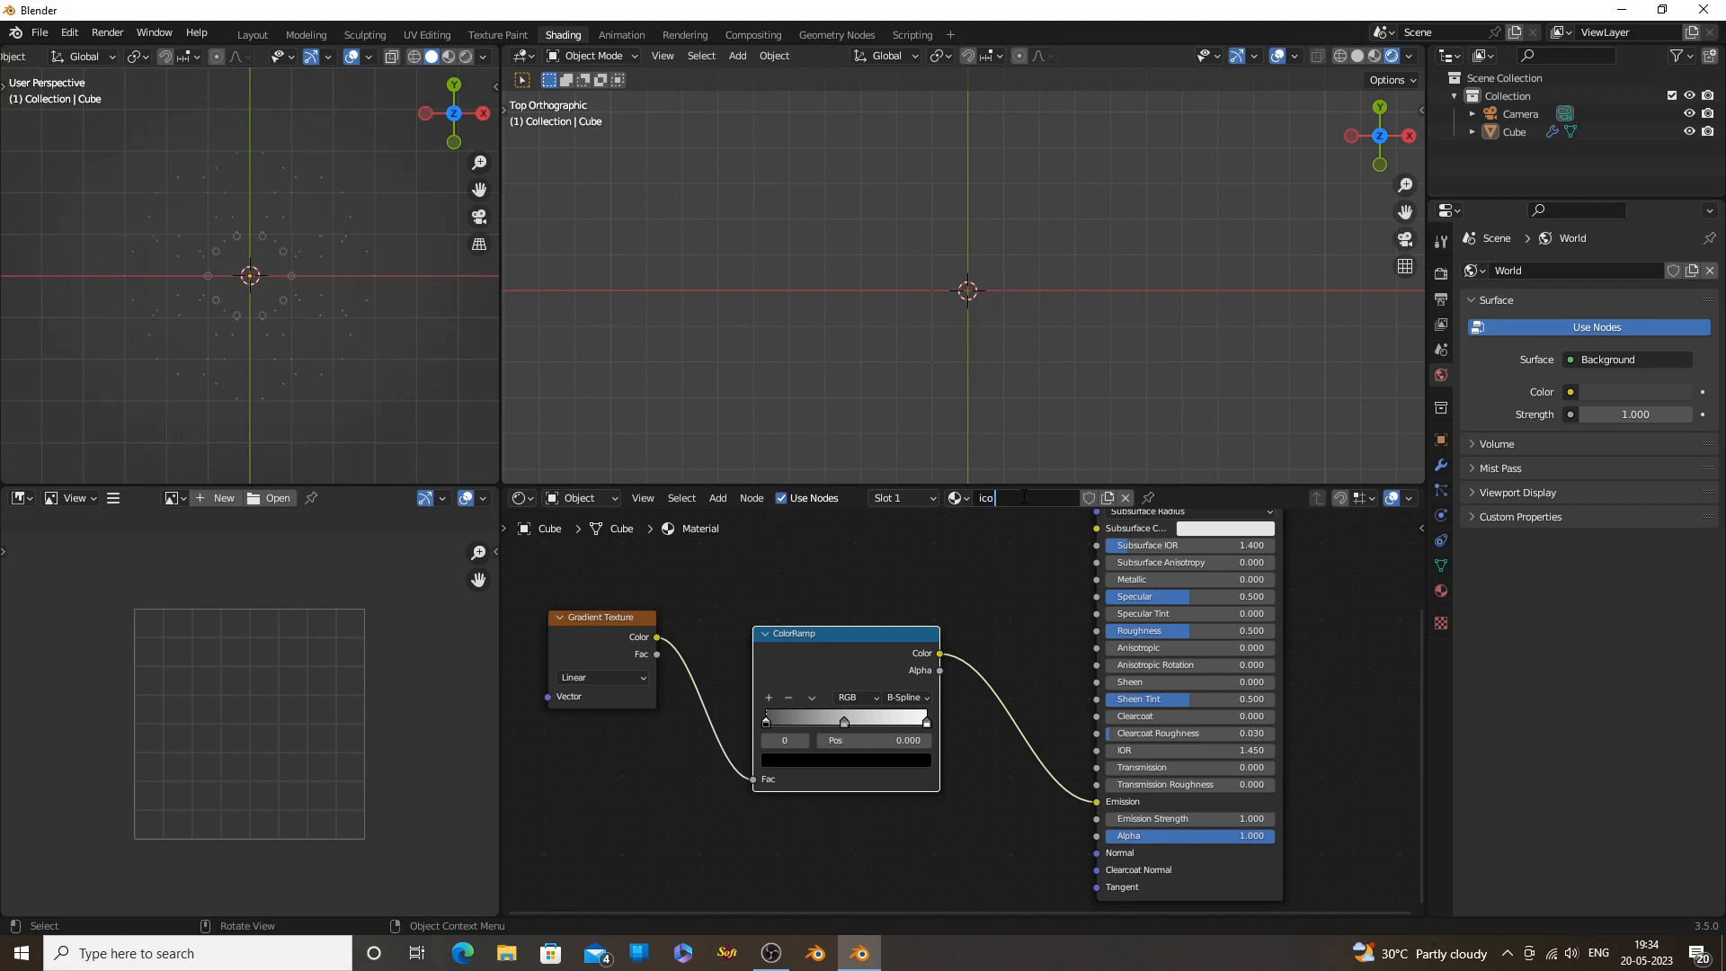
text(met)
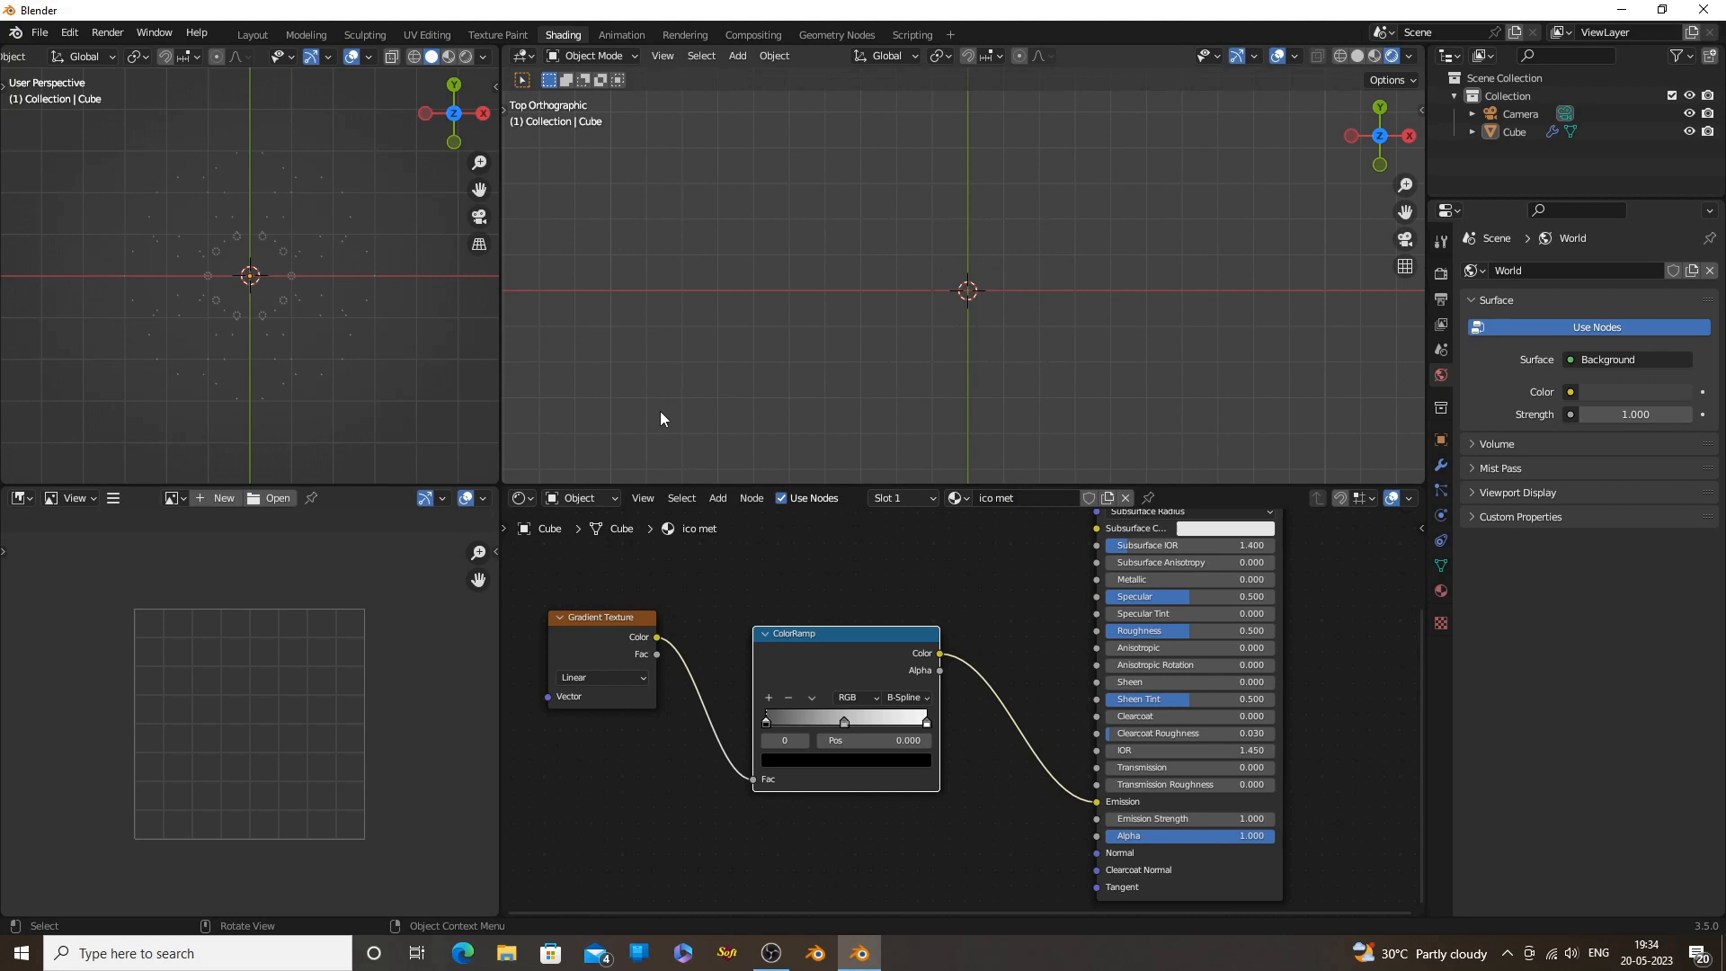
mouse_move(621, 35)
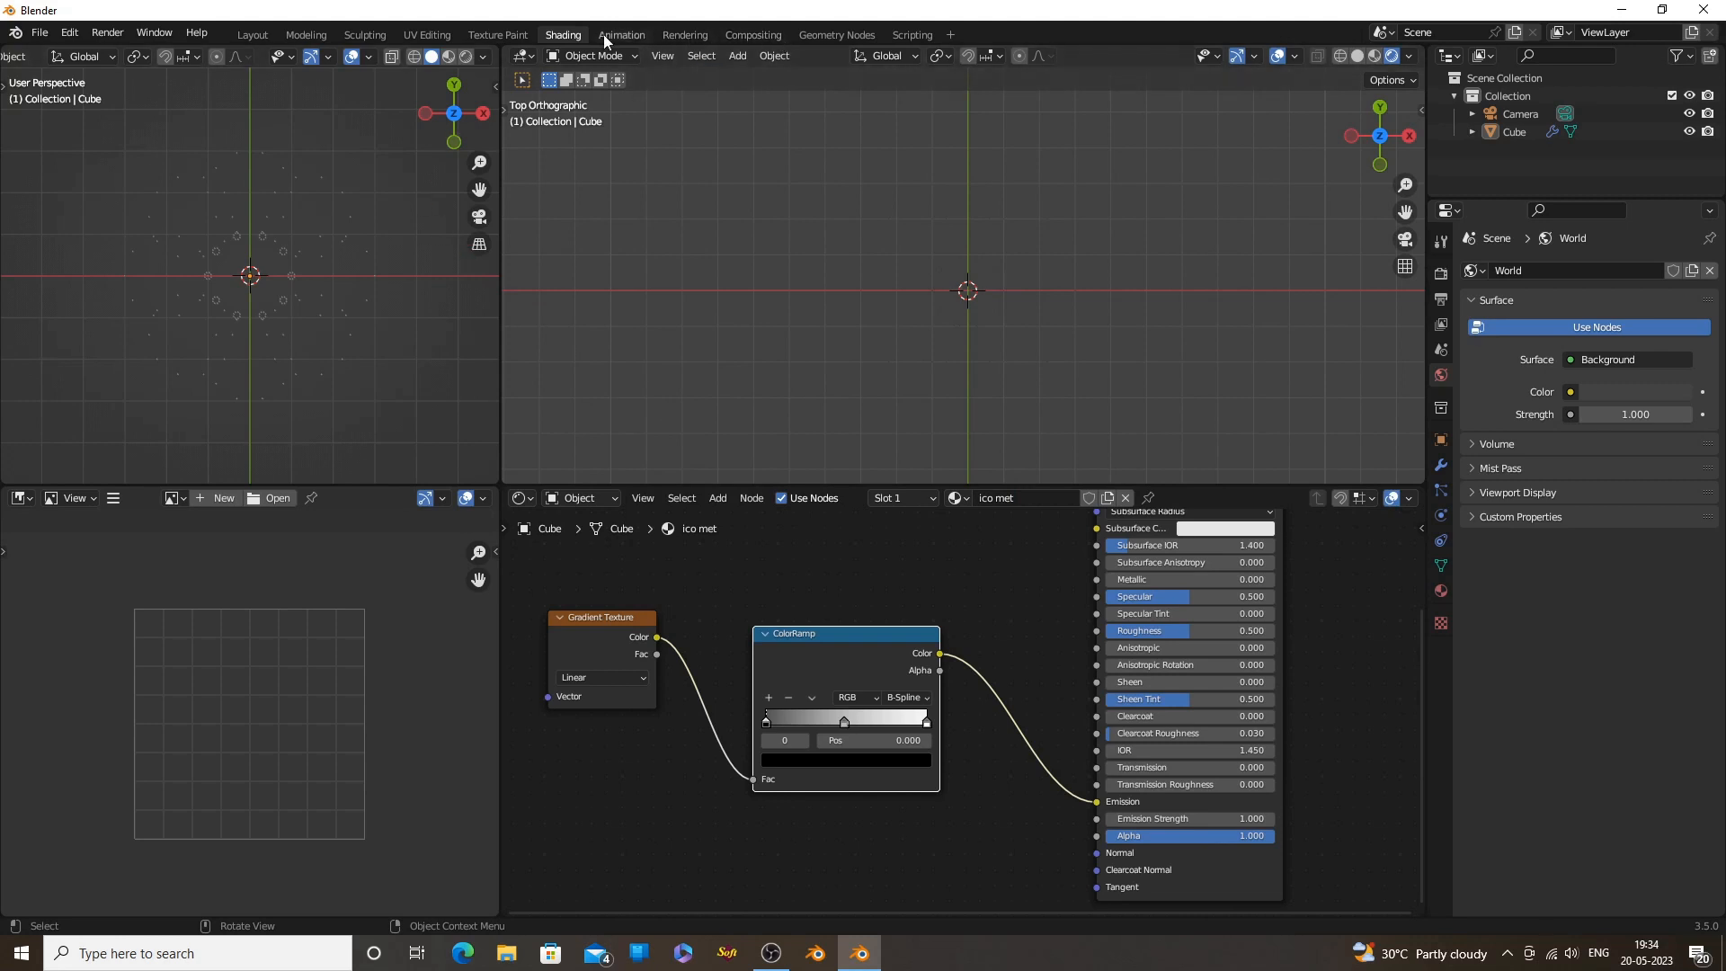
Darken the World background to black with strength 0.1
click(835, 34)
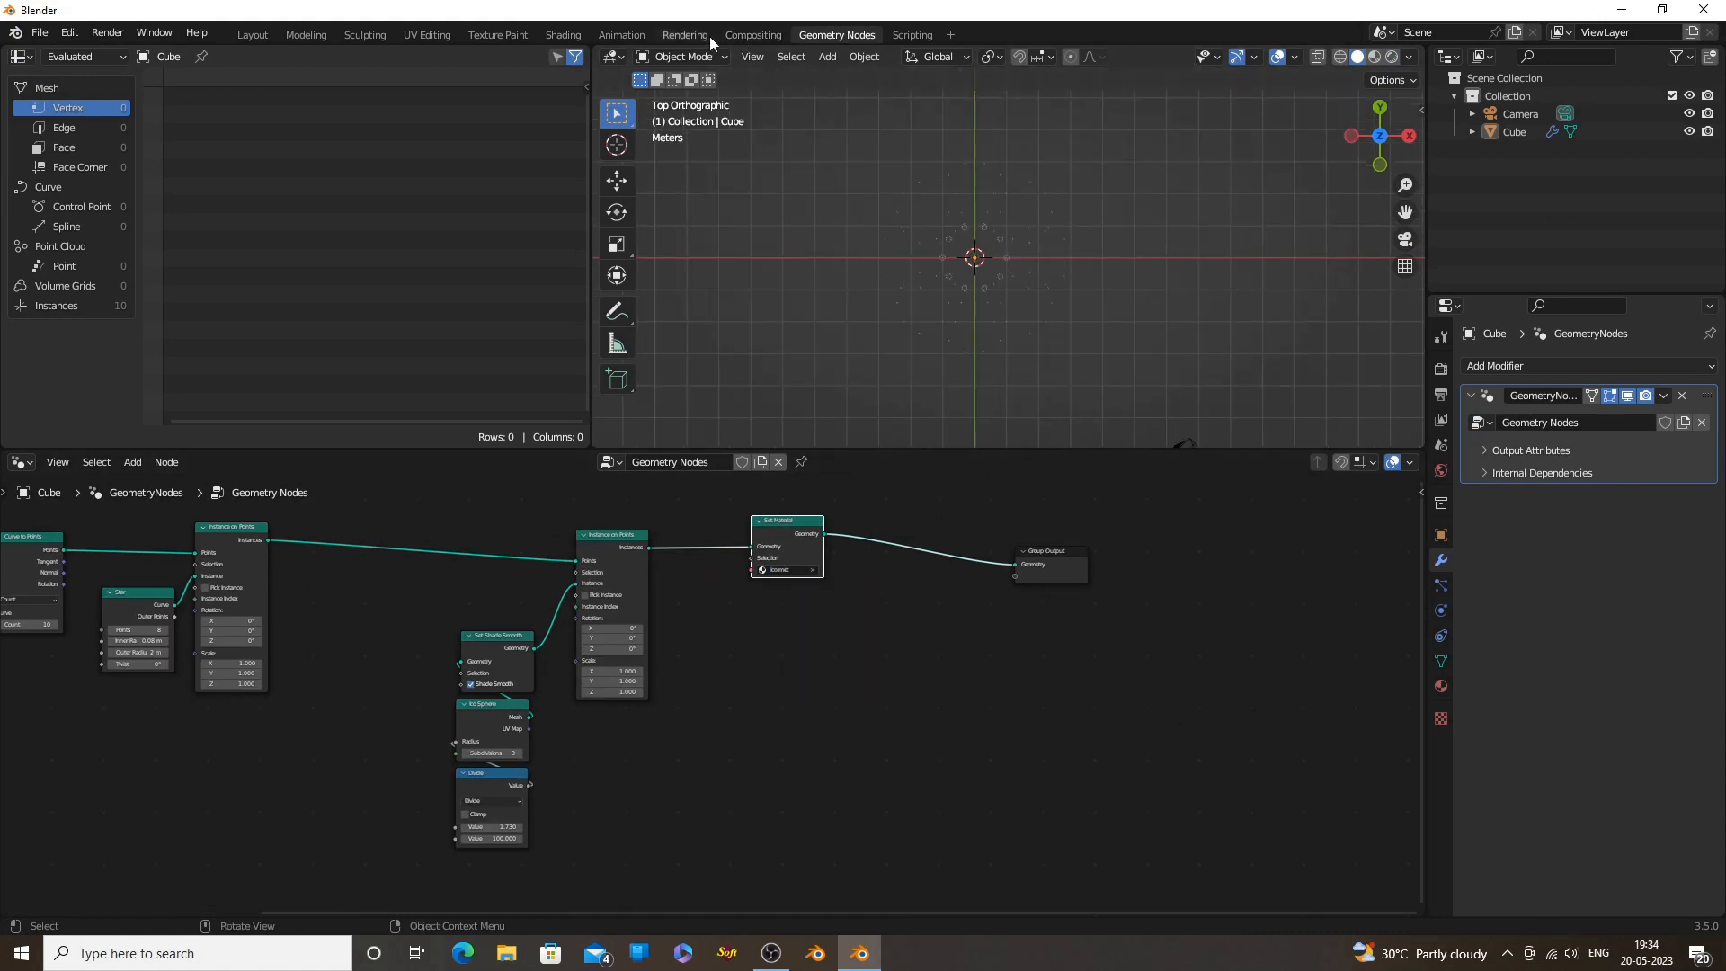
mouse_move(563, 34)
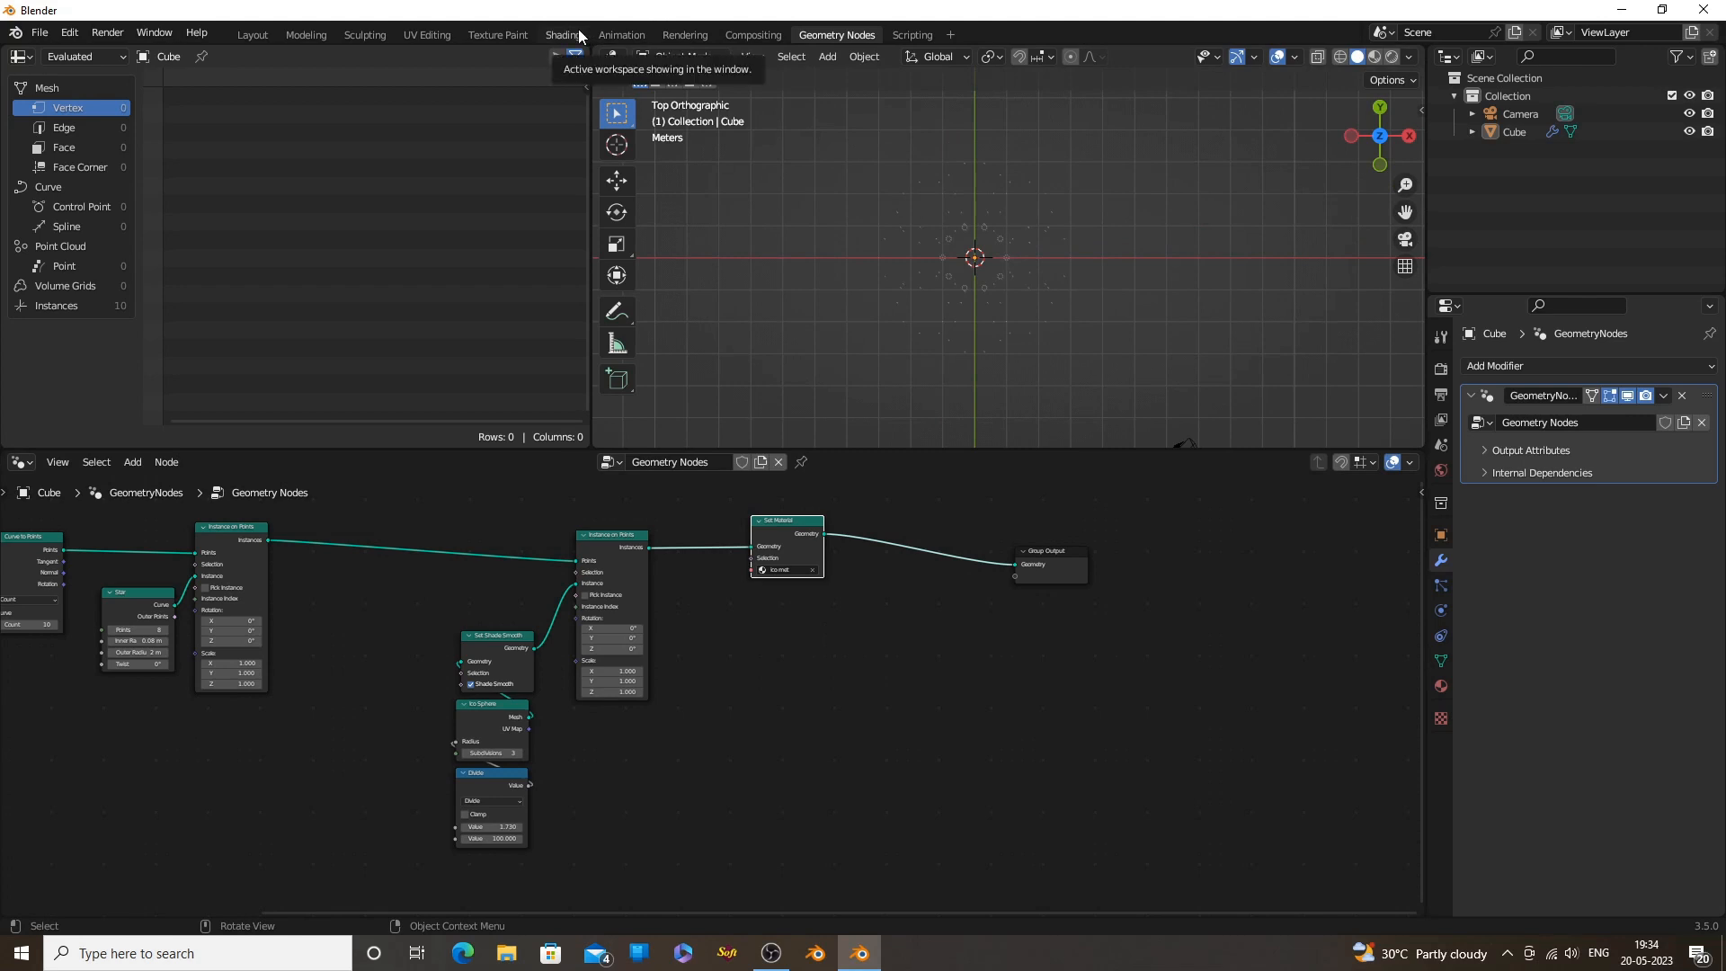
click(562, 34)
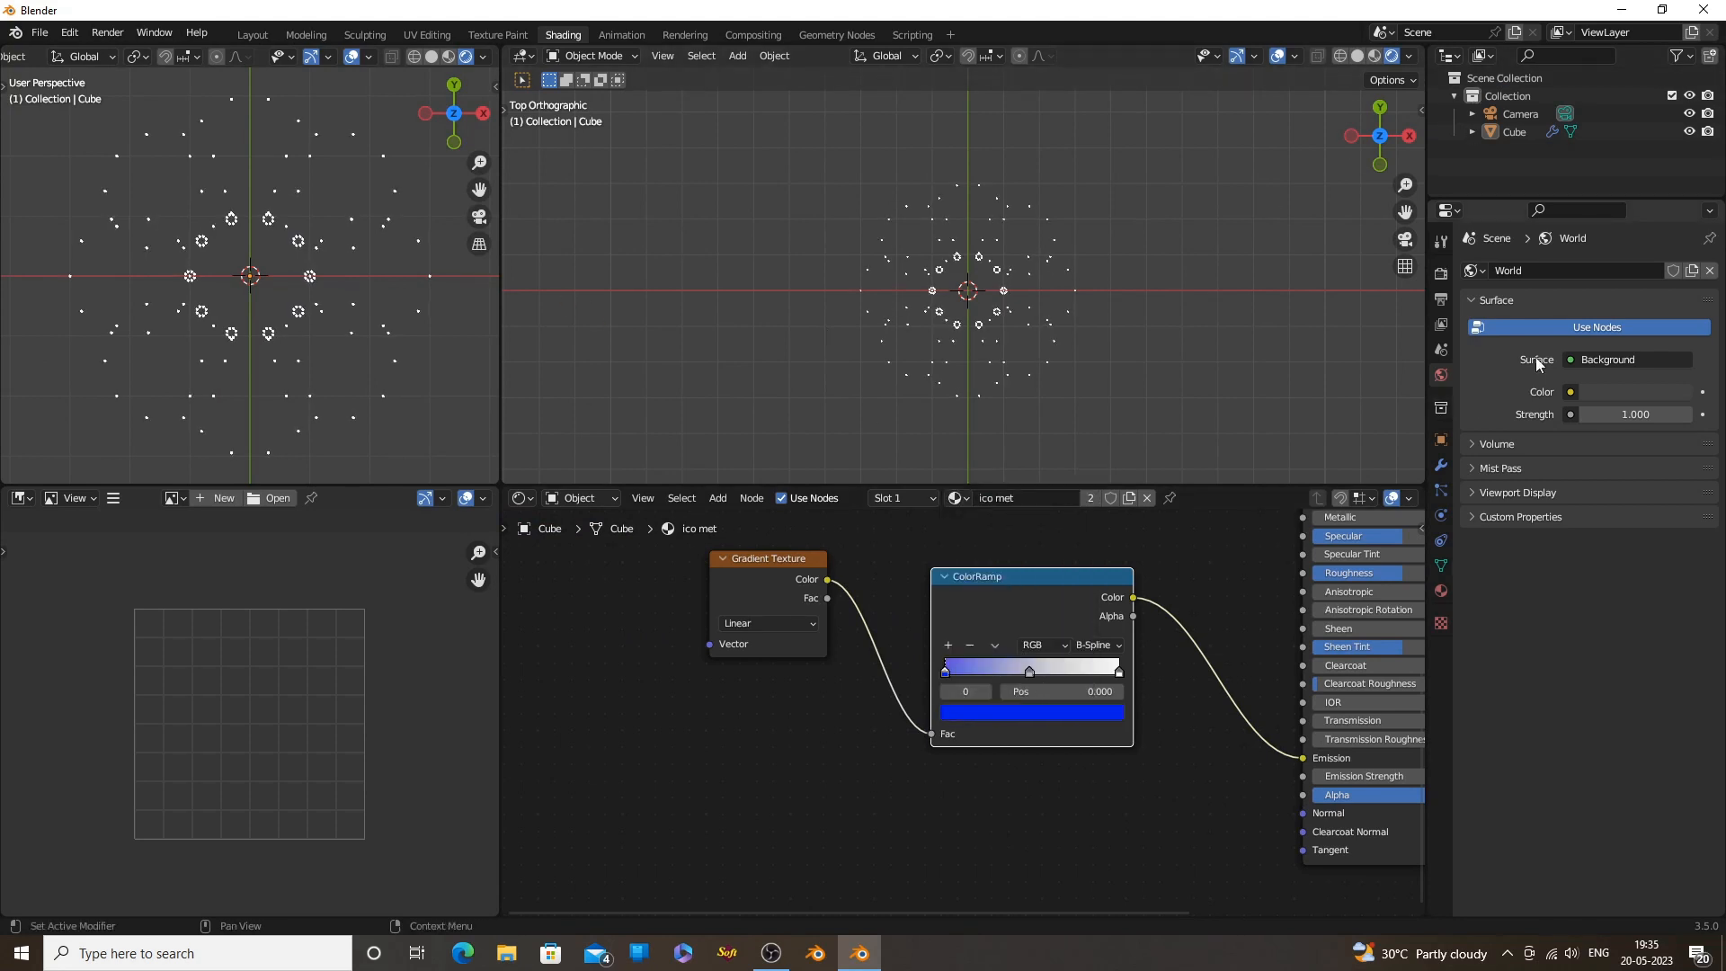
click(1568, 392)
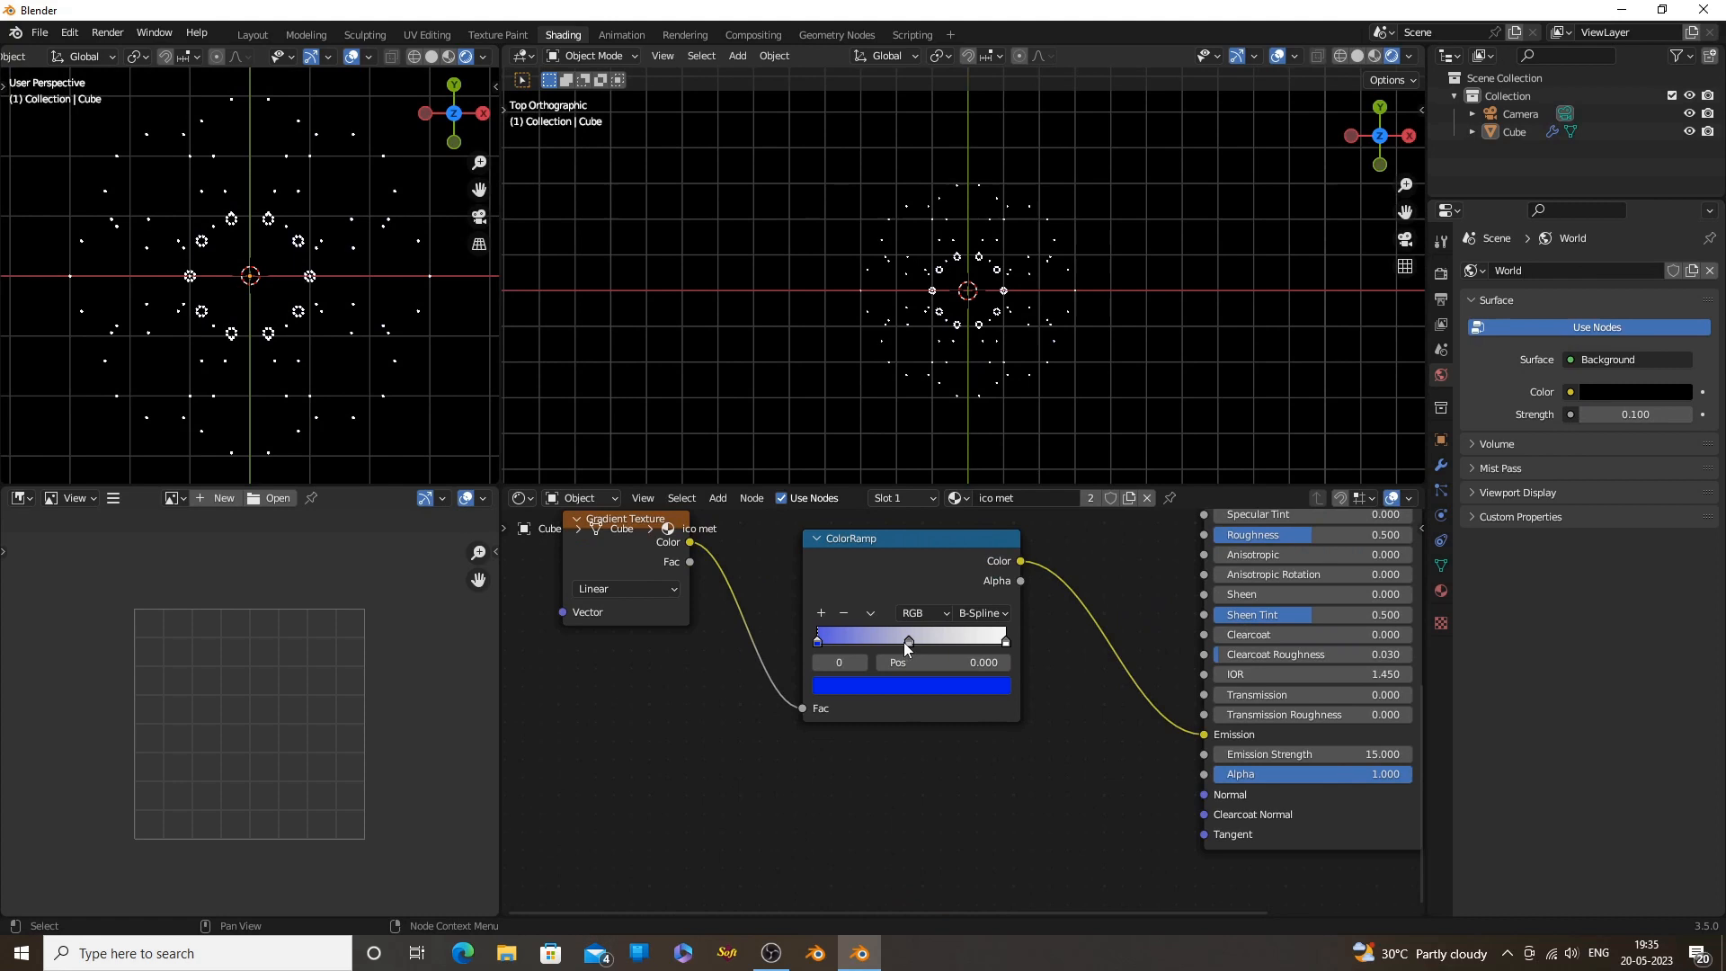
Rework the ColorRamp stops into a blue-orange-red-purple gradient with Ease interpolation
click(909, 685)
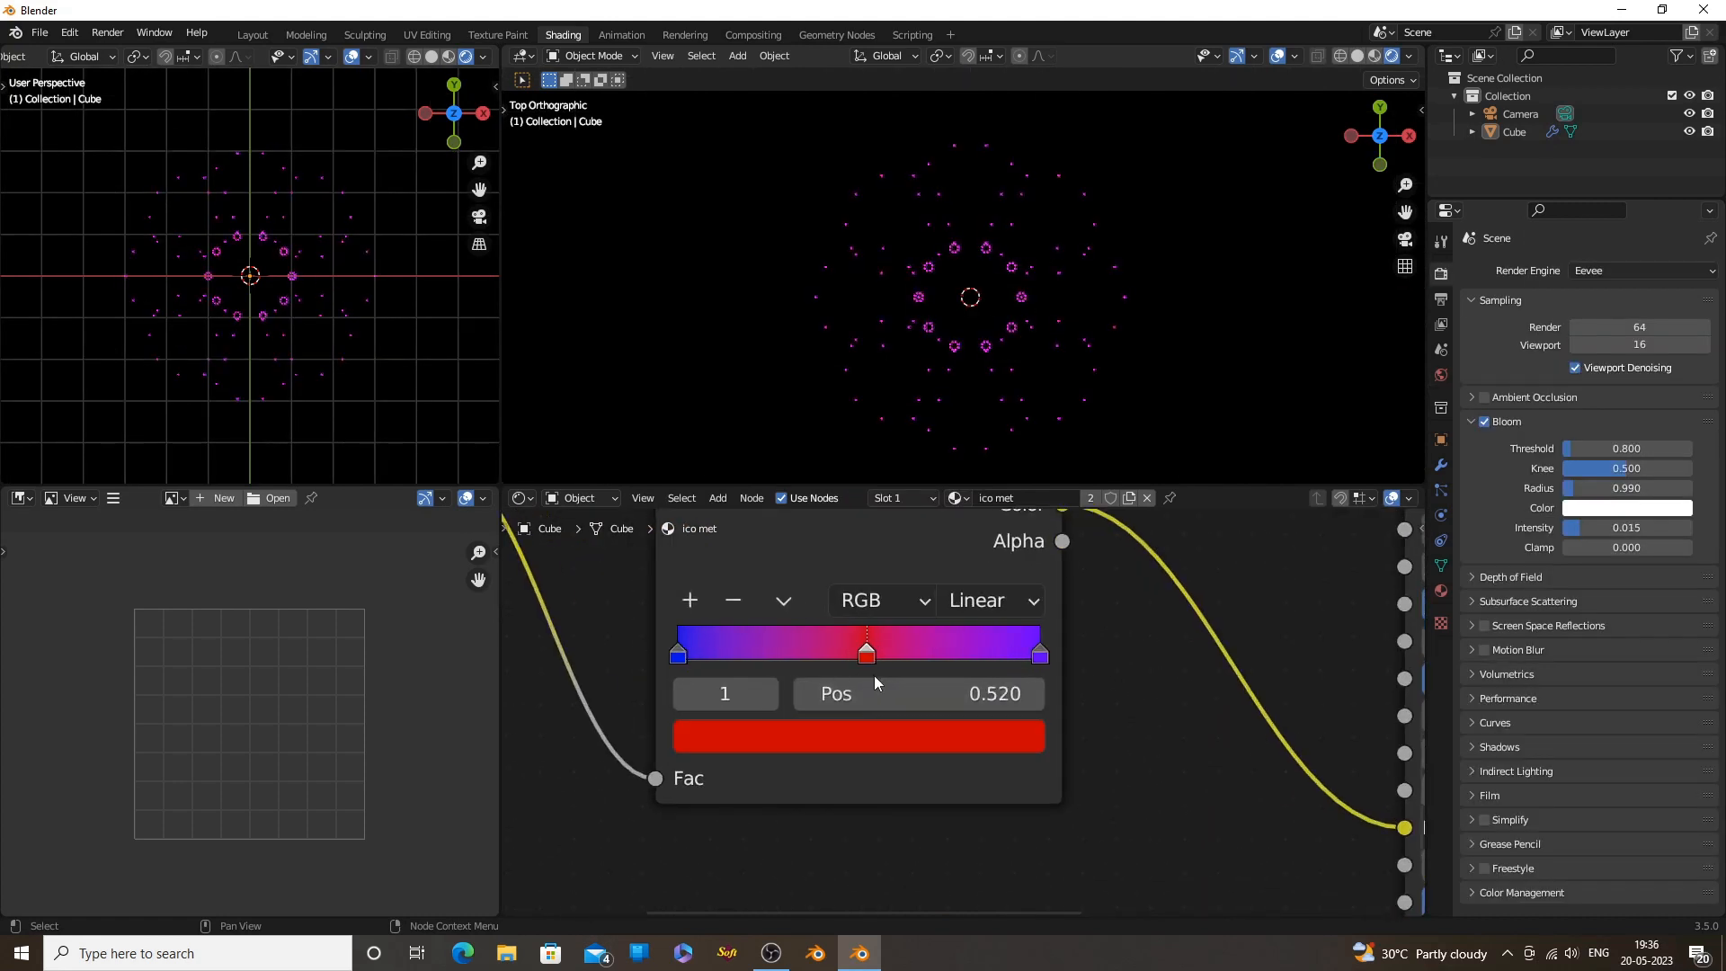
drag(864, 648, 764, 649)
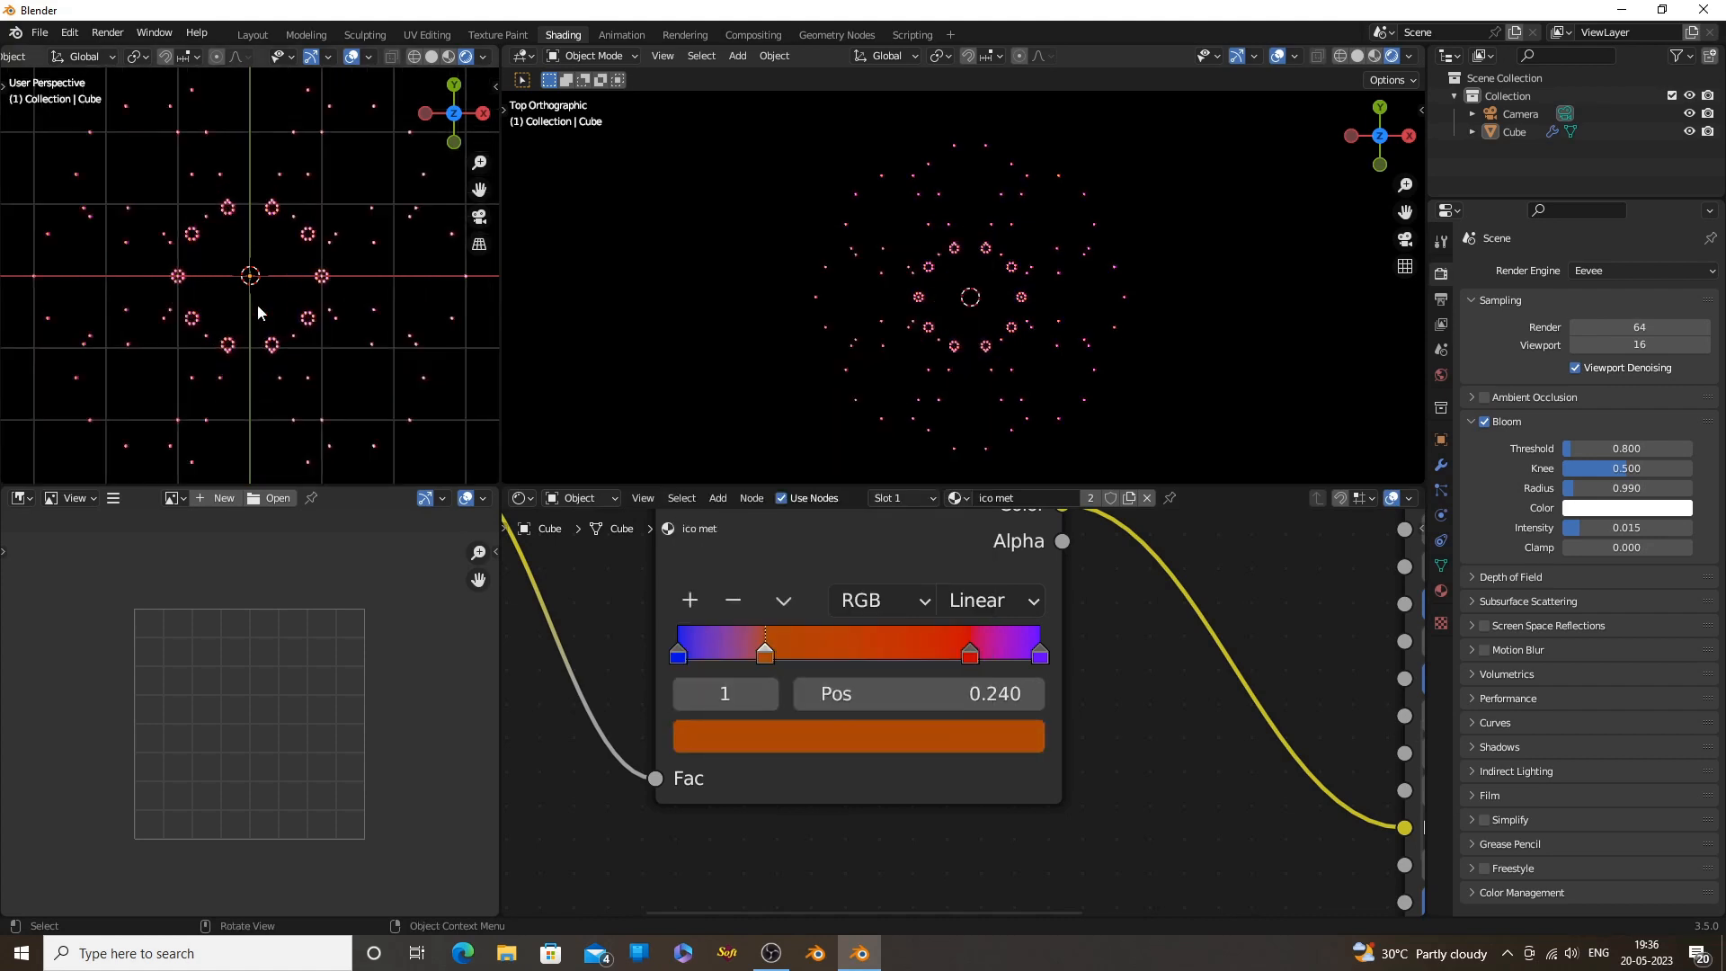
click(986, 599)
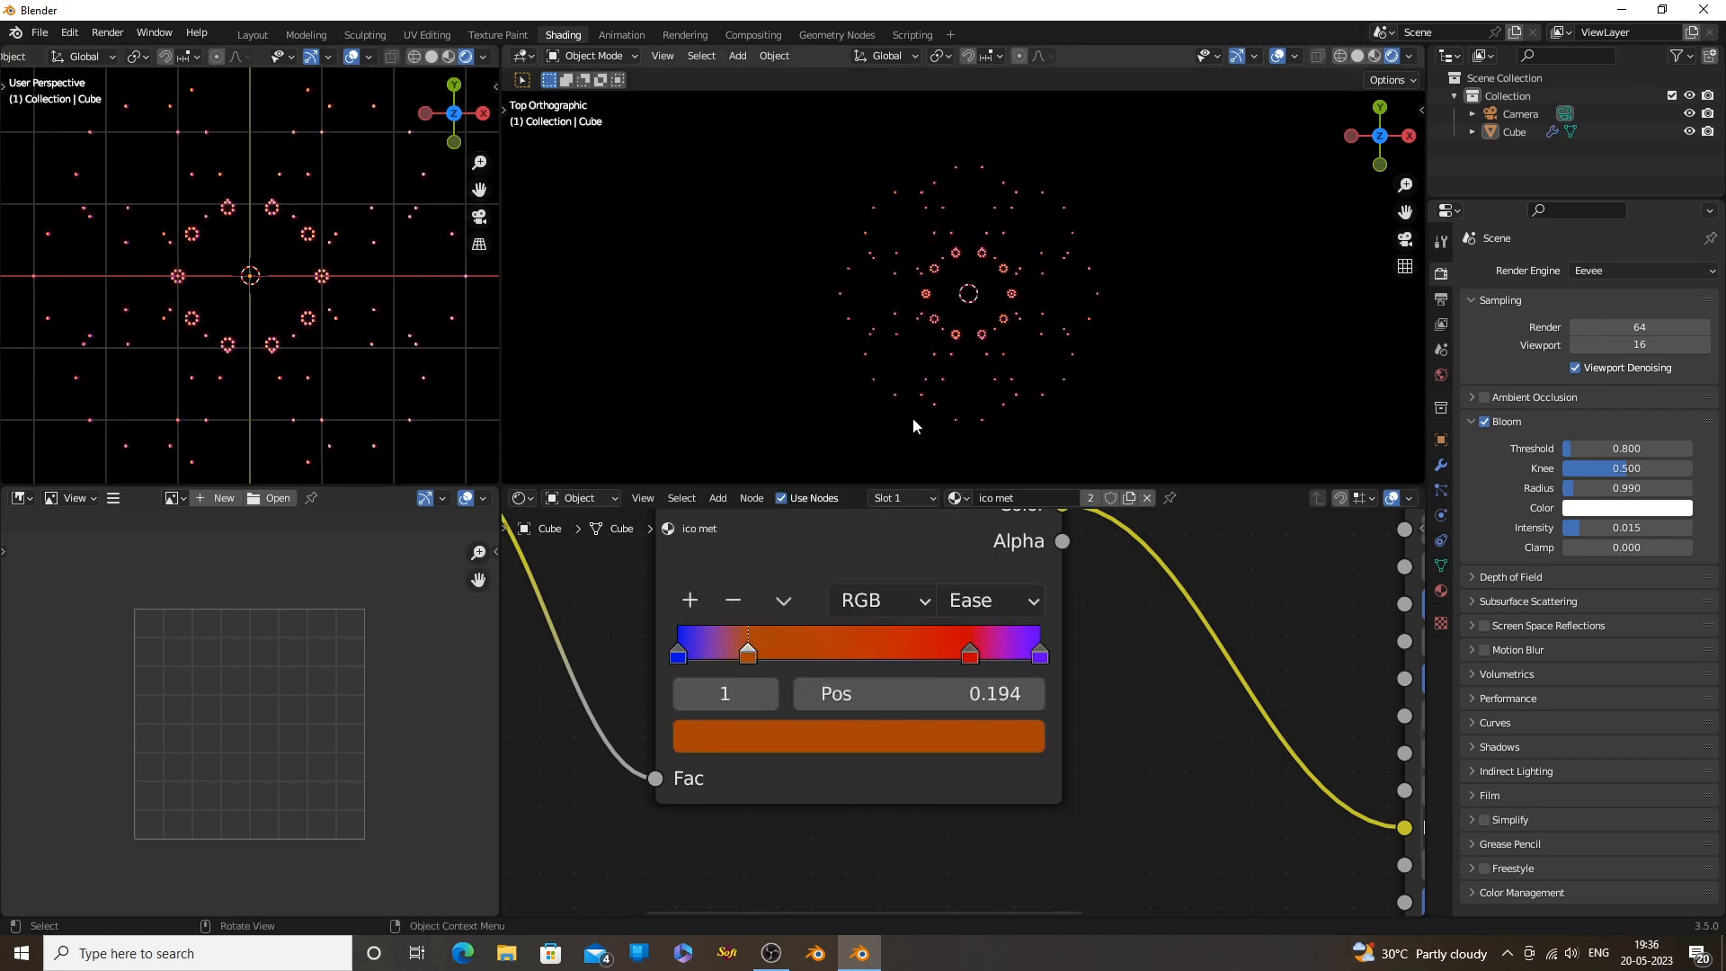
click(857, 735)
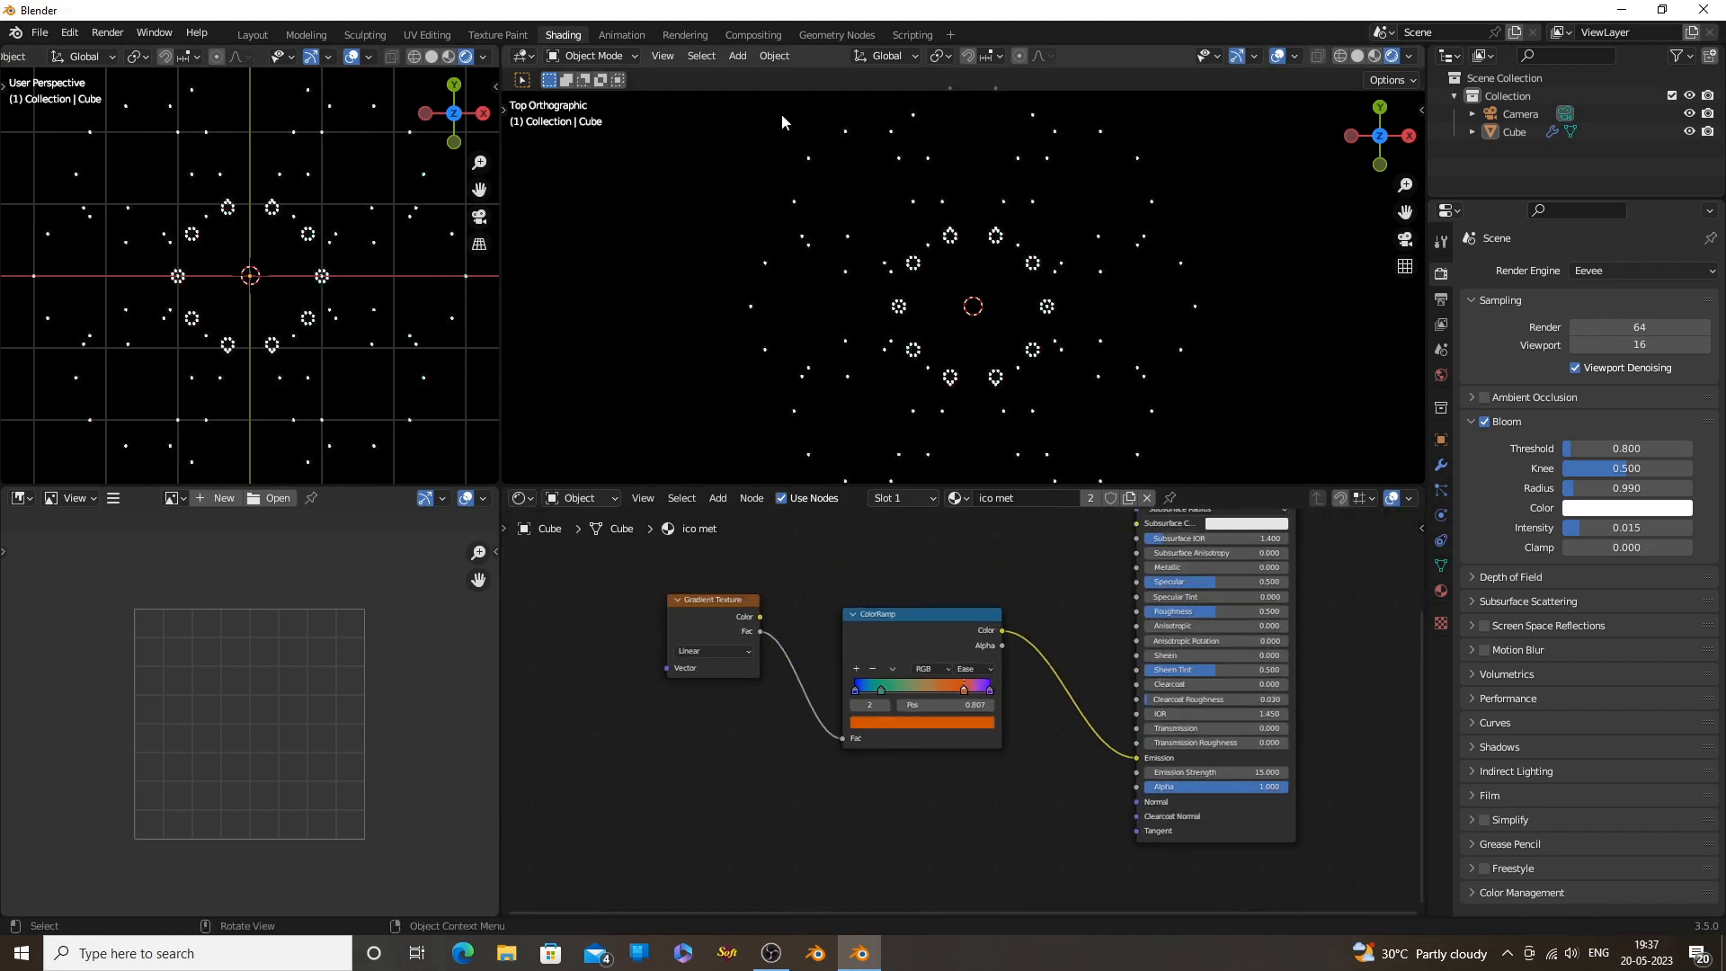
click(835, 34)
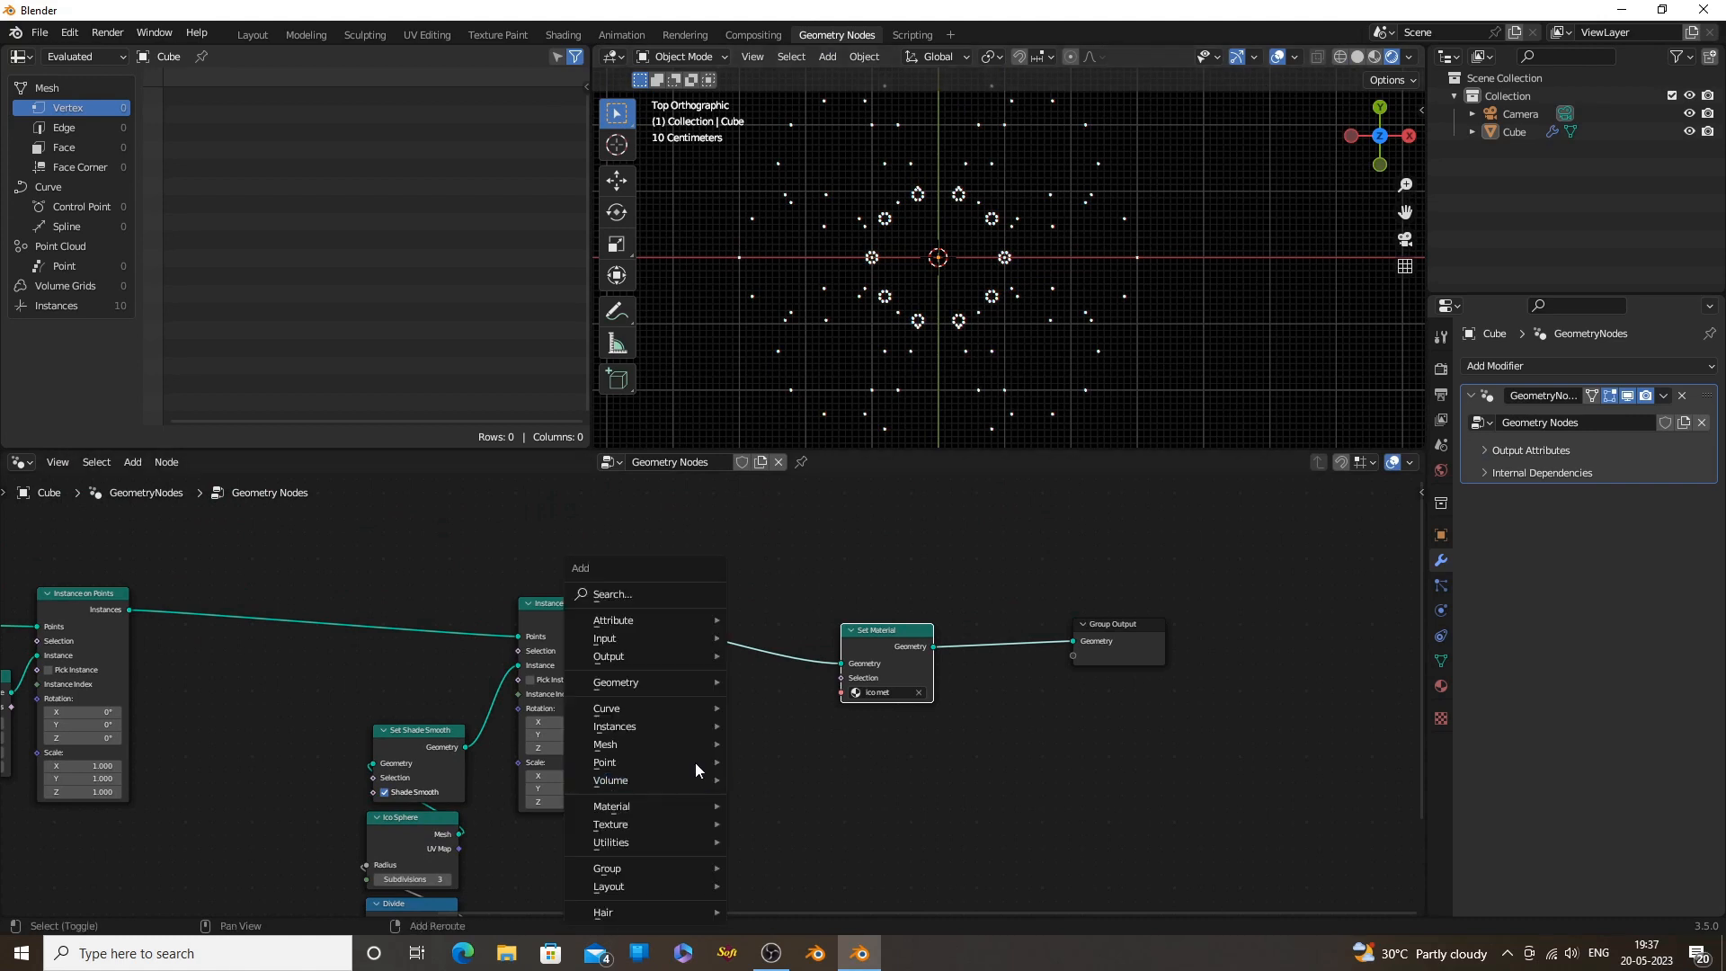
Insert a Realize Instances node between Instance on Points and Set Material
text(rea)
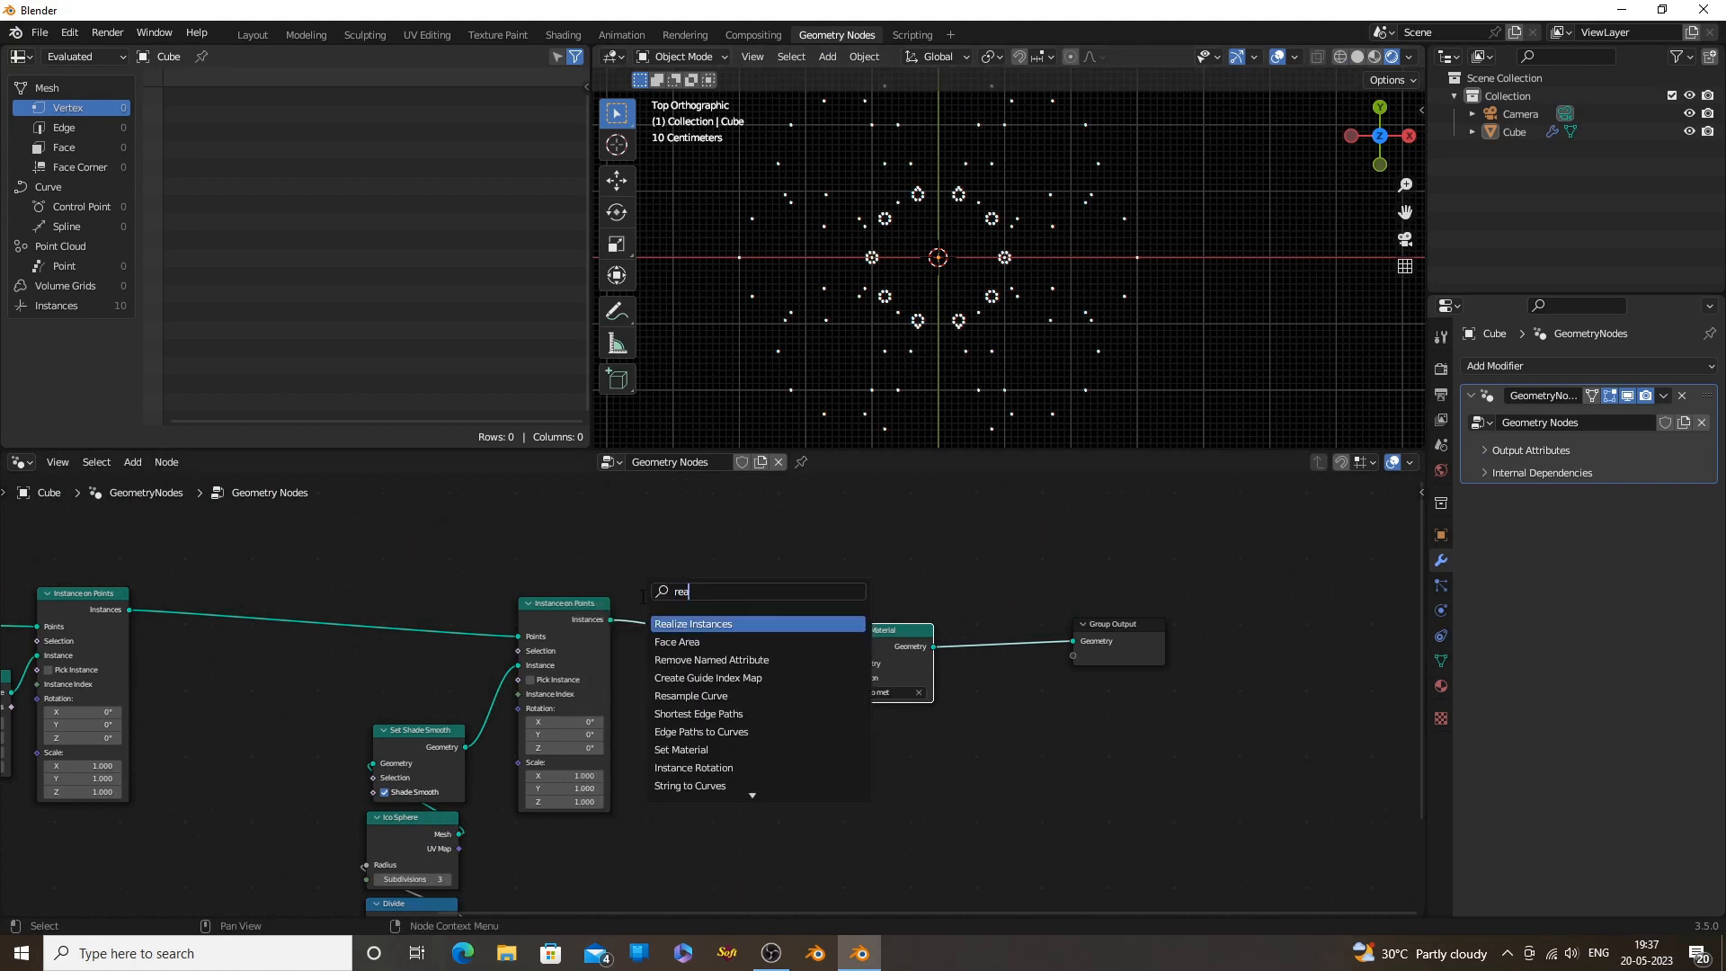
click(692, 624)
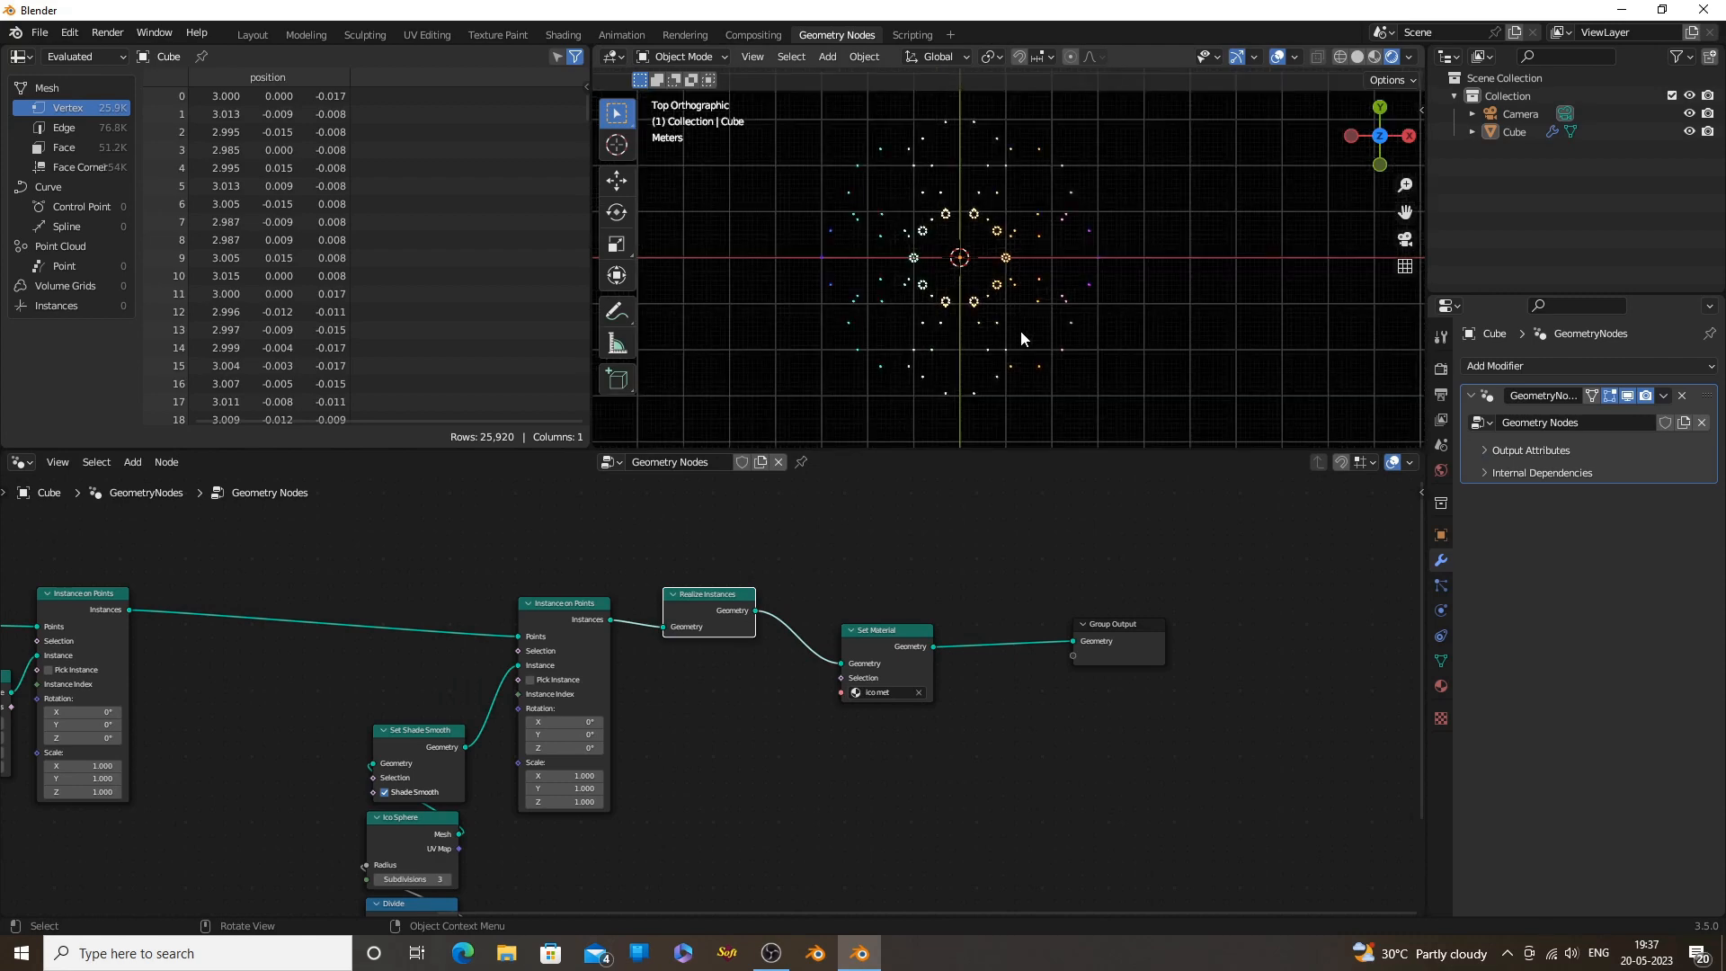
click(1255, 55)
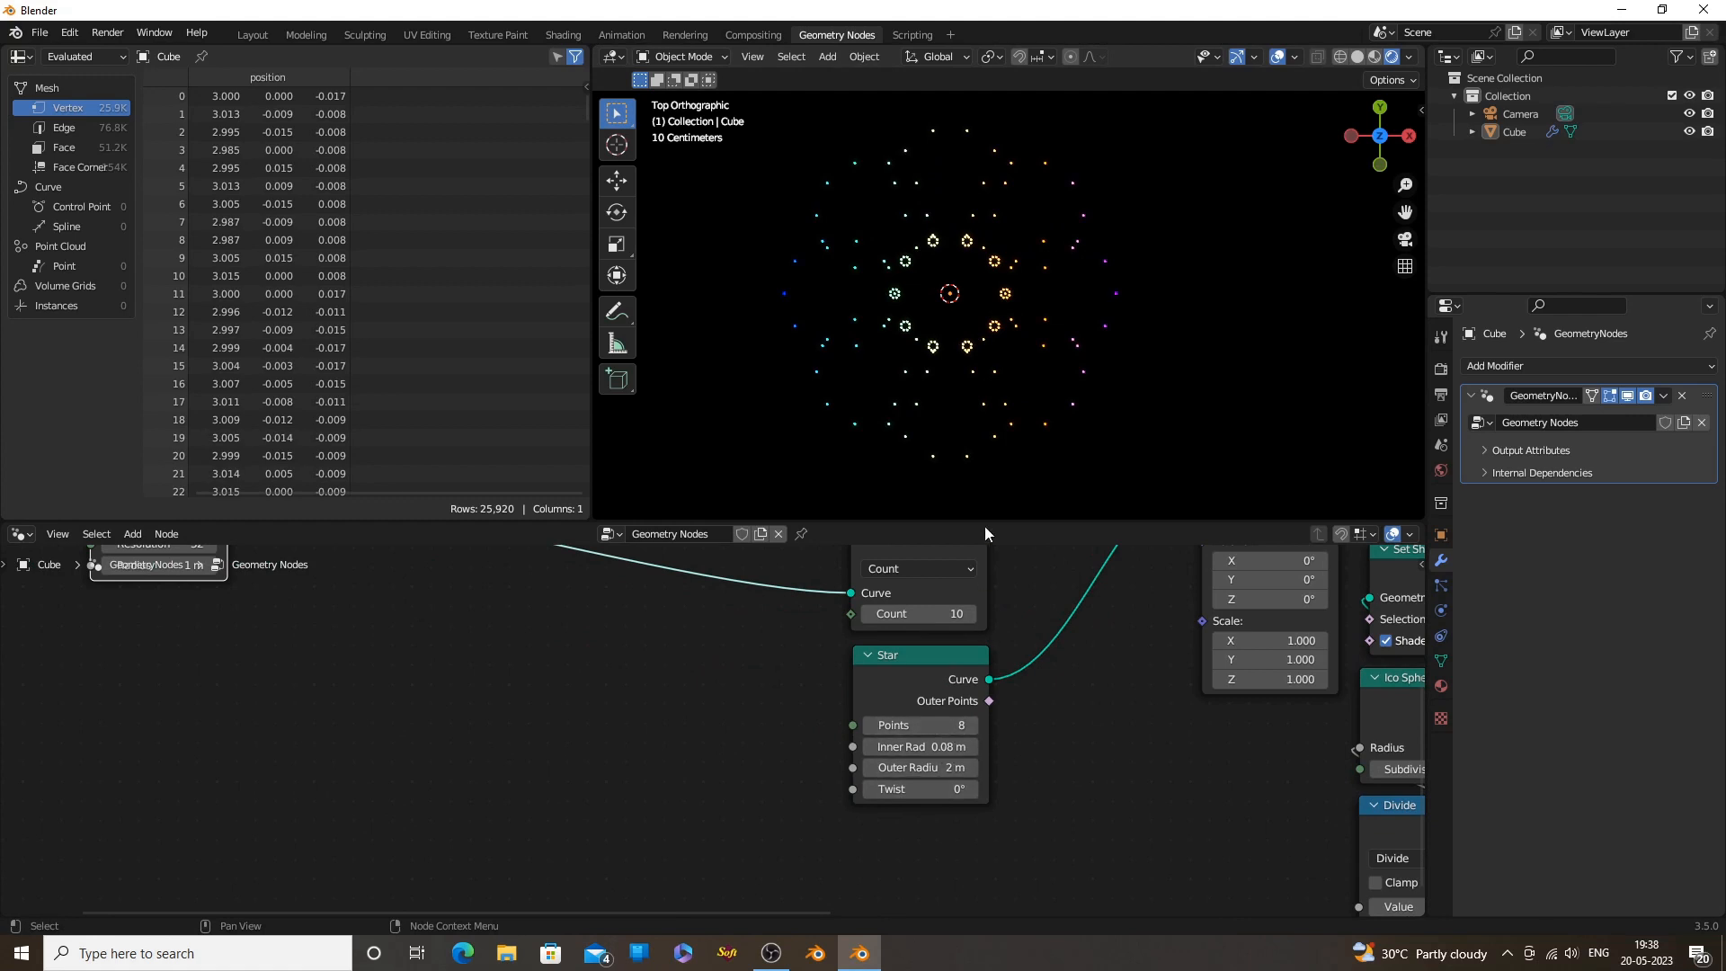
Retune the Star node (5 points, inner 6.37 m, outer 3.72 m, twist -70.6°) and Curve to Points Count 30
click(936, 724)
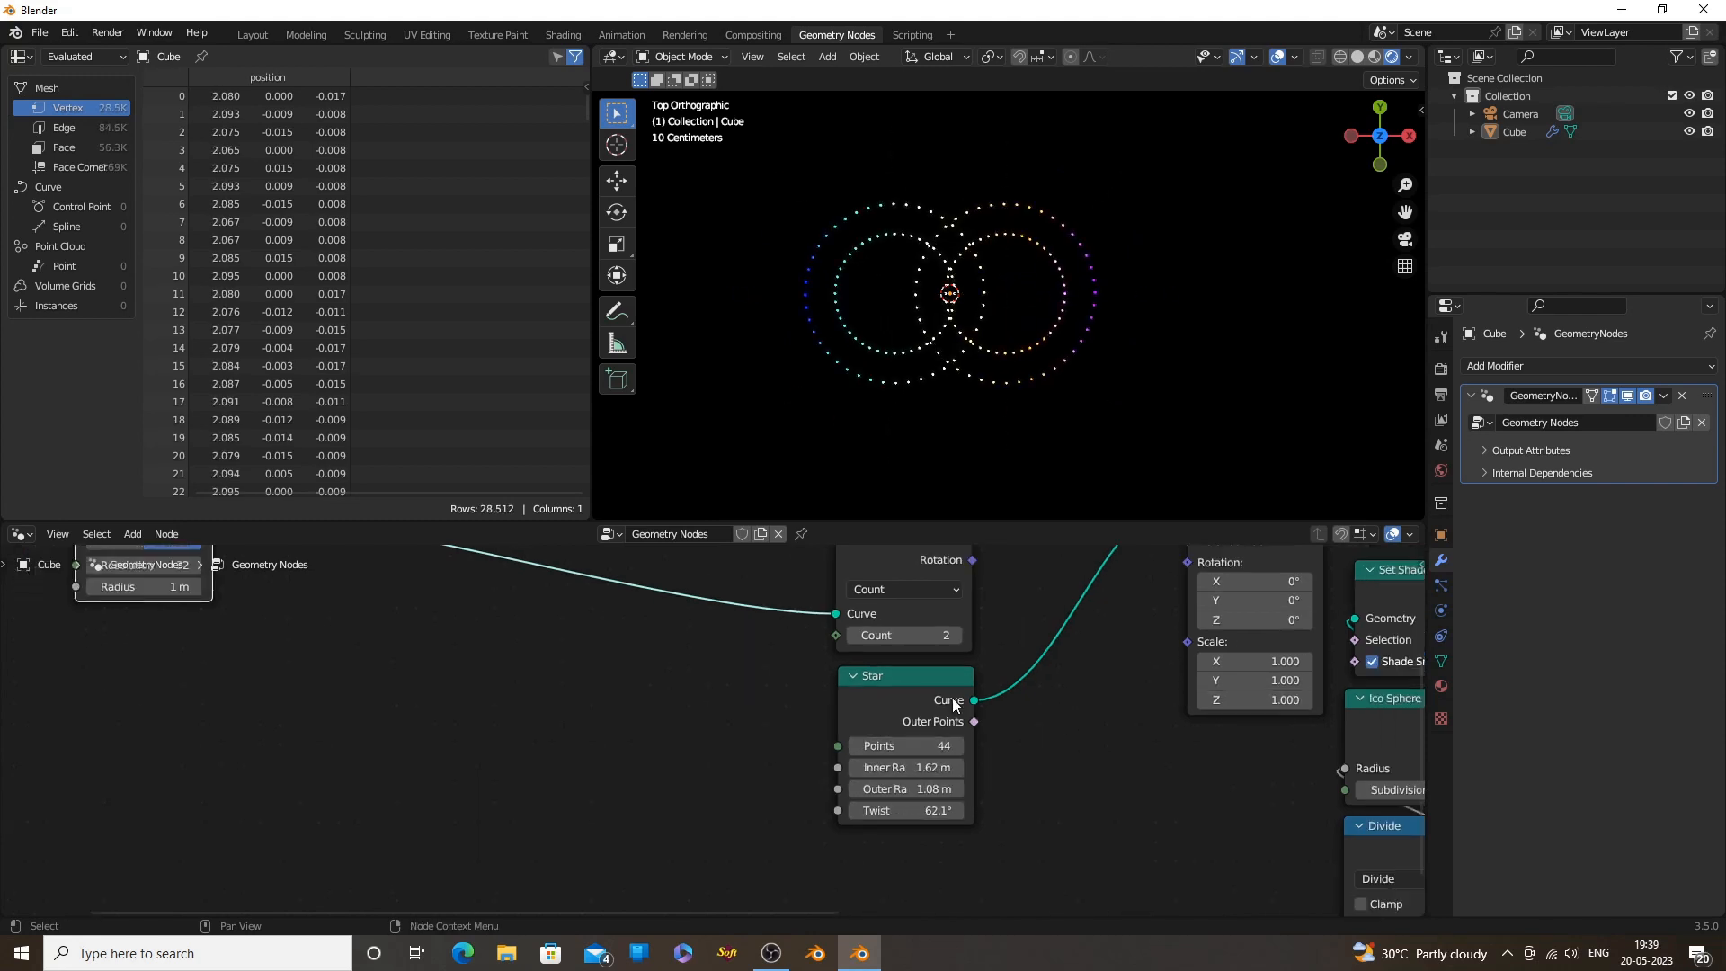
click(903, 633)
text(15)
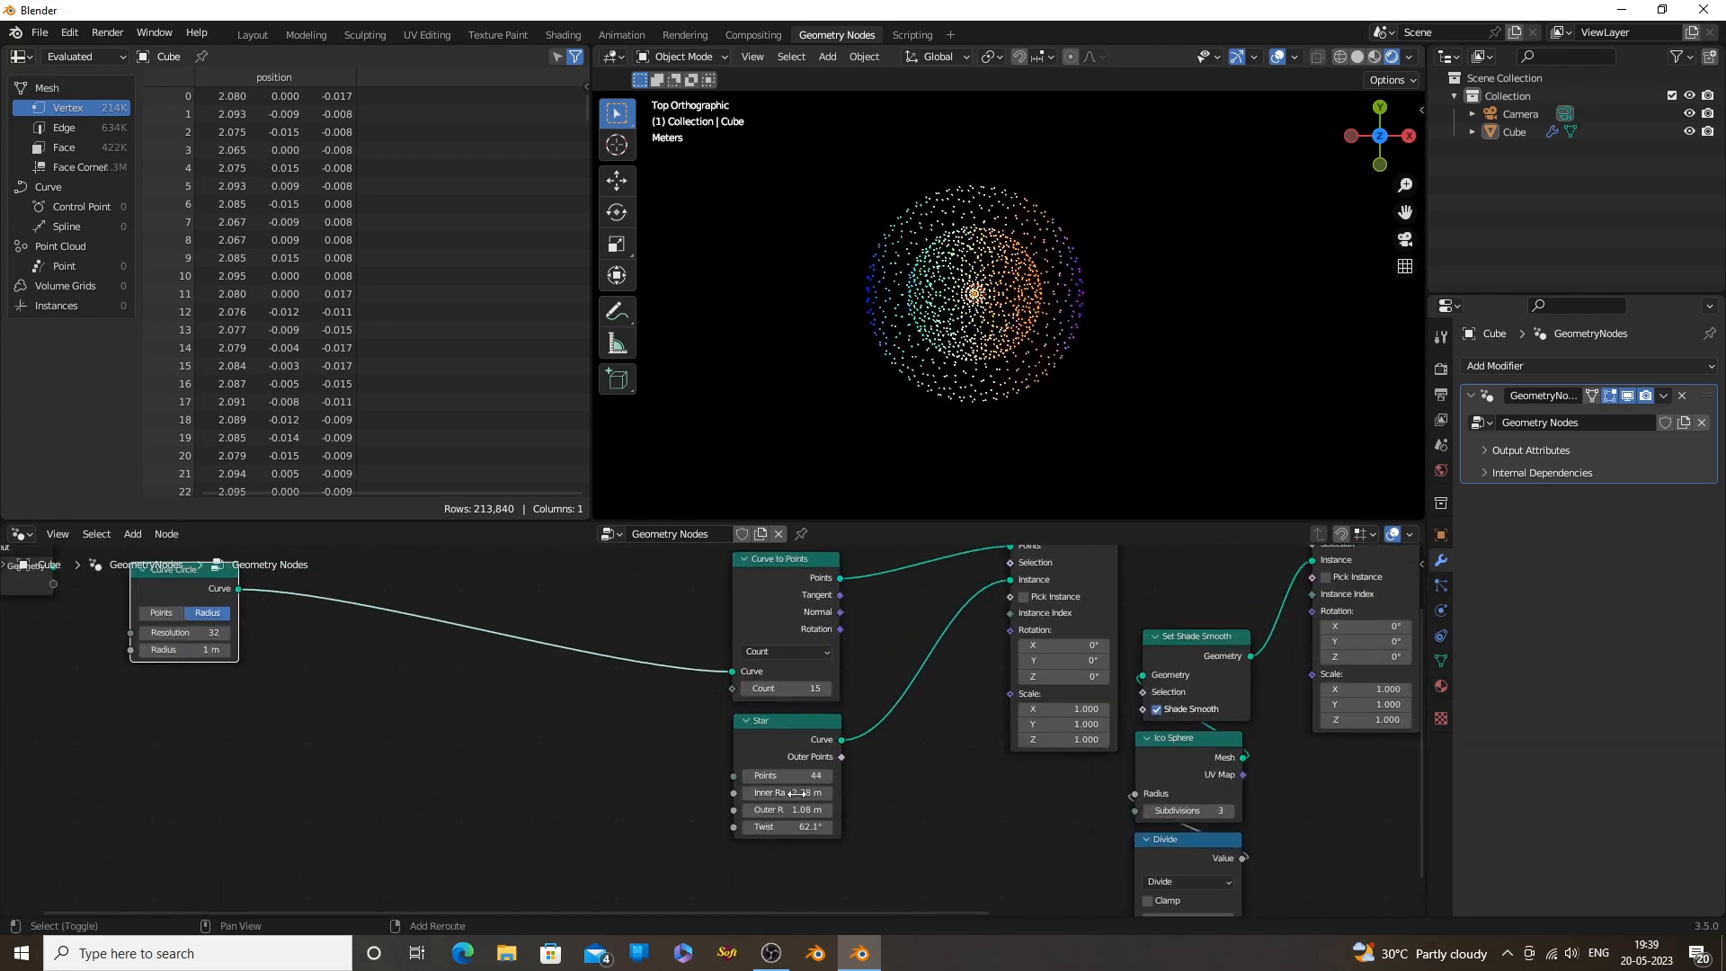
drag(770, 793, 804, 793)
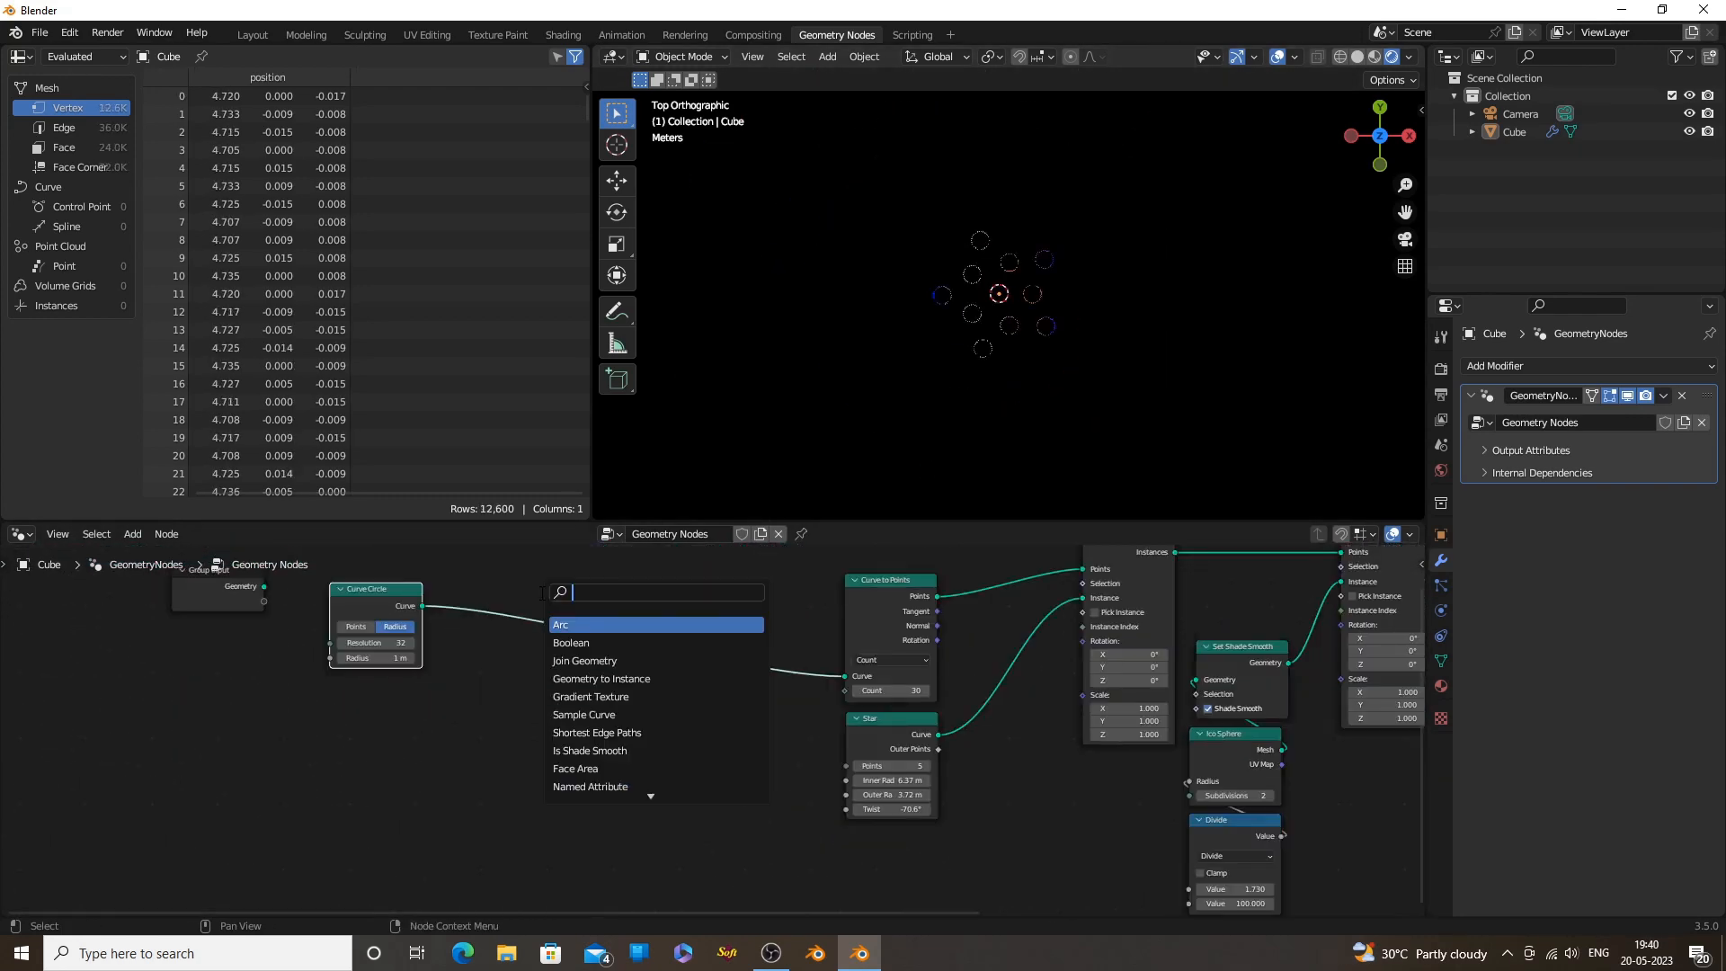
Add a Scene Time node whose Seconds drive the Star's twist, and show the timeline at frame 1
text(sce)
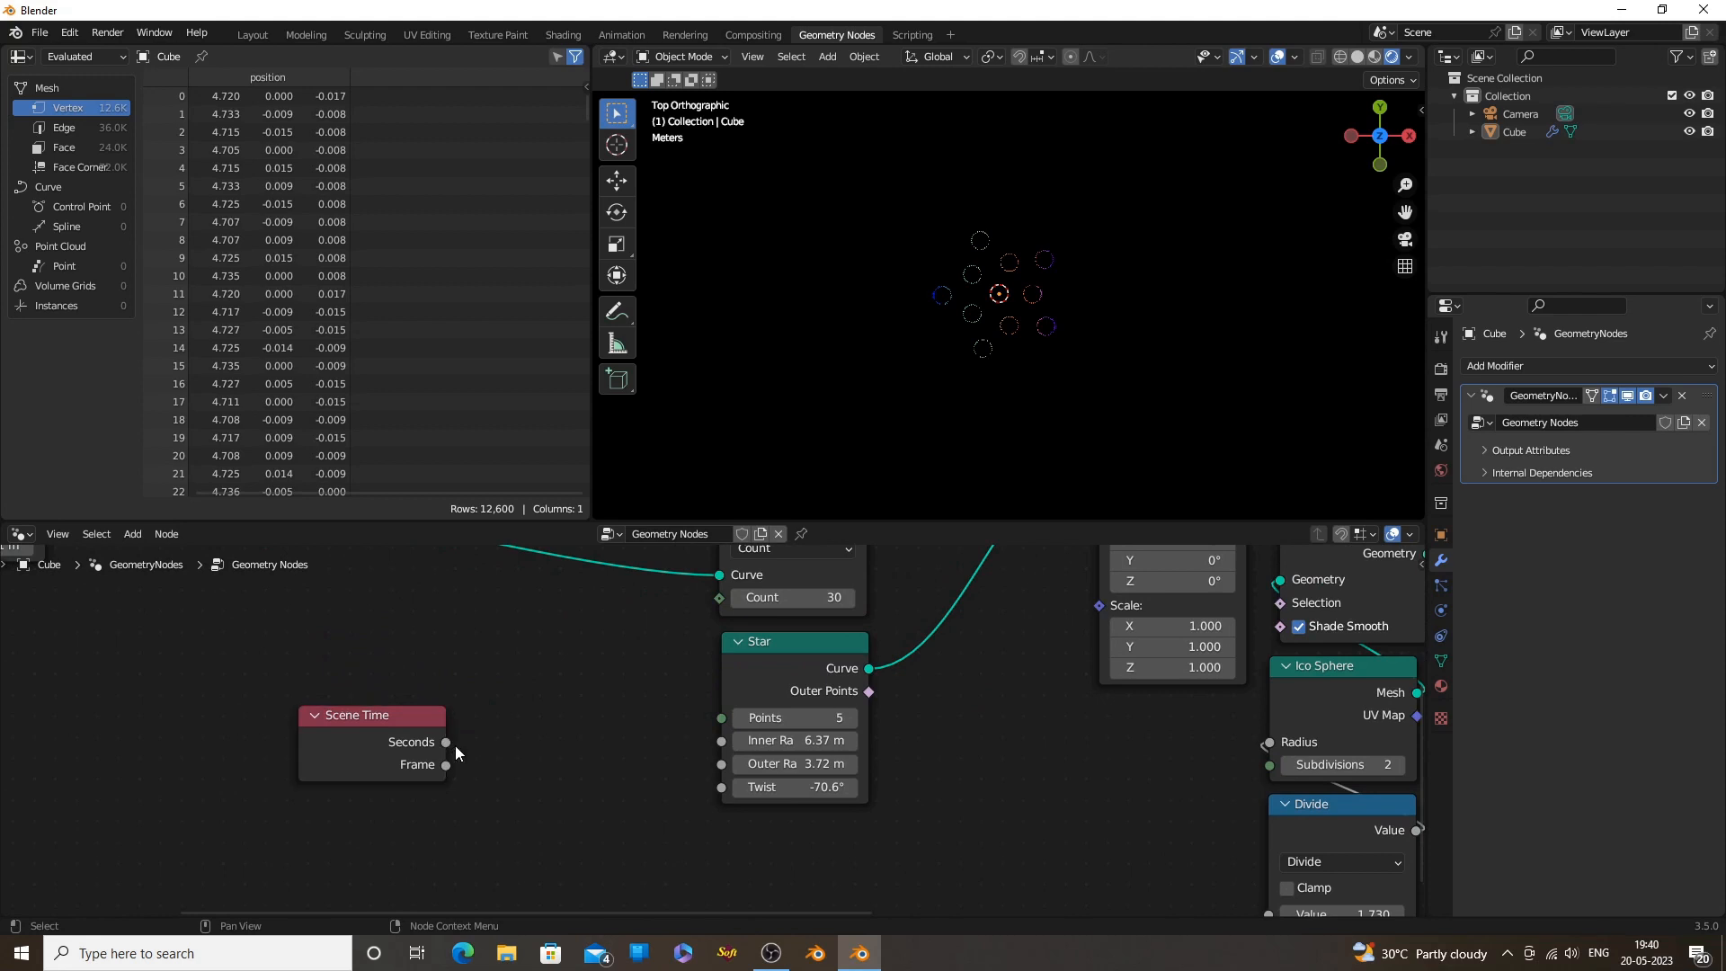
drag(446, 741, 716, 788)
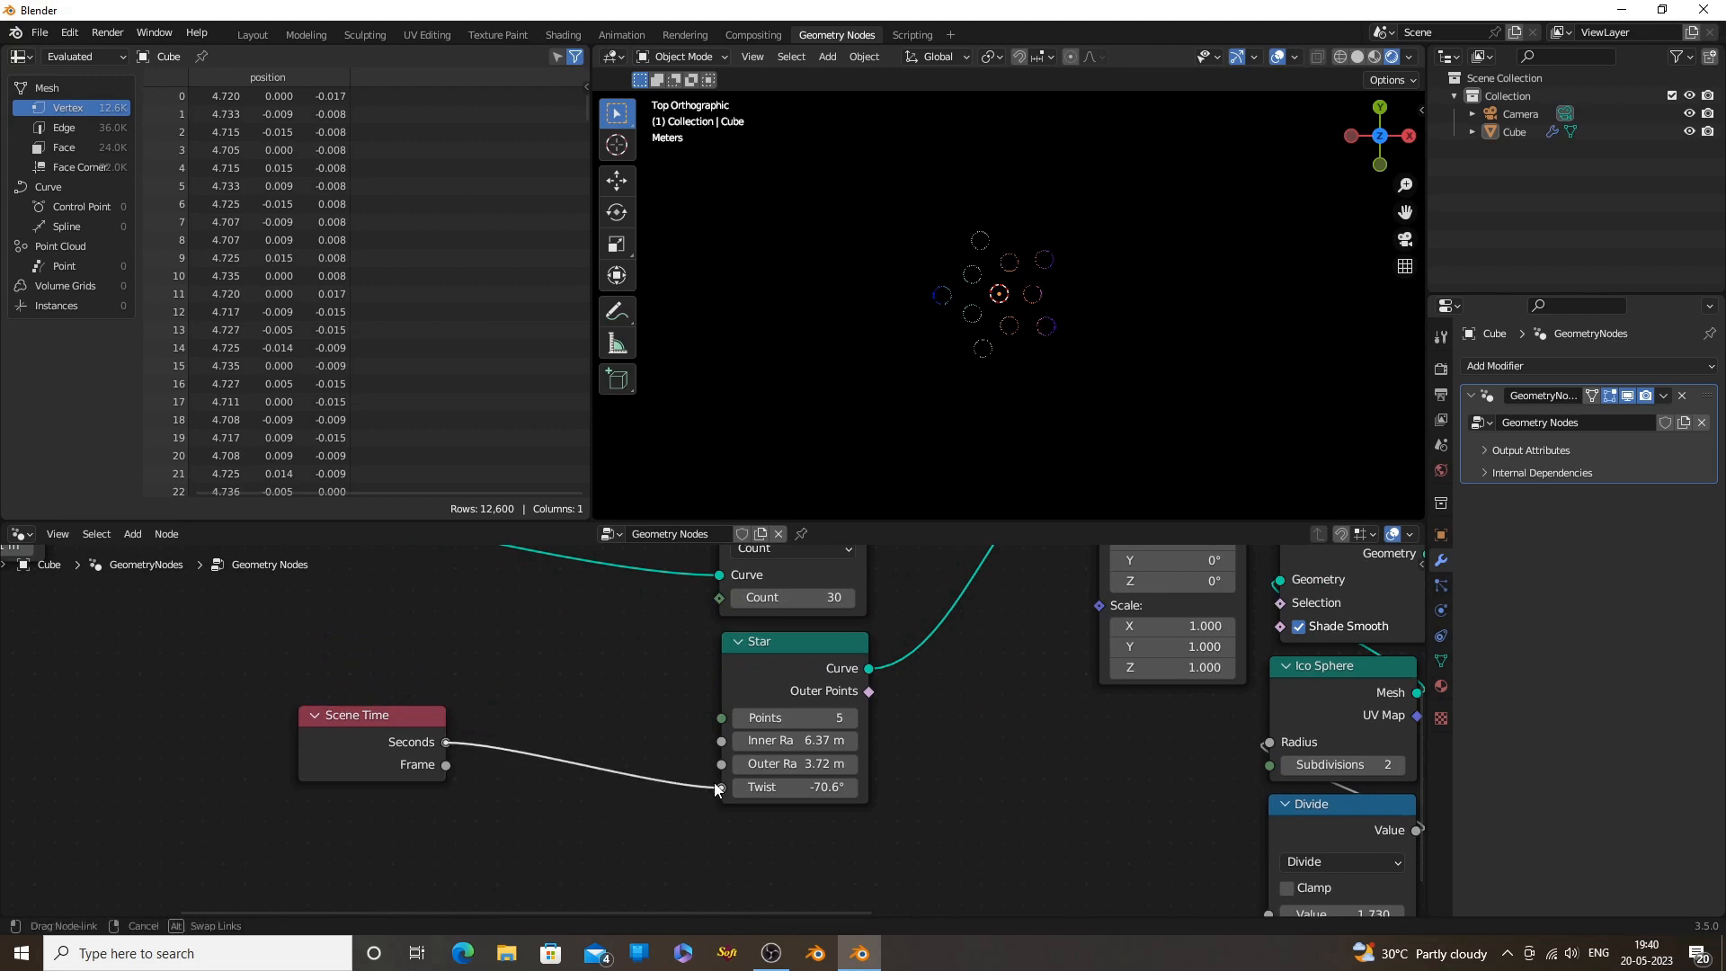
drag(445, 764, 717, 787)
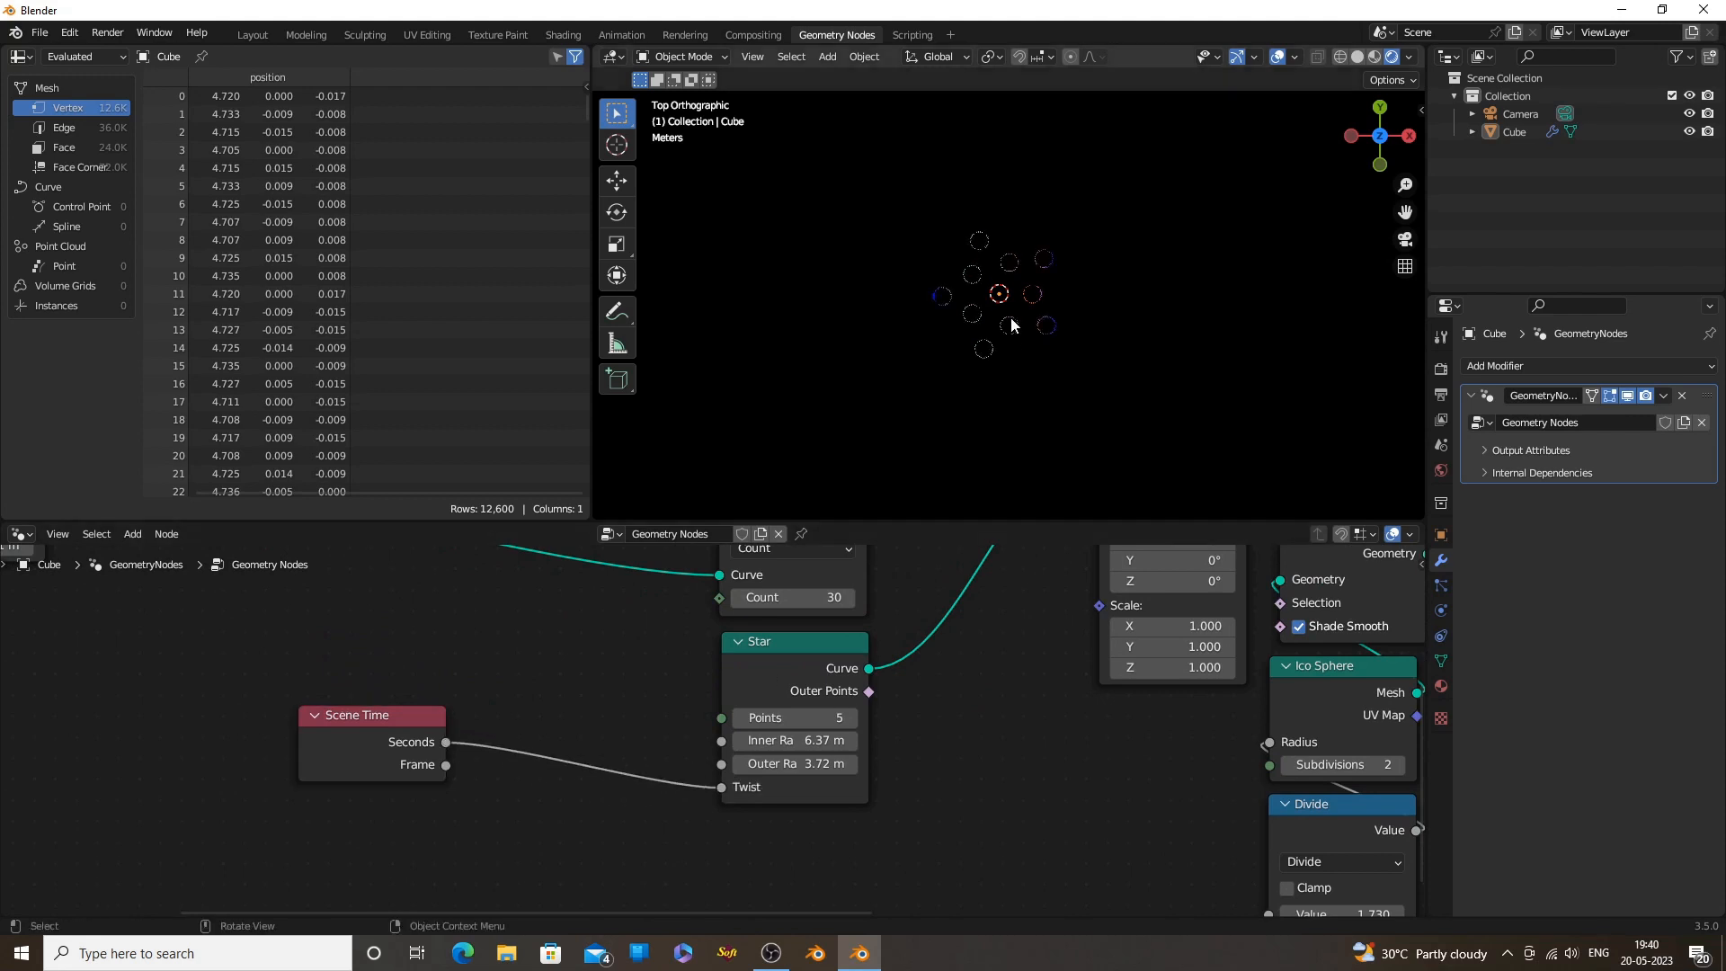
key(space)
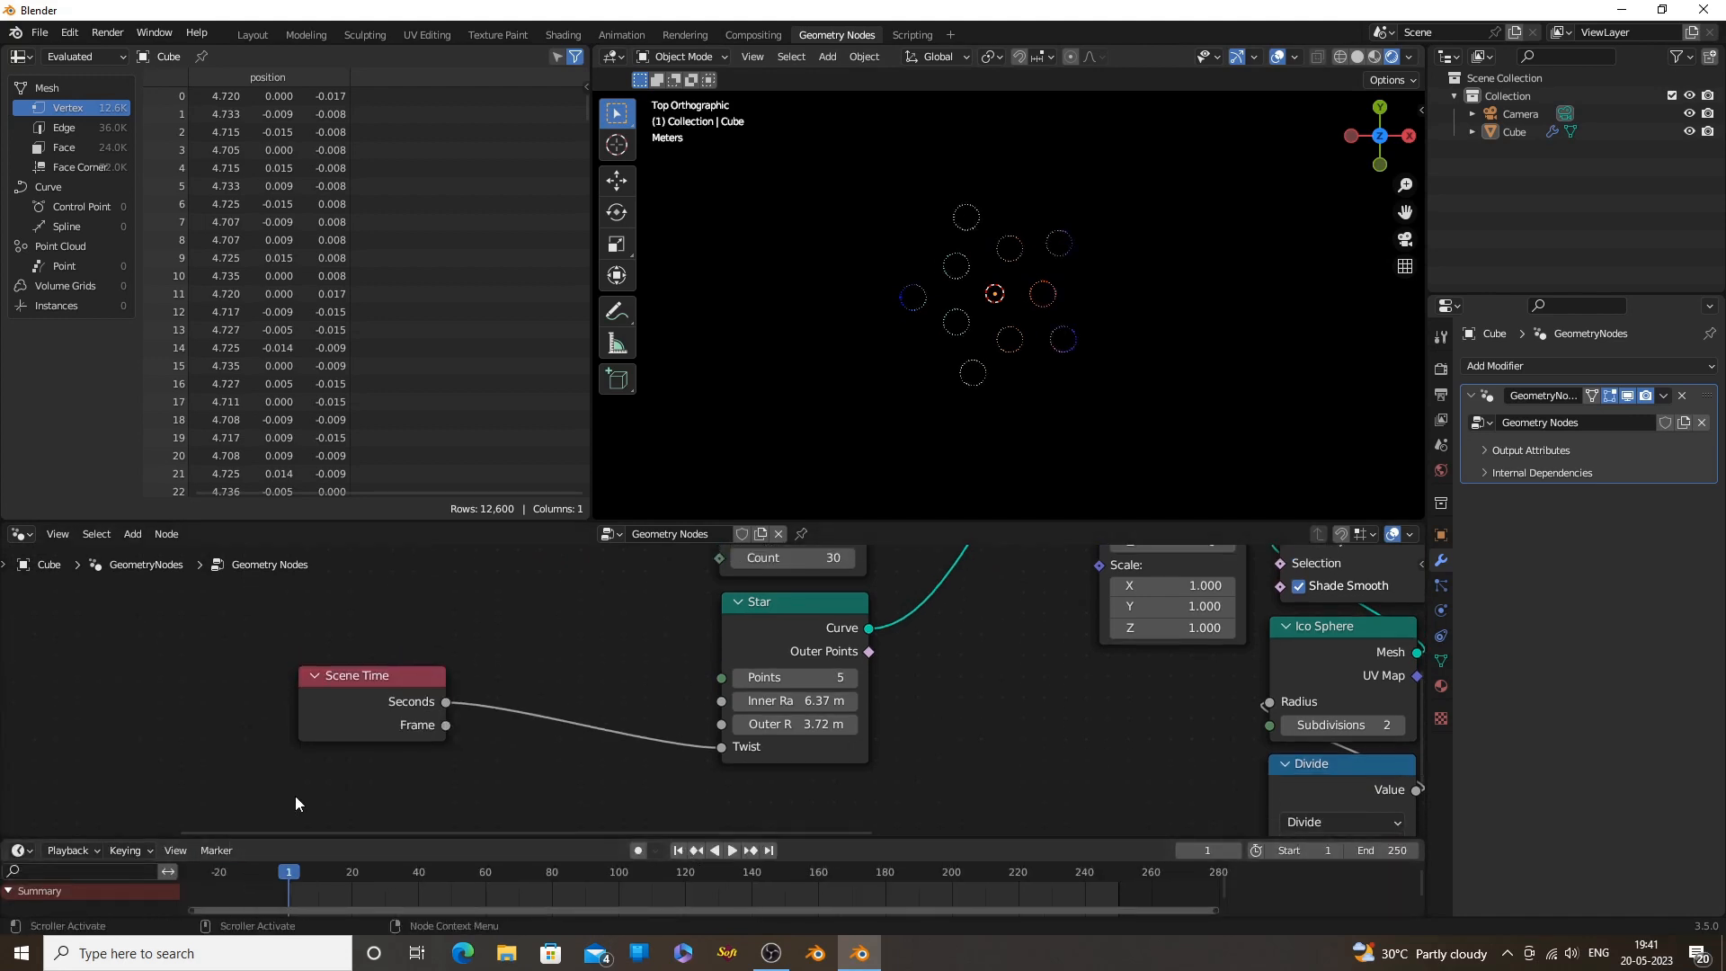
Insert a Math node on the Scene Time link and set it to Divide
click(132, 534)
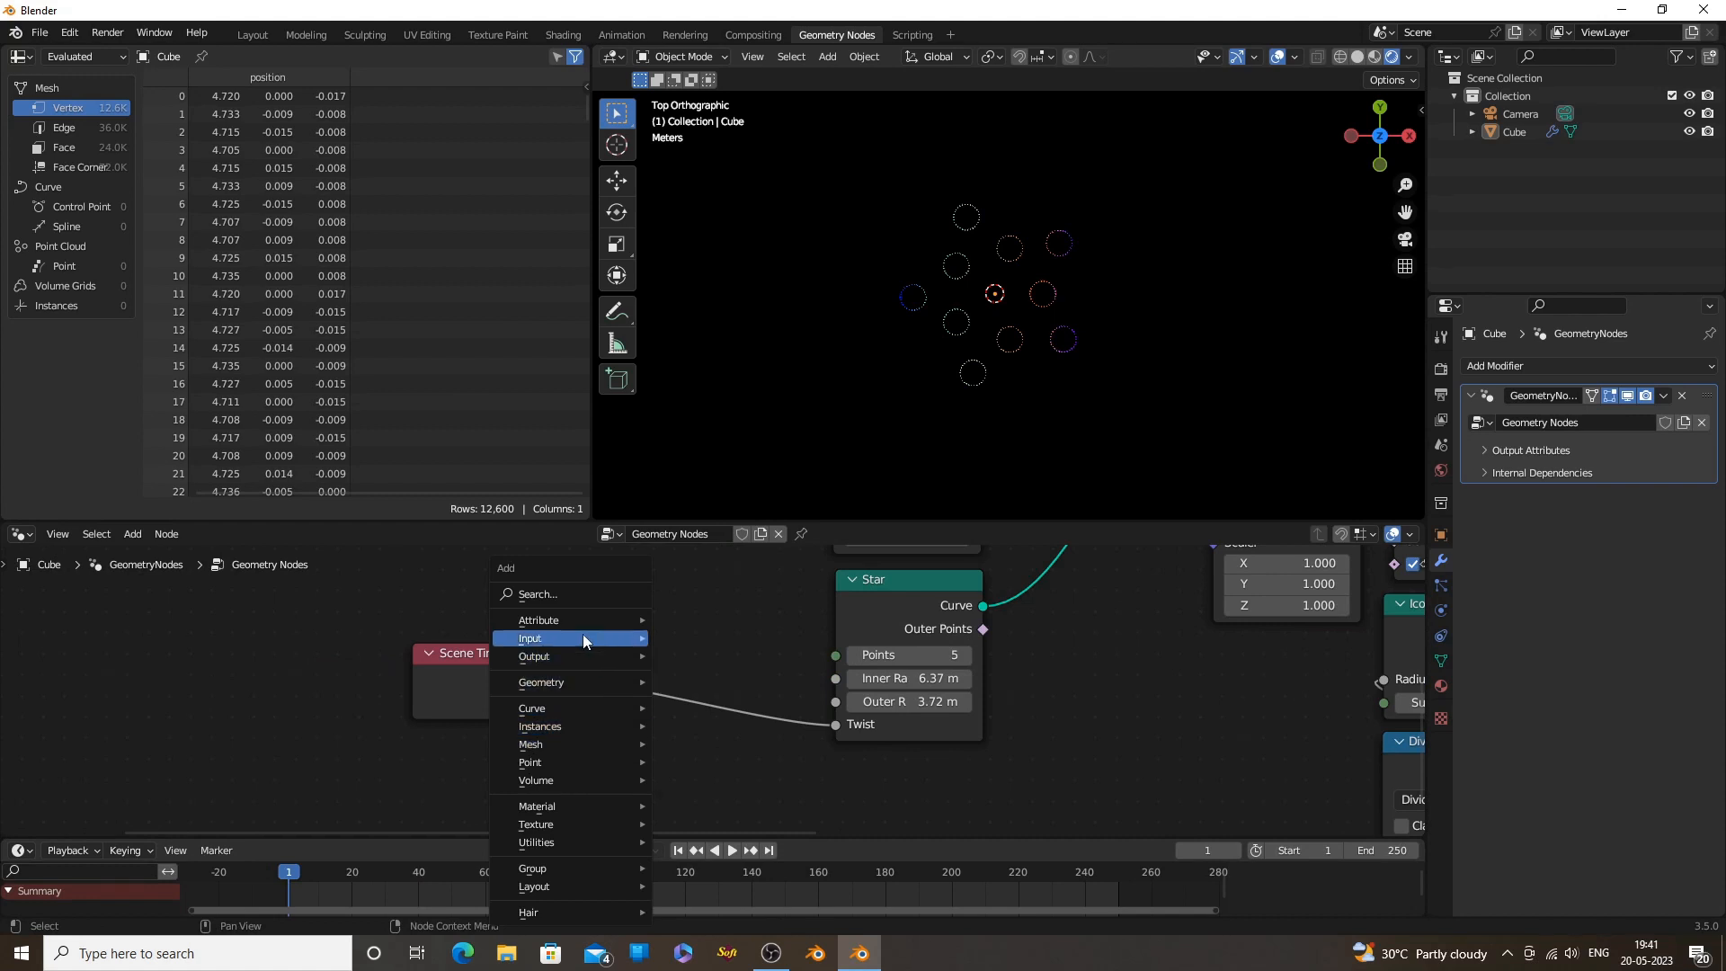
text(ma)
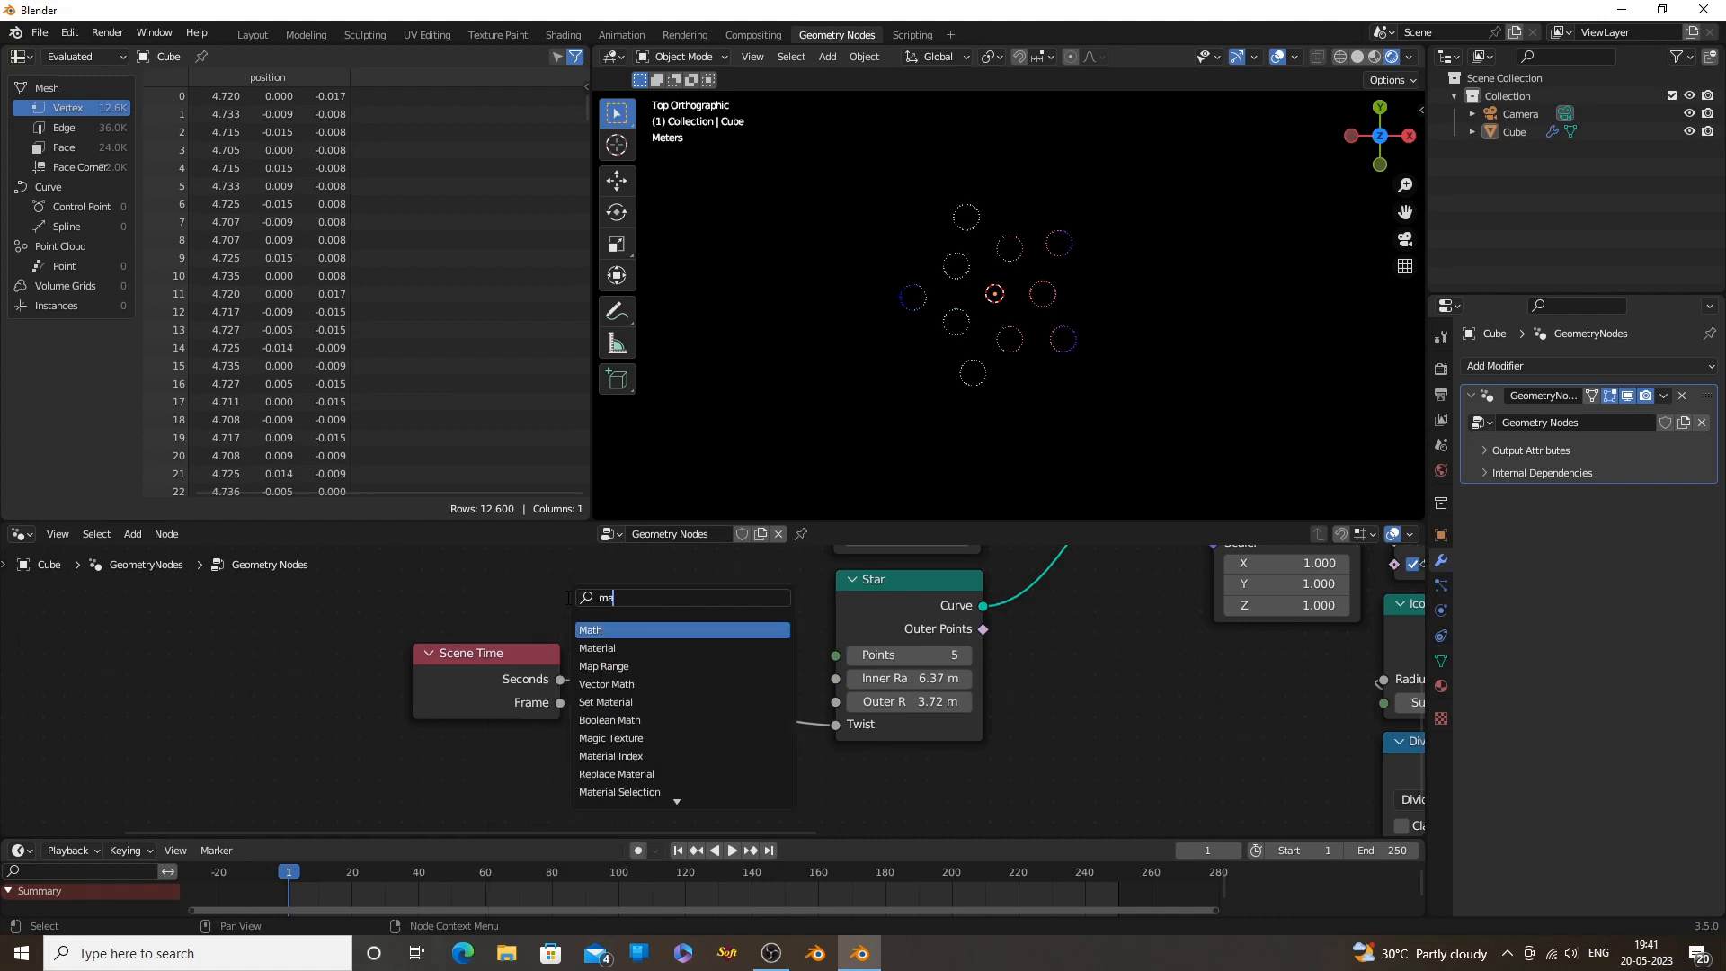
click(591, 629)
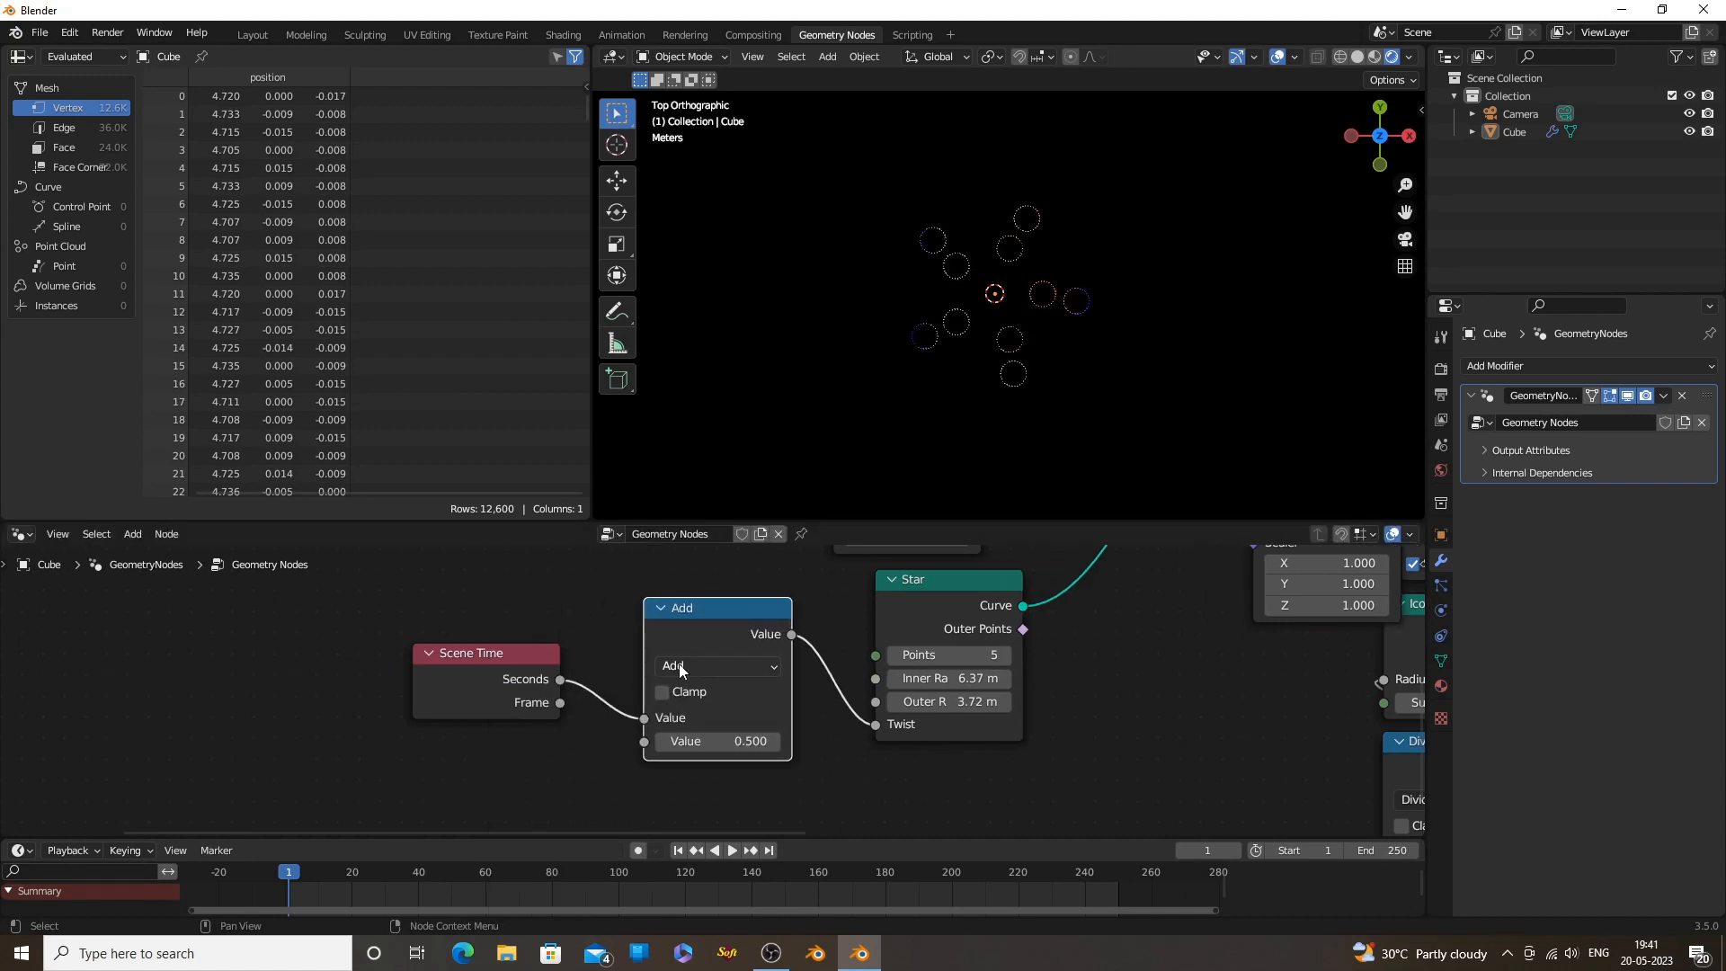
click(716, 665)
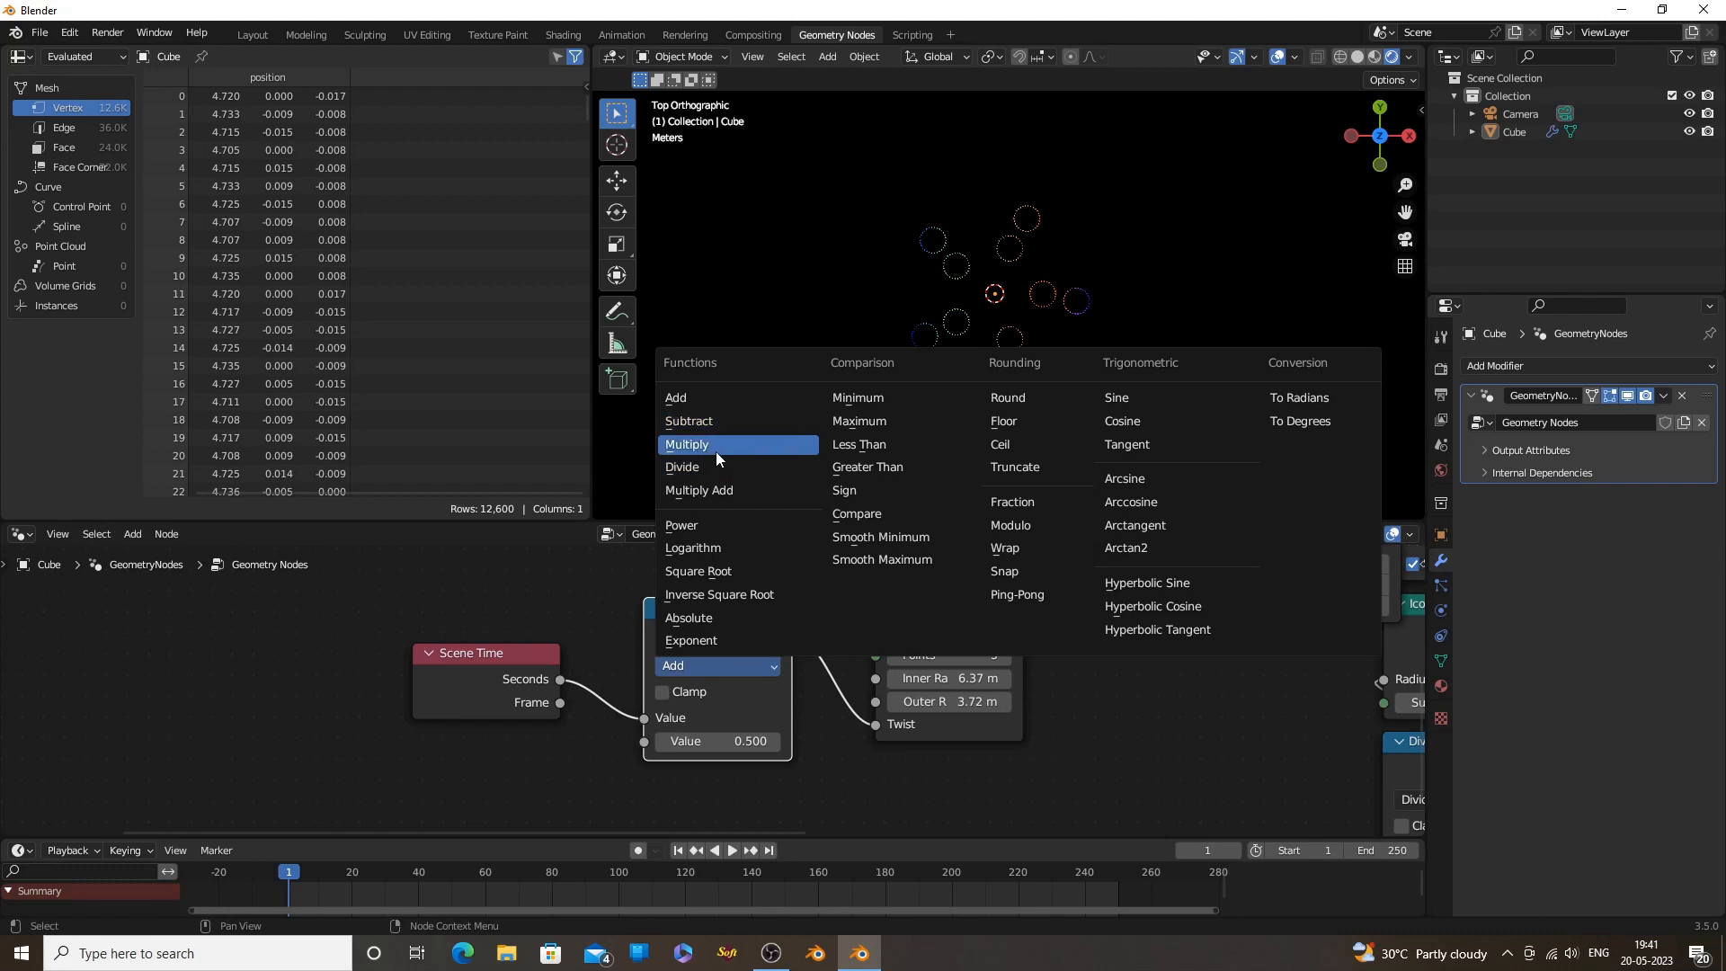
click(681, 466)
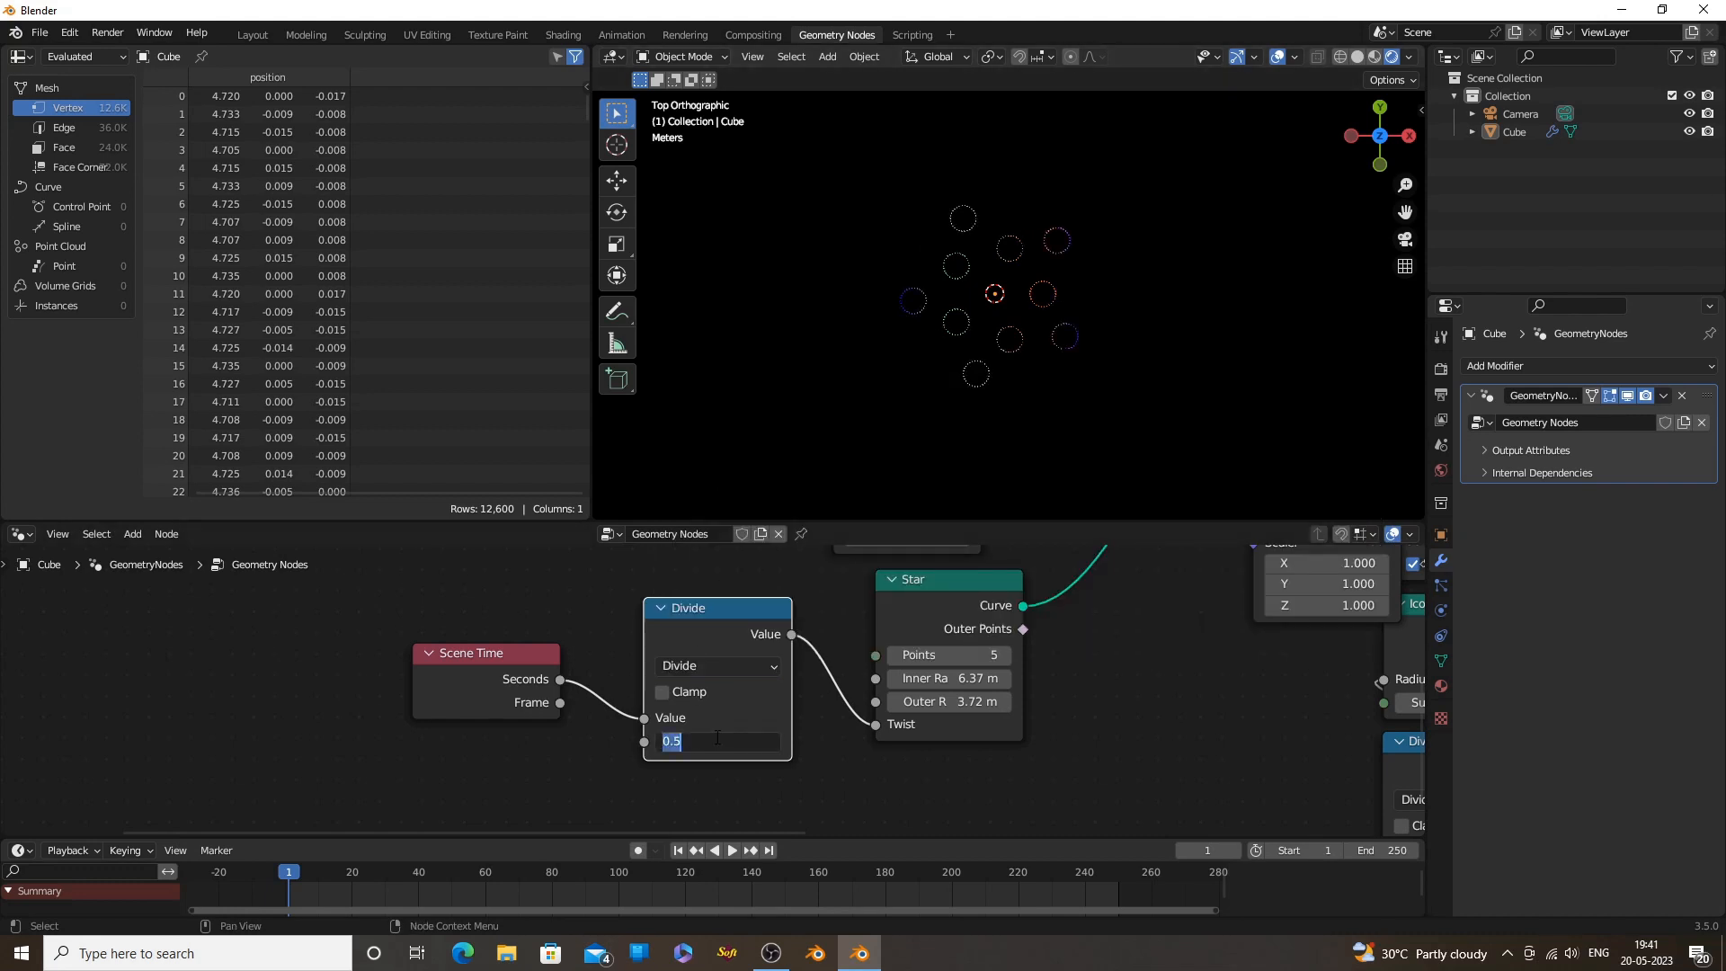
Feed the divided time into the Star's radii, set 12 points, zero twist, and add a second Divide
click(731, 848)
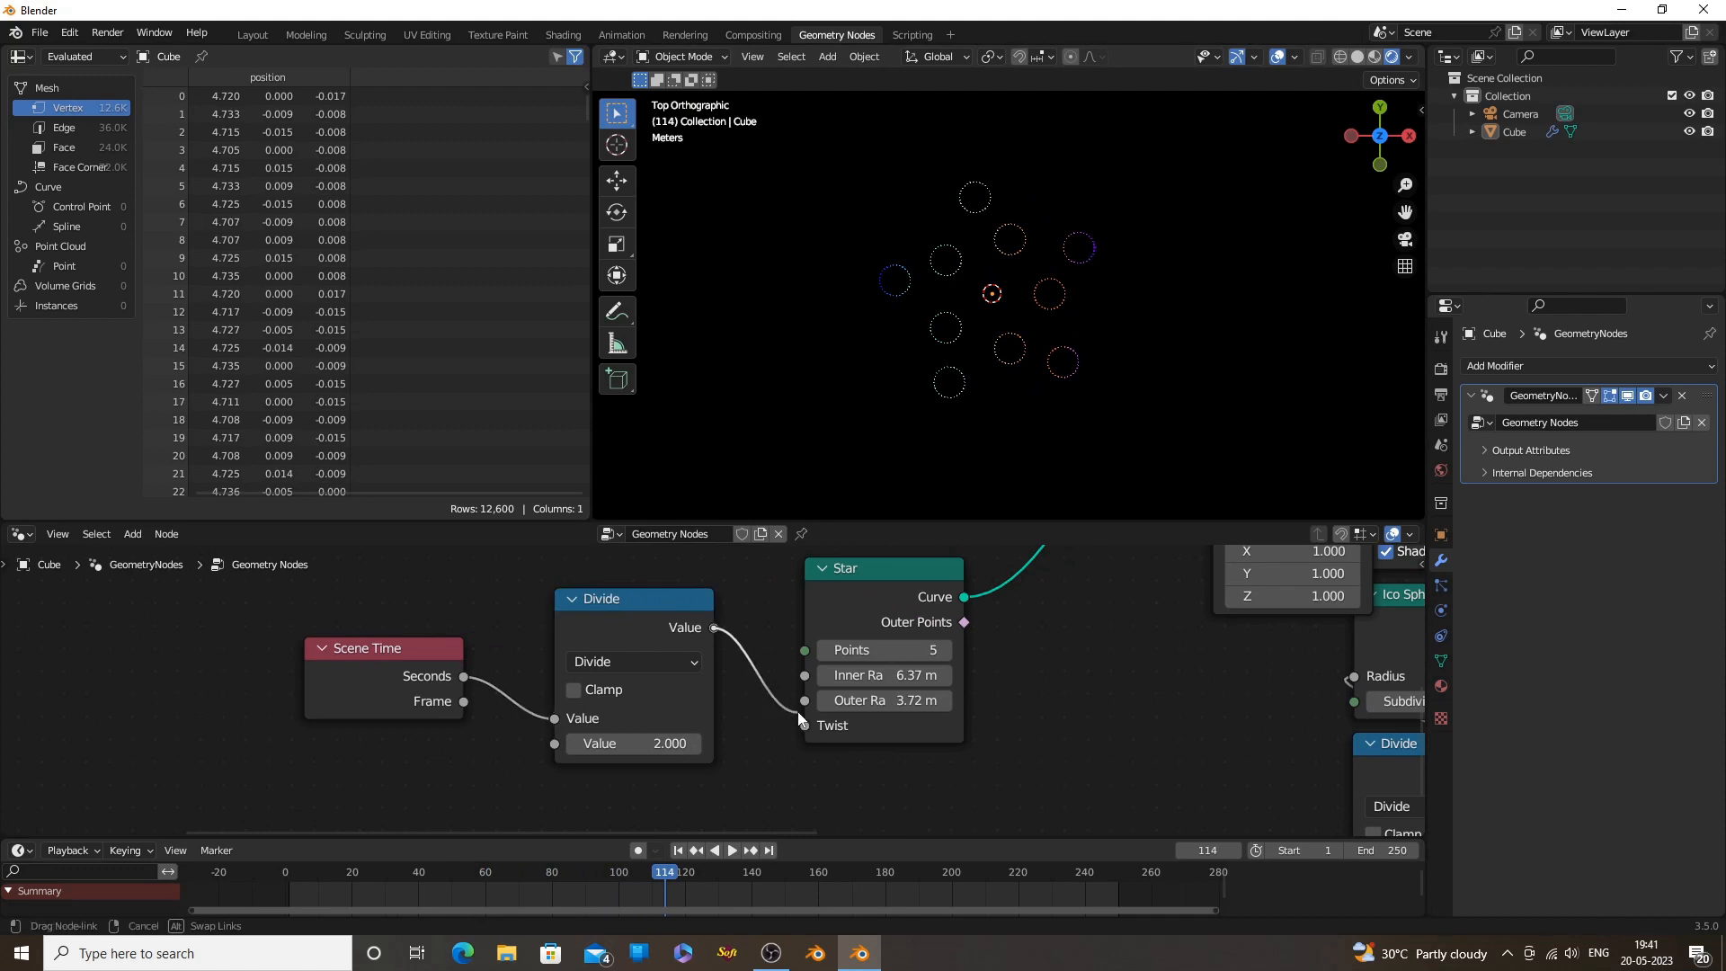
click(680, 849)
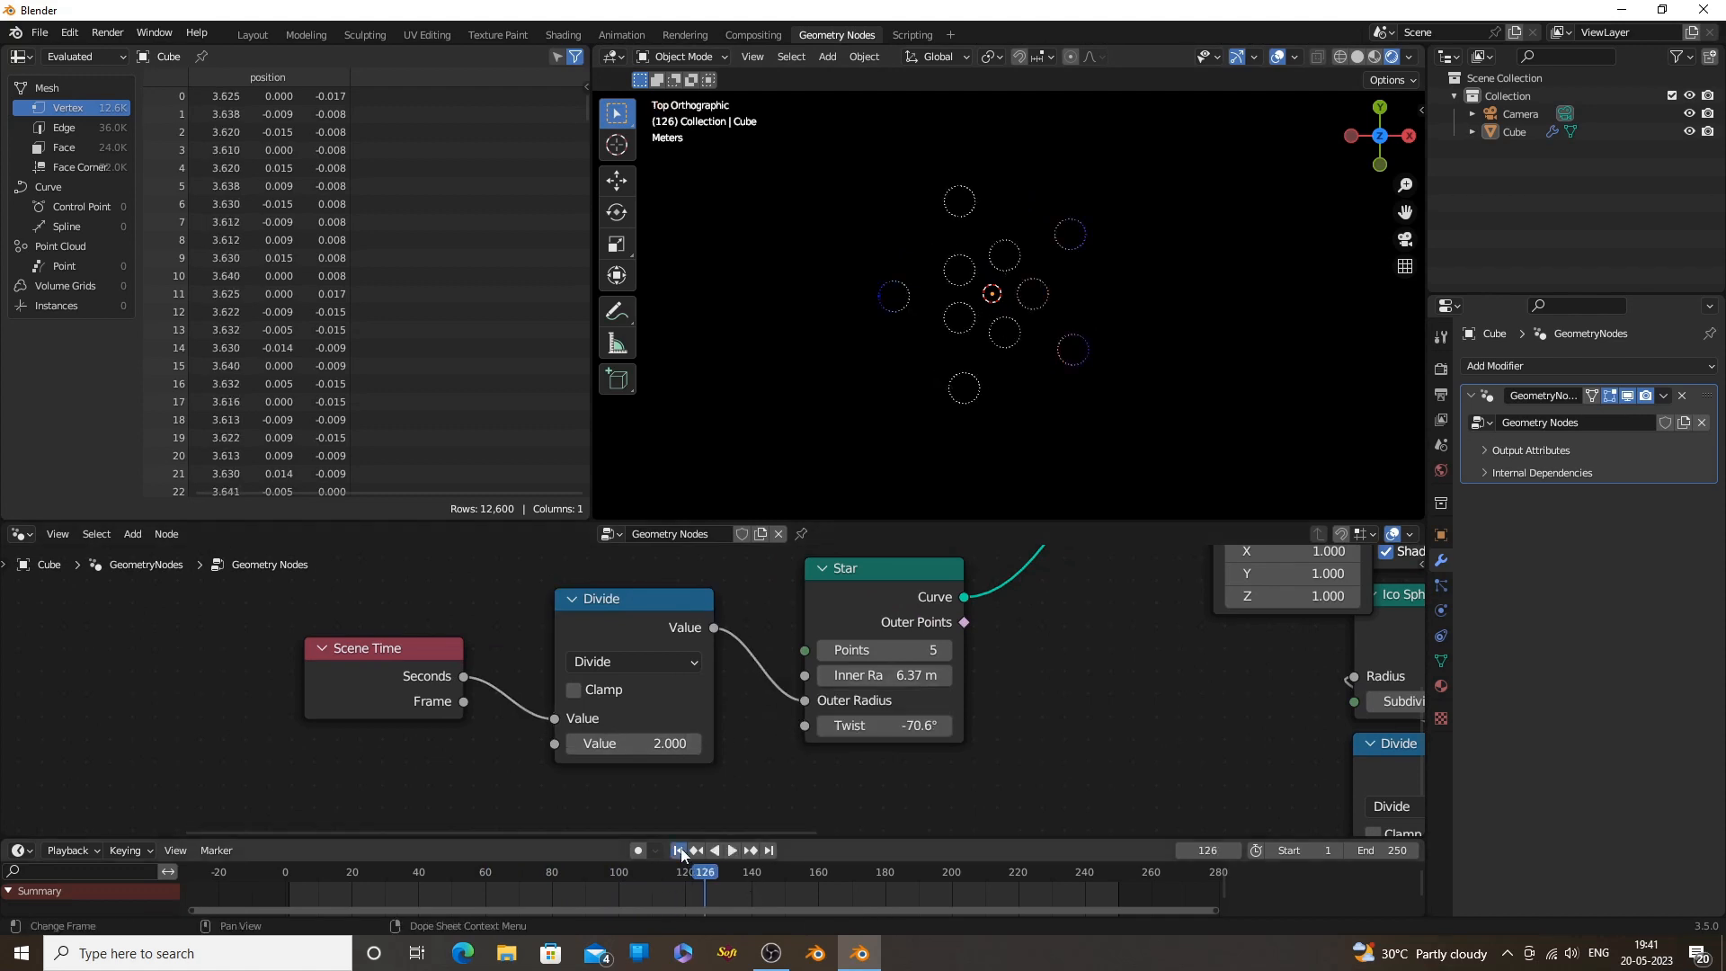
click(731, 849)
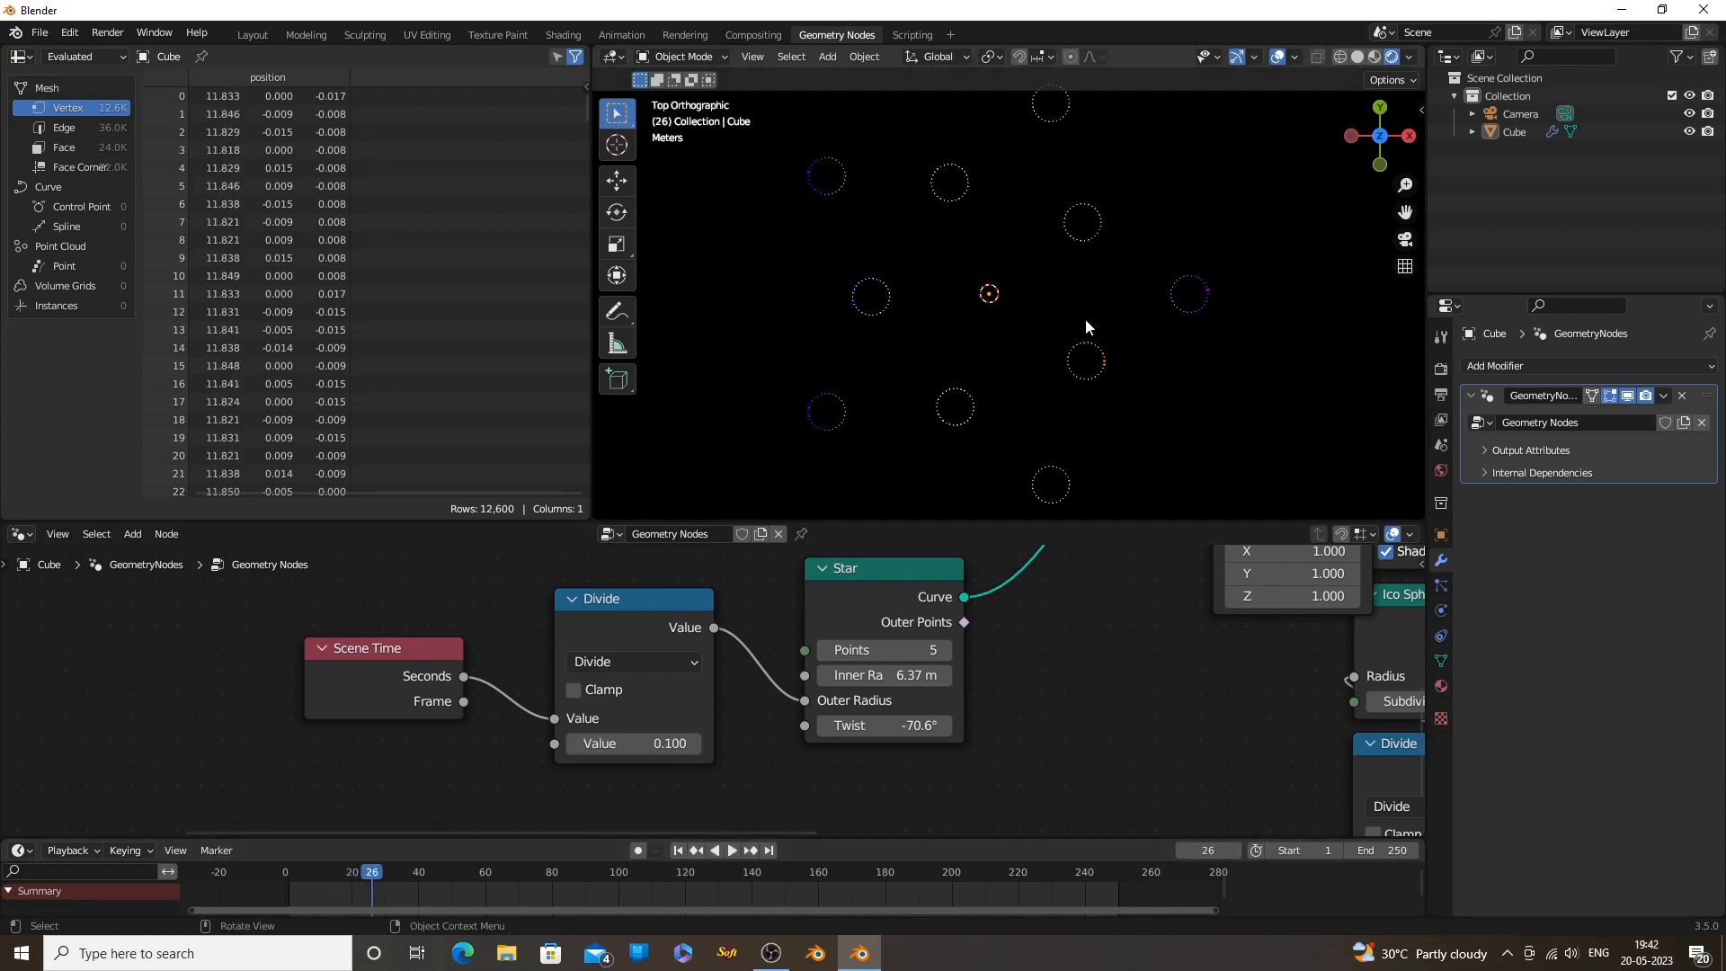
click(731, 849)
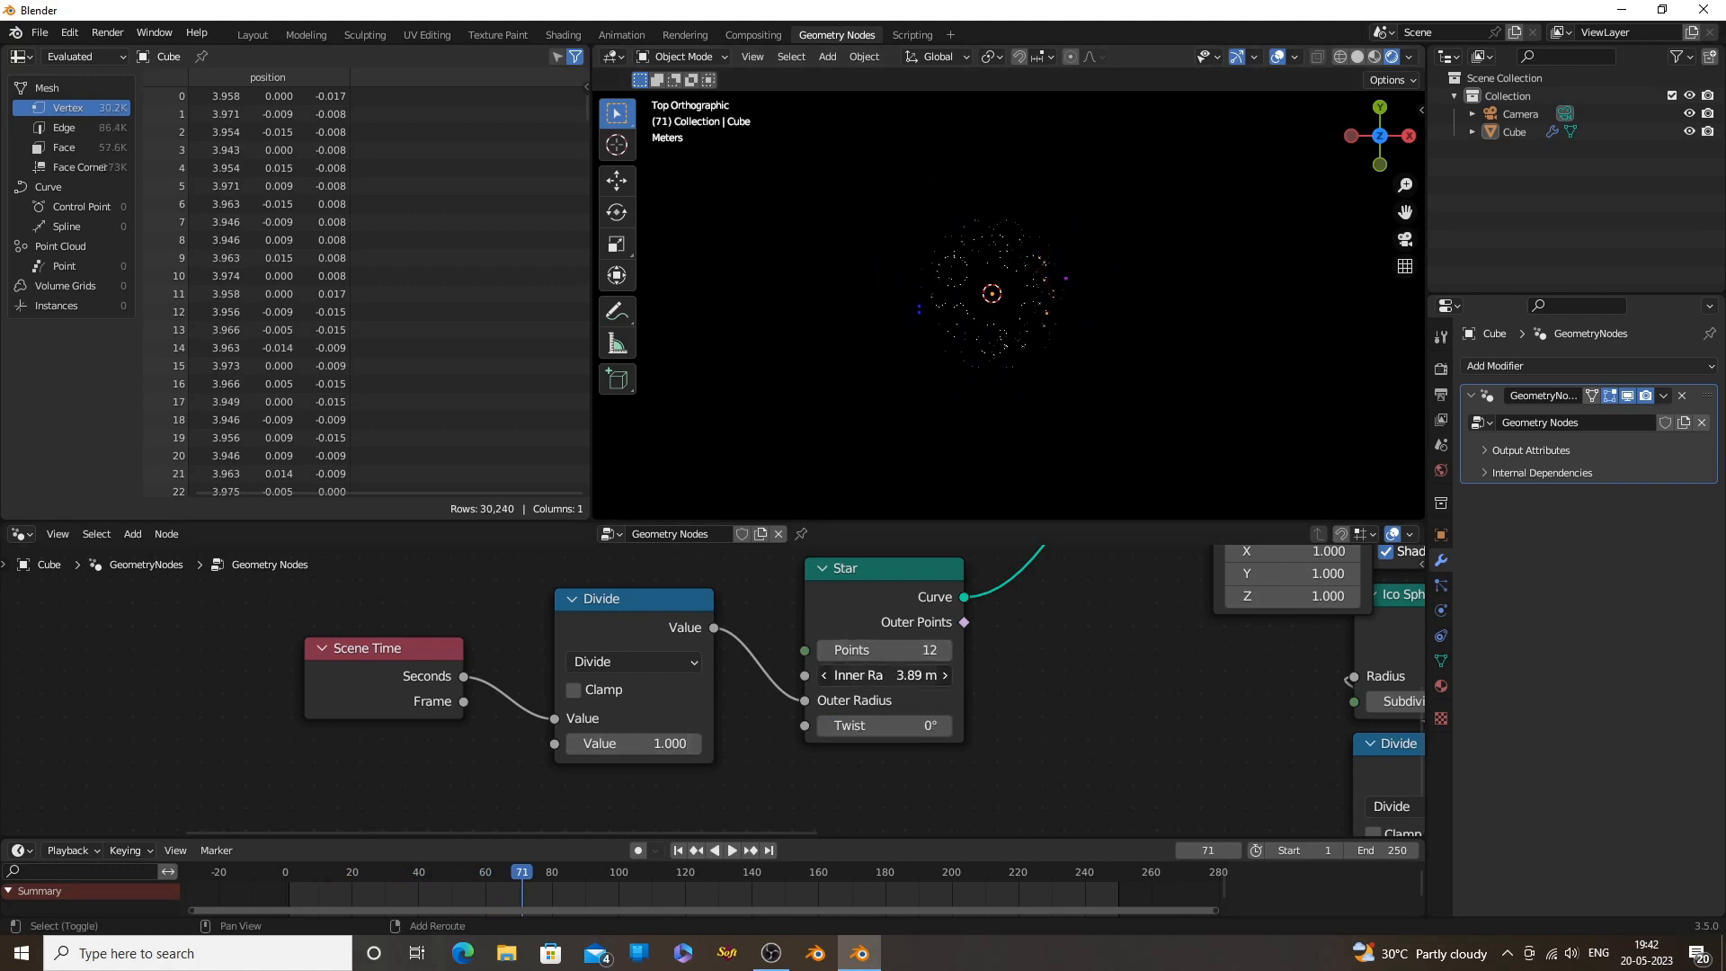
click(731, 850)
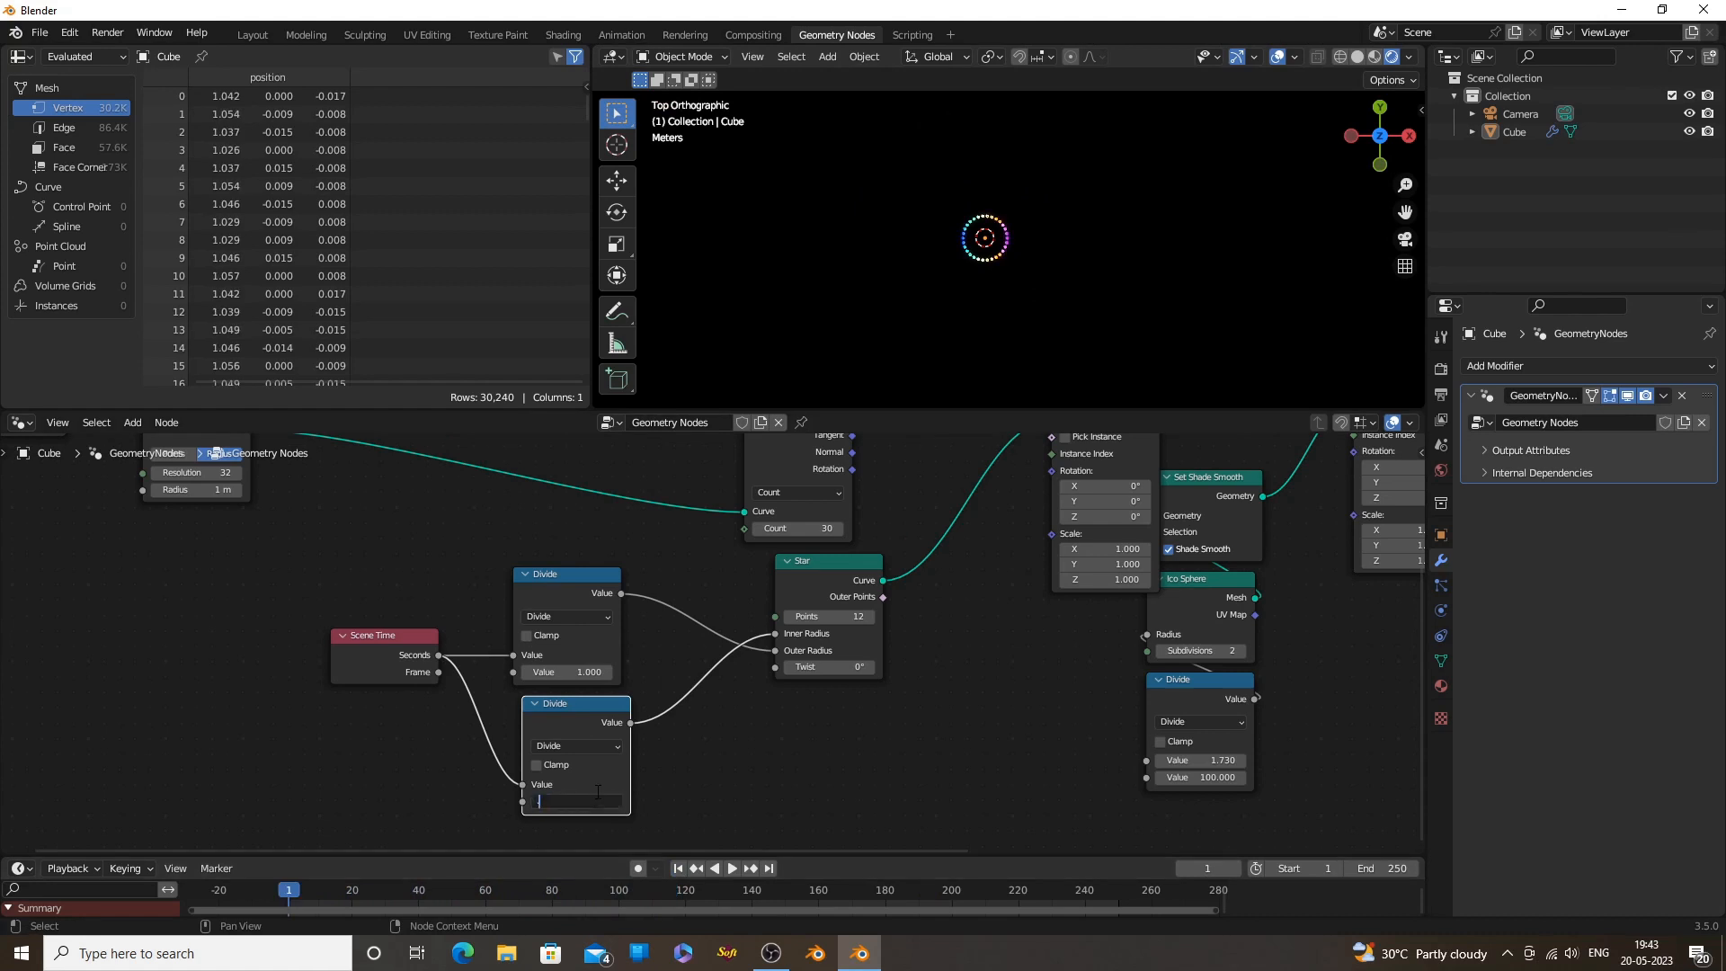
Set the Divide divisors to 3.4 and 5.45 with 21 Star points, then preview playback
text(.1)
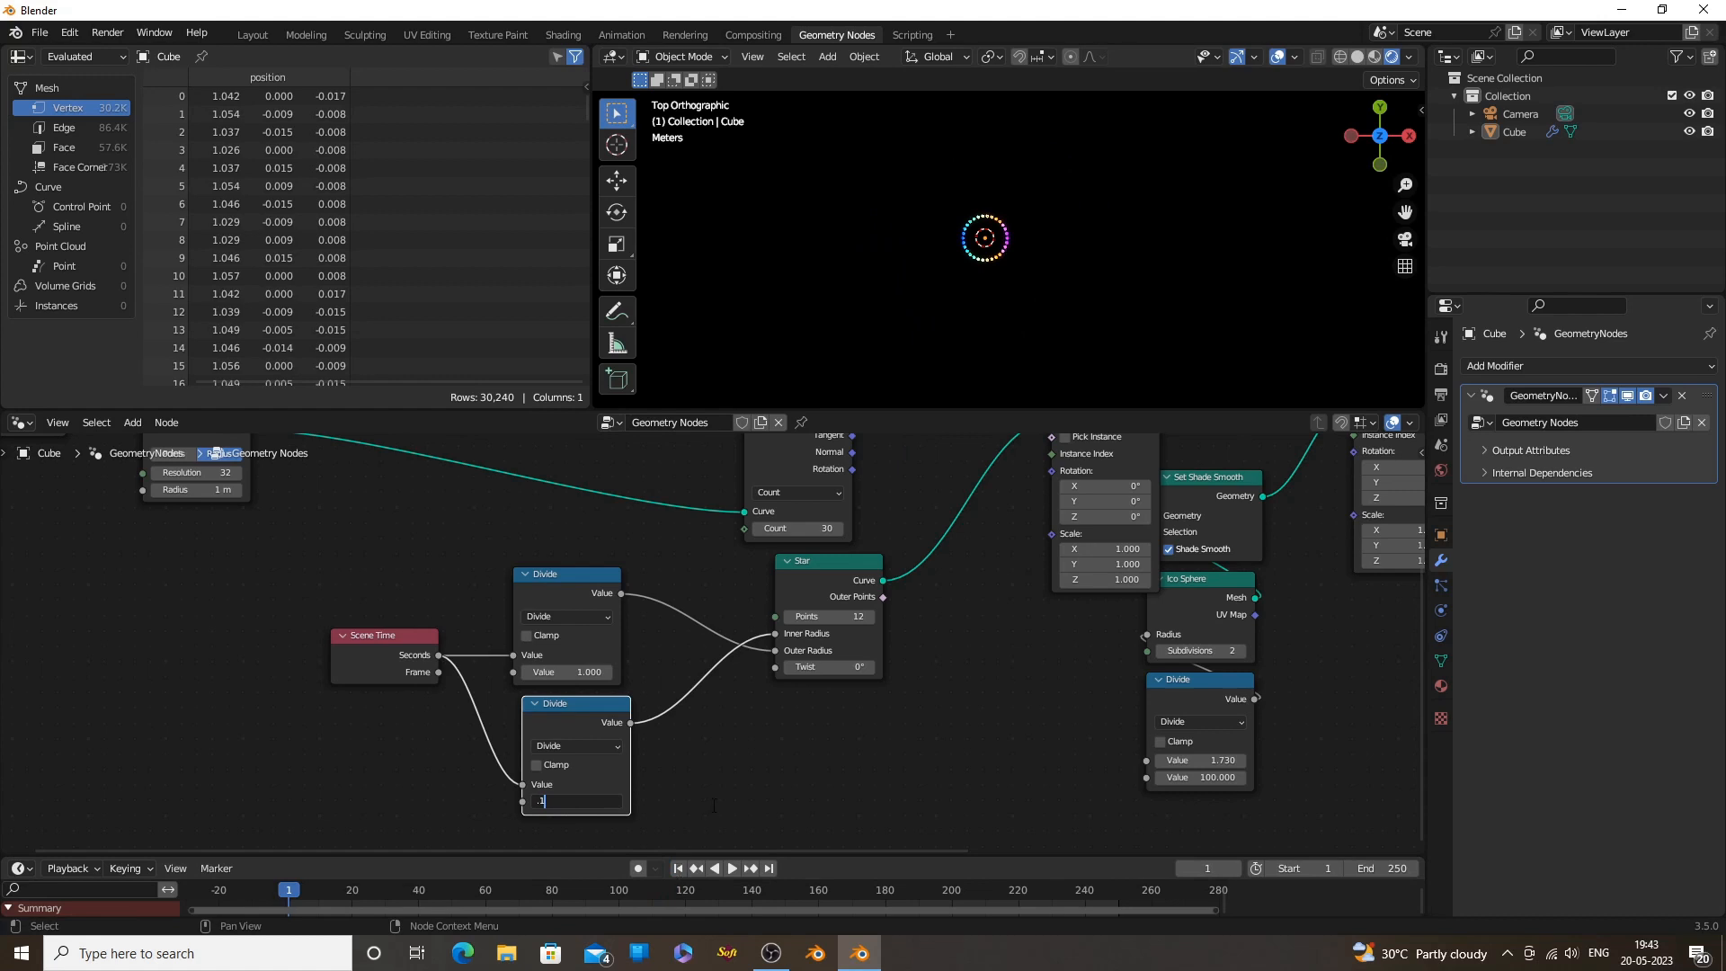
text(0.100)
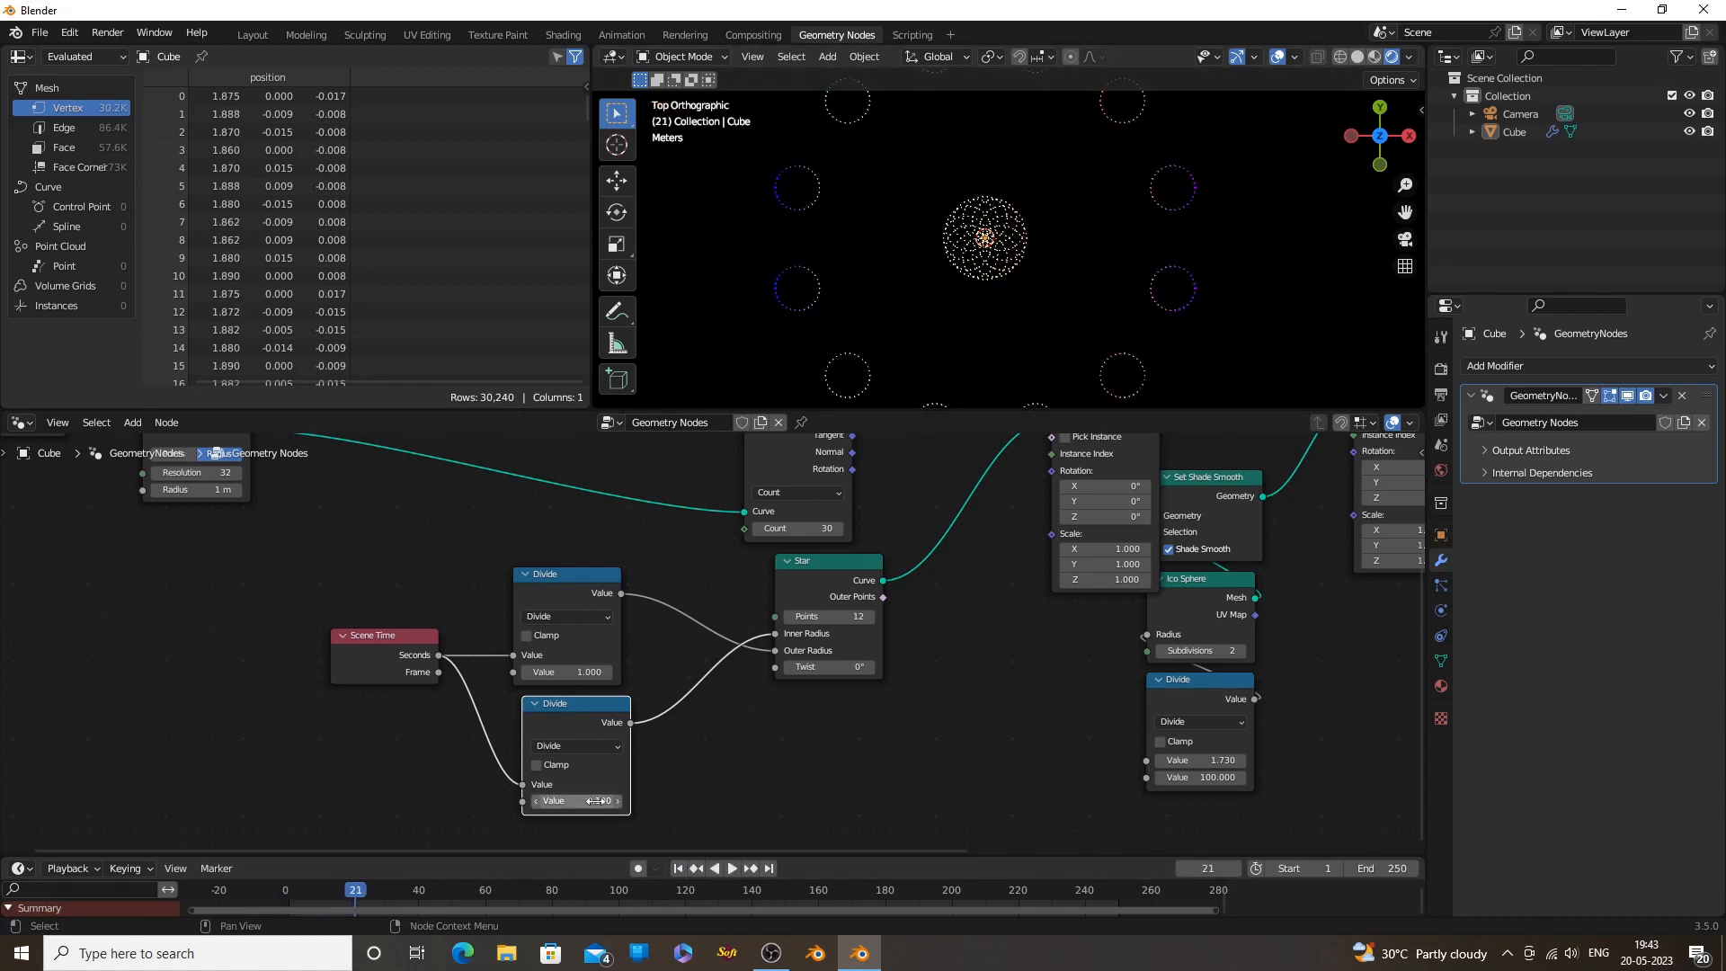
text(5.000)
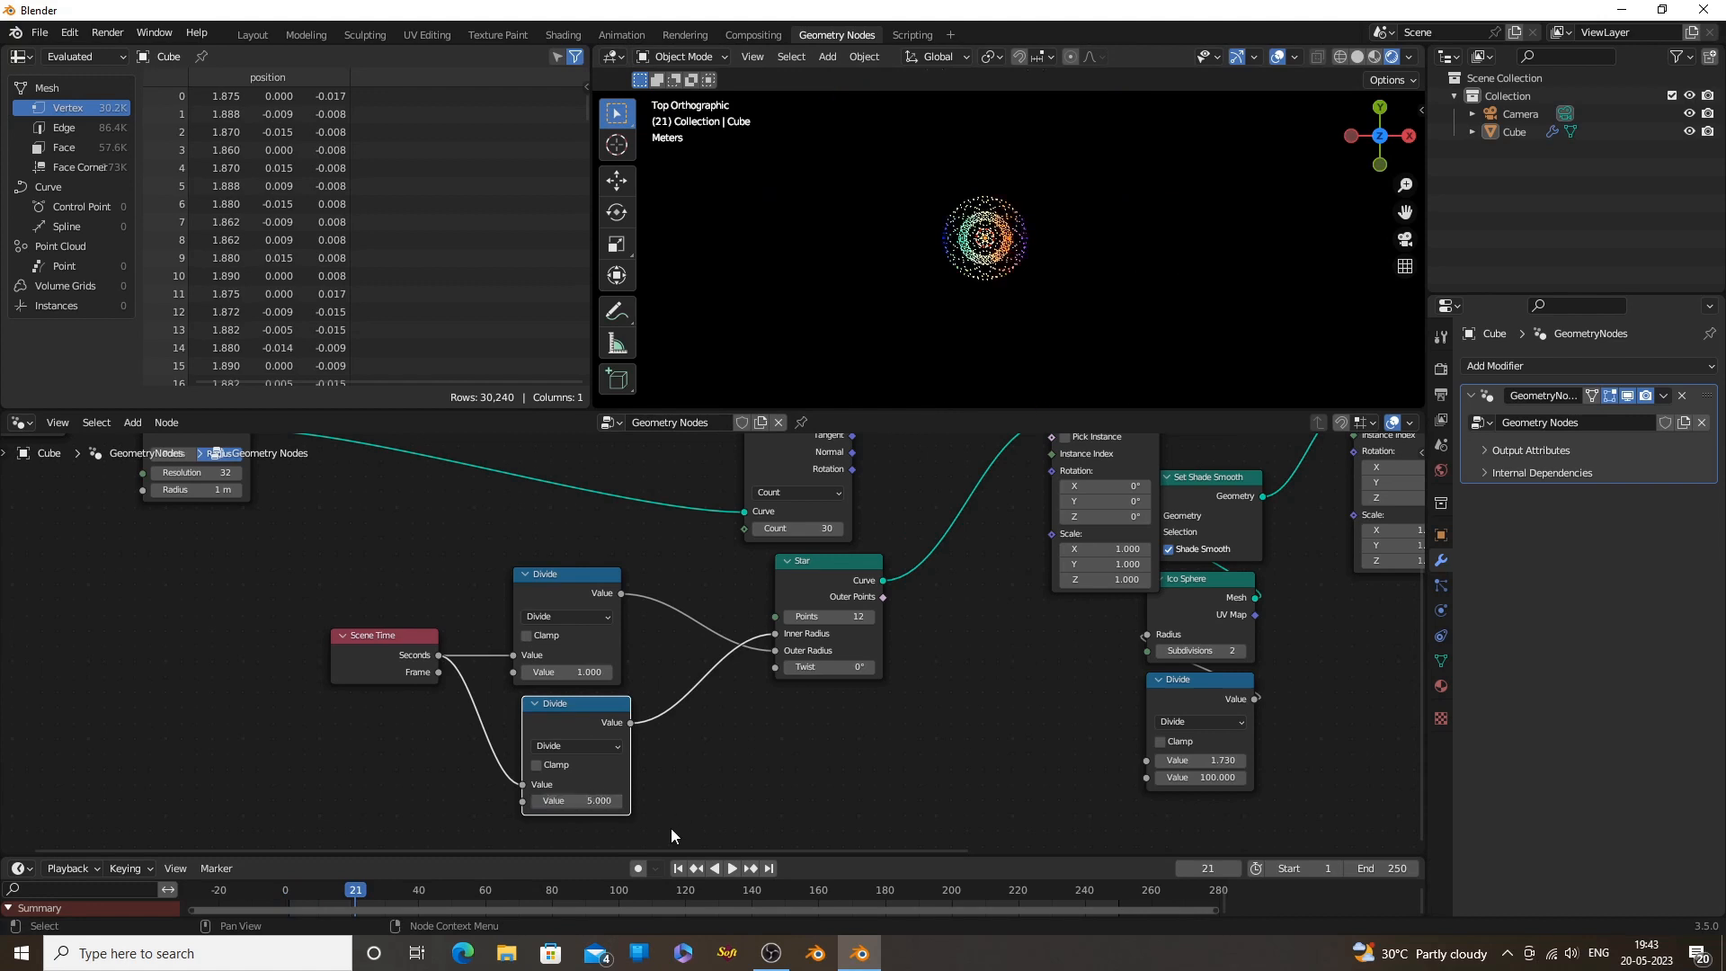
click(731, 867)
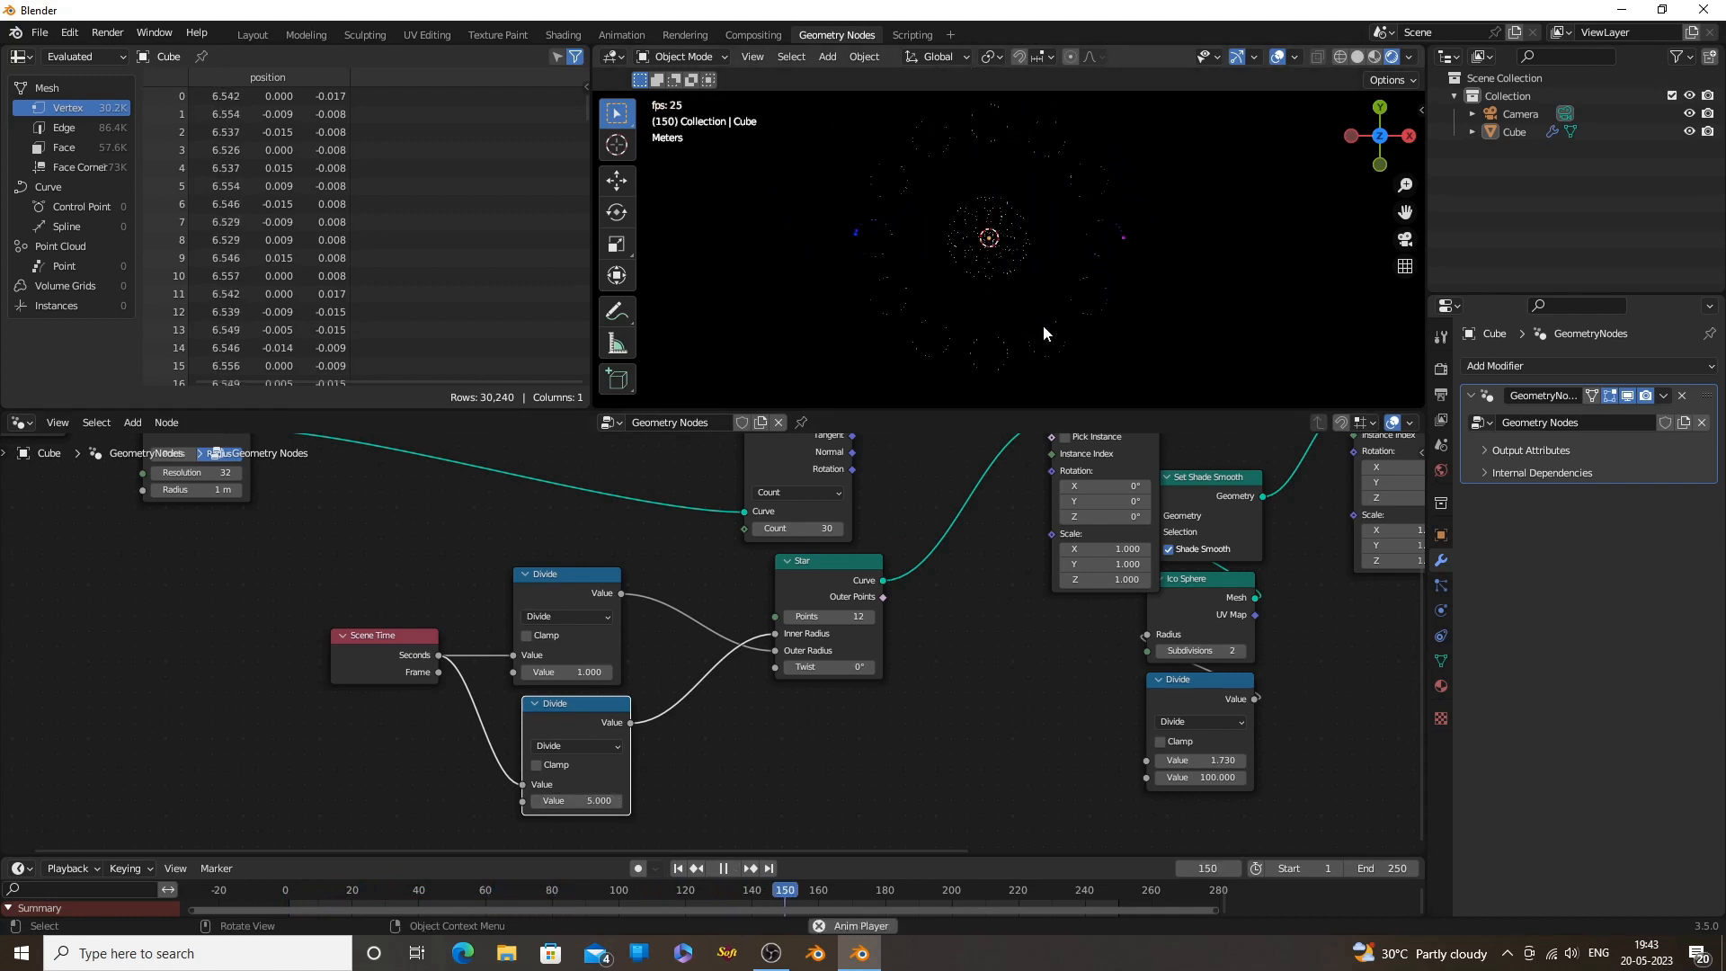
click(423, 888)
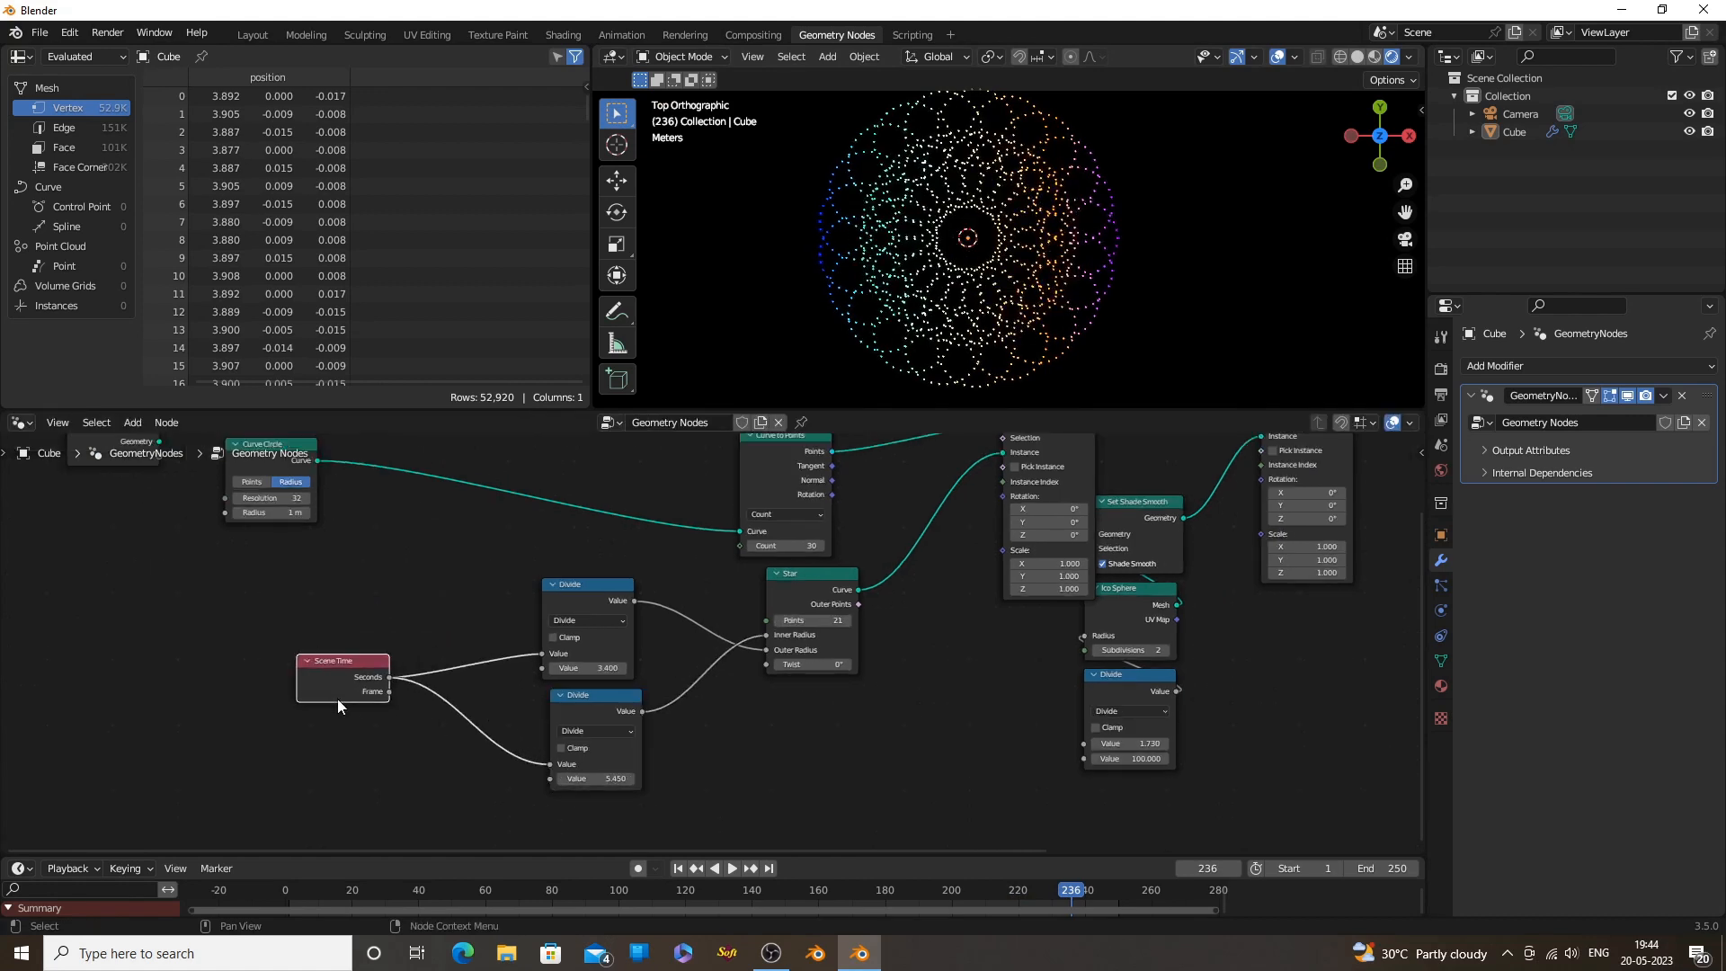
Add a Math node fed by Scene Time's Frame output and set it to Multiply
drag(392, 692, 427, 757)
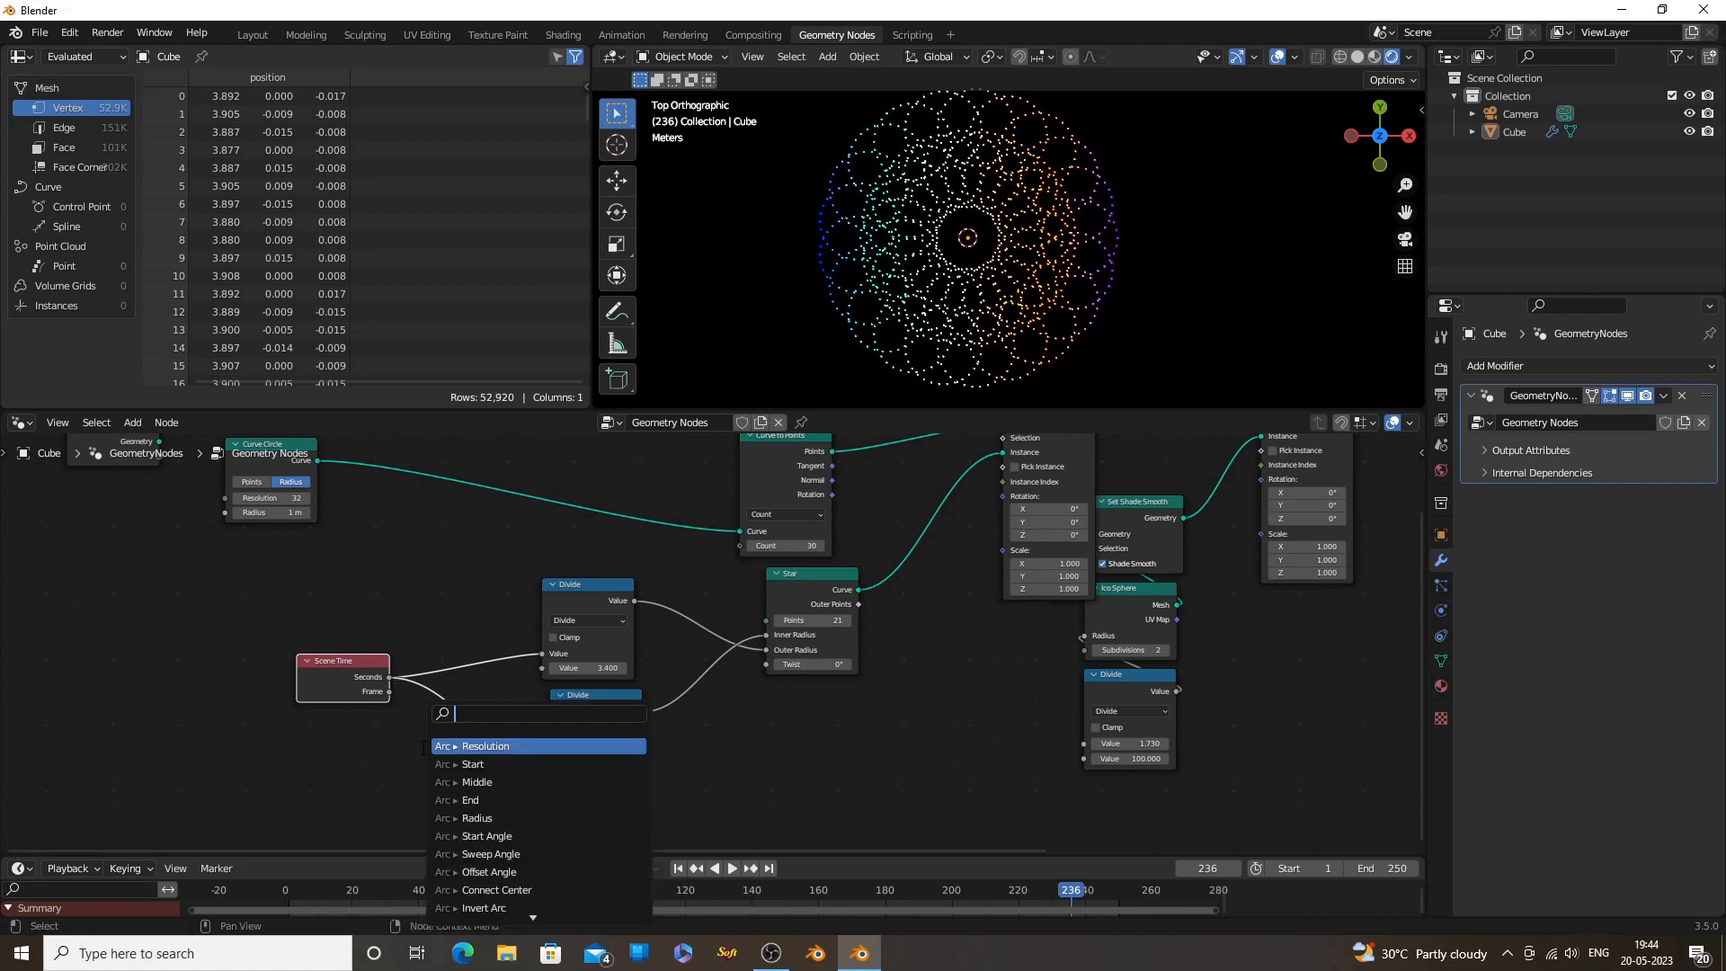
text(mat)
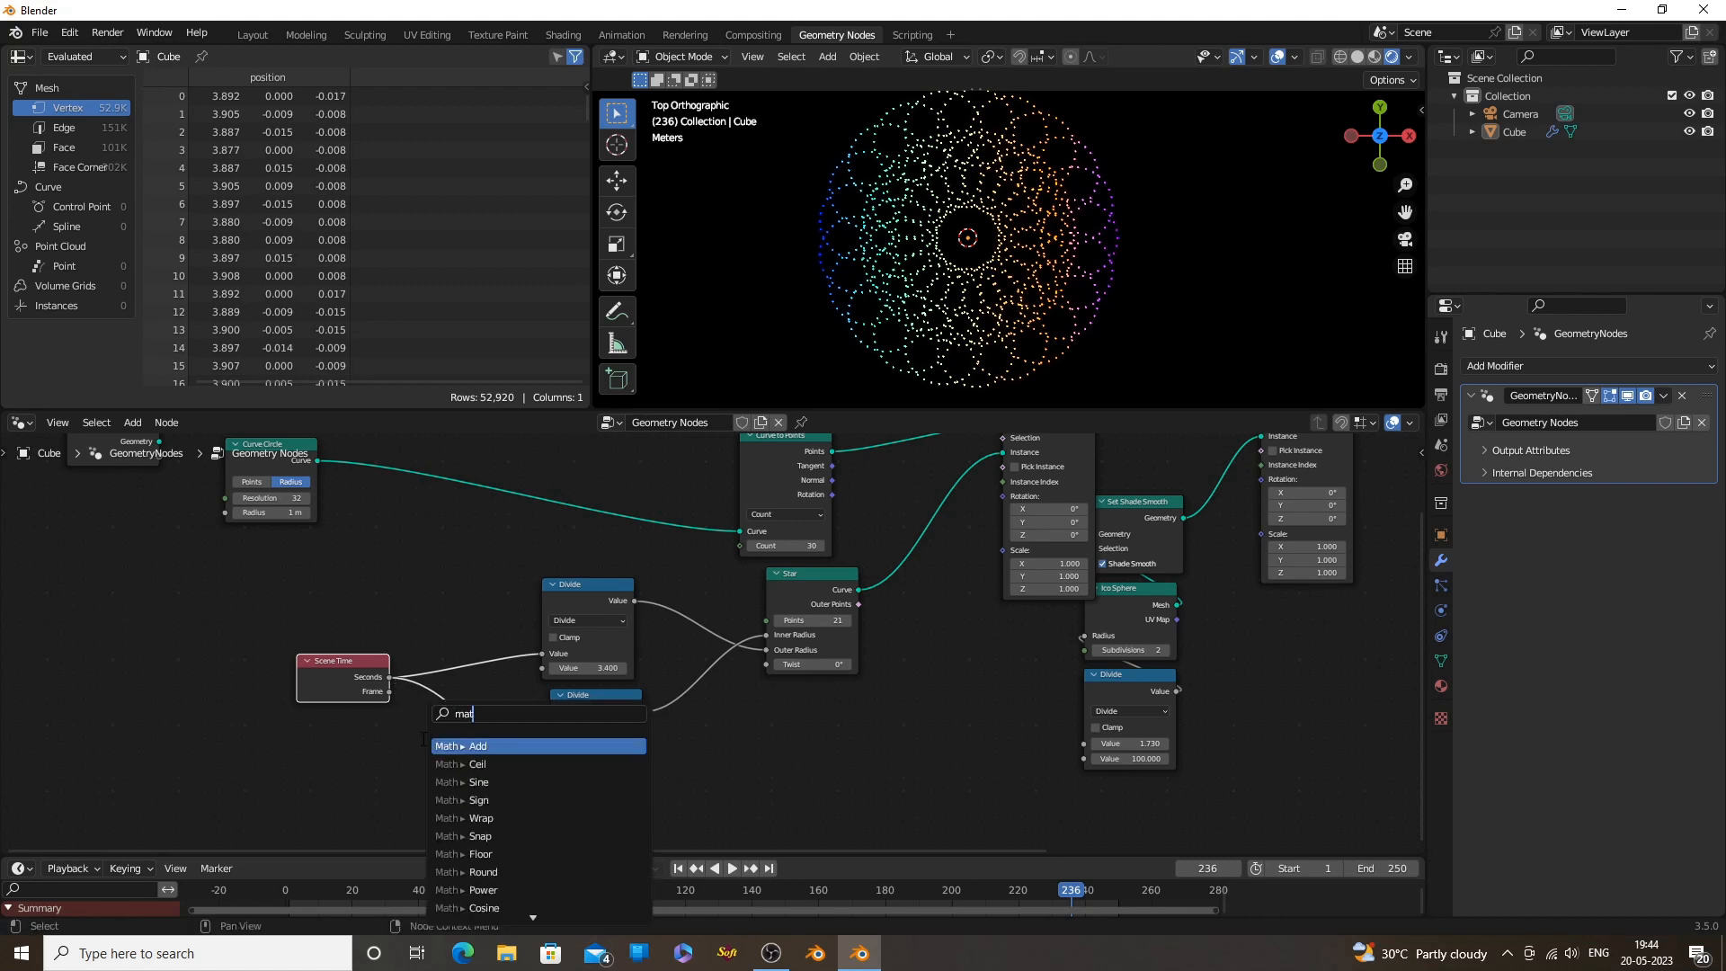
click(477, 745)
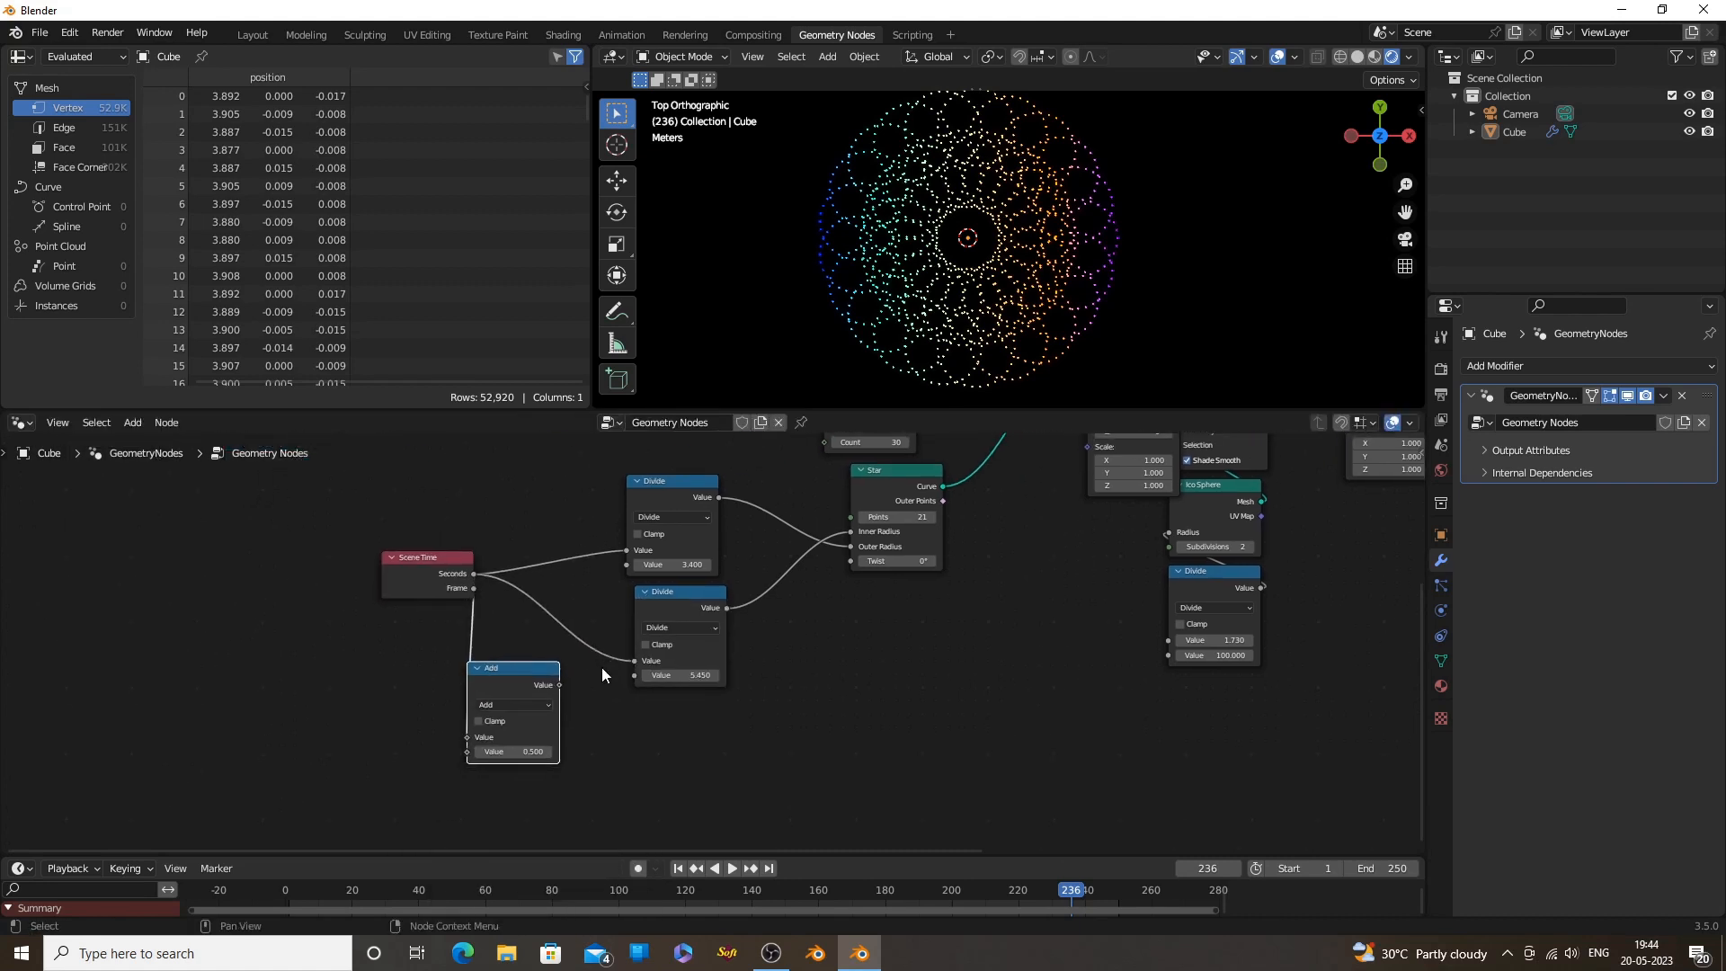
click(509, 704)
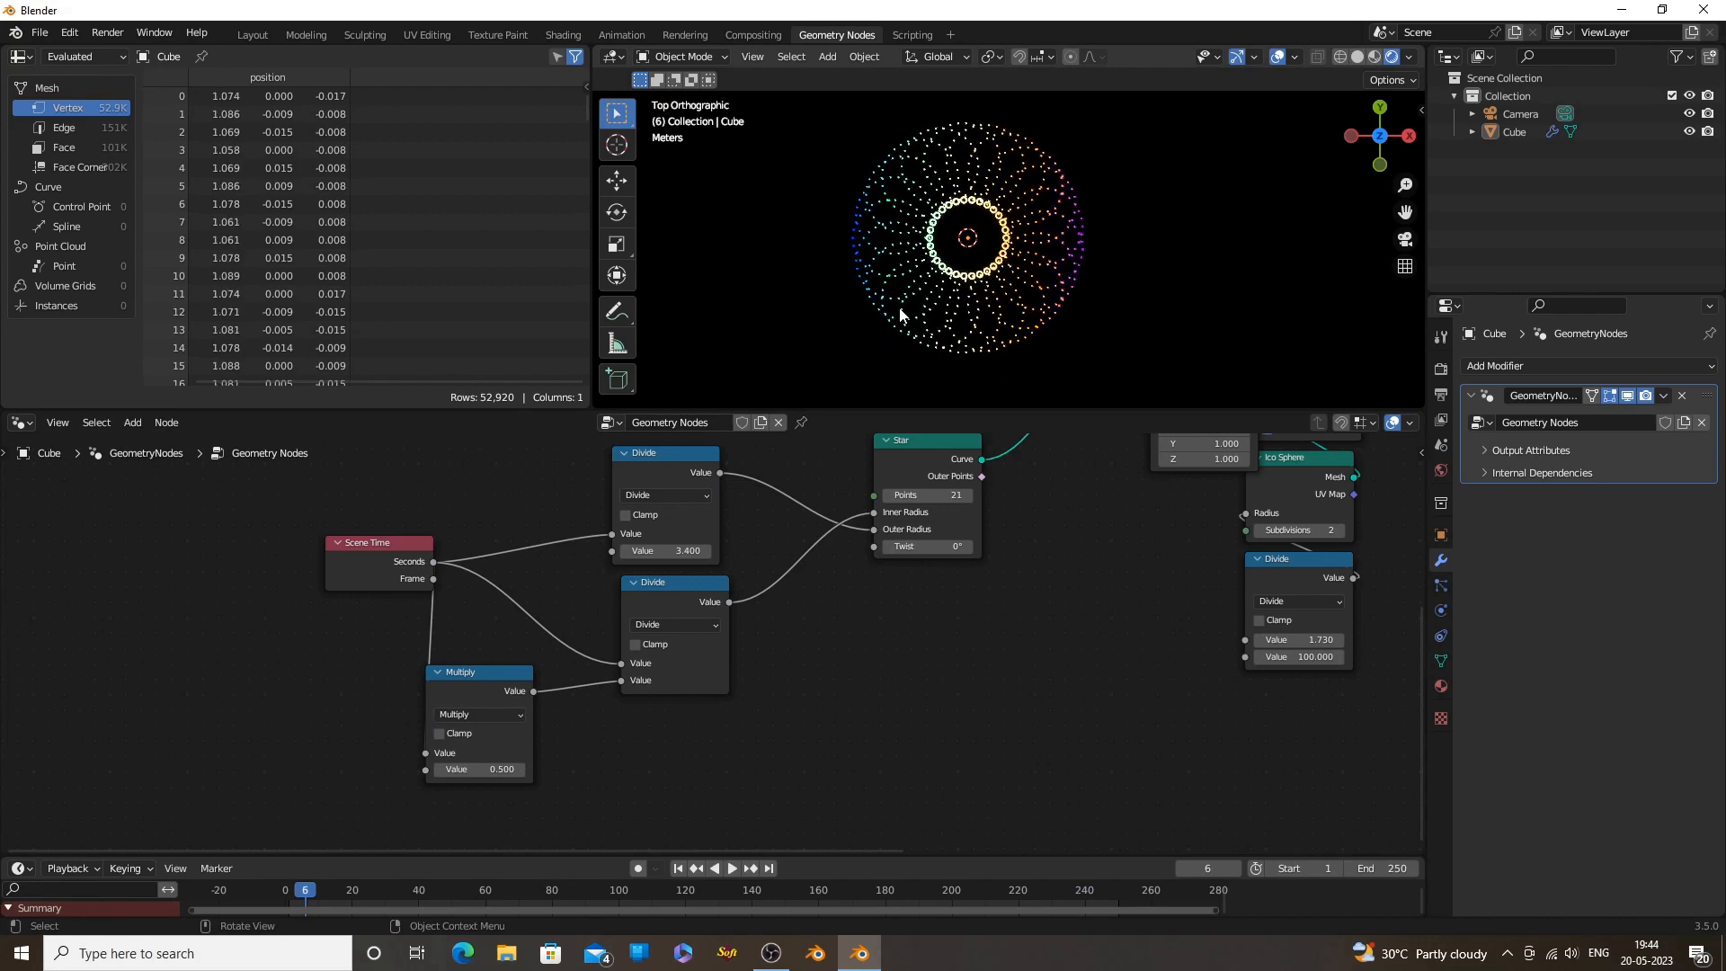
Set the Star to 17 points and play the animation to preview the motion
click(729, 868)
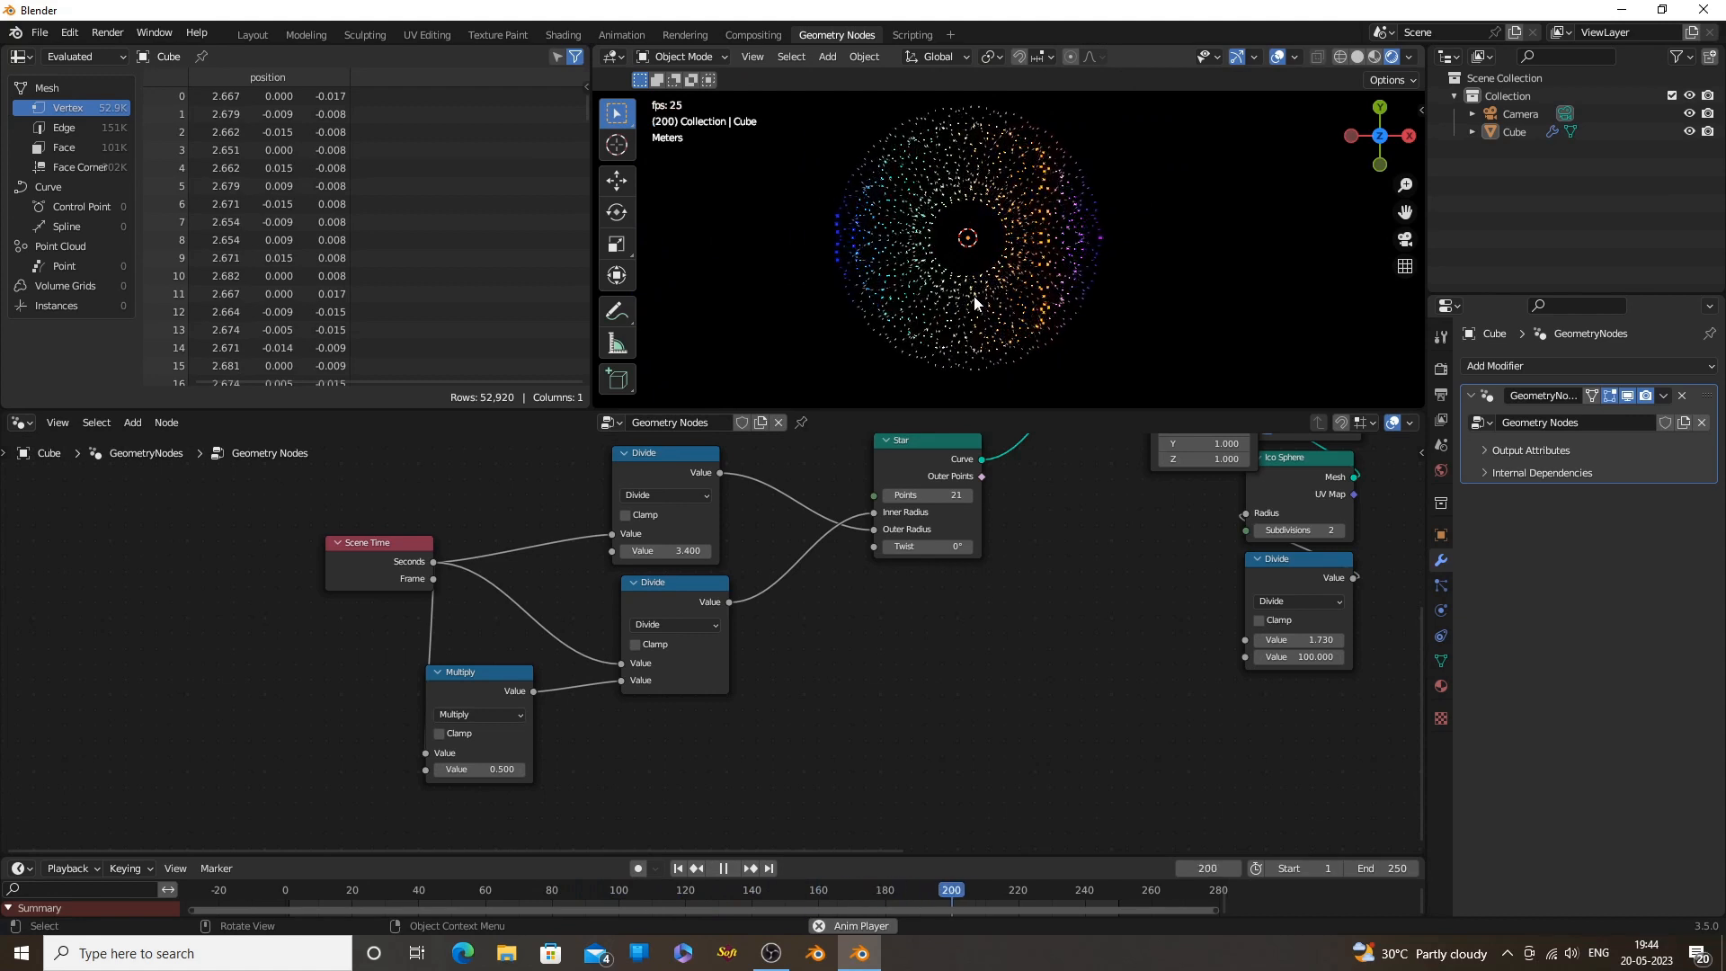
drag(950, 889, 357, 889)
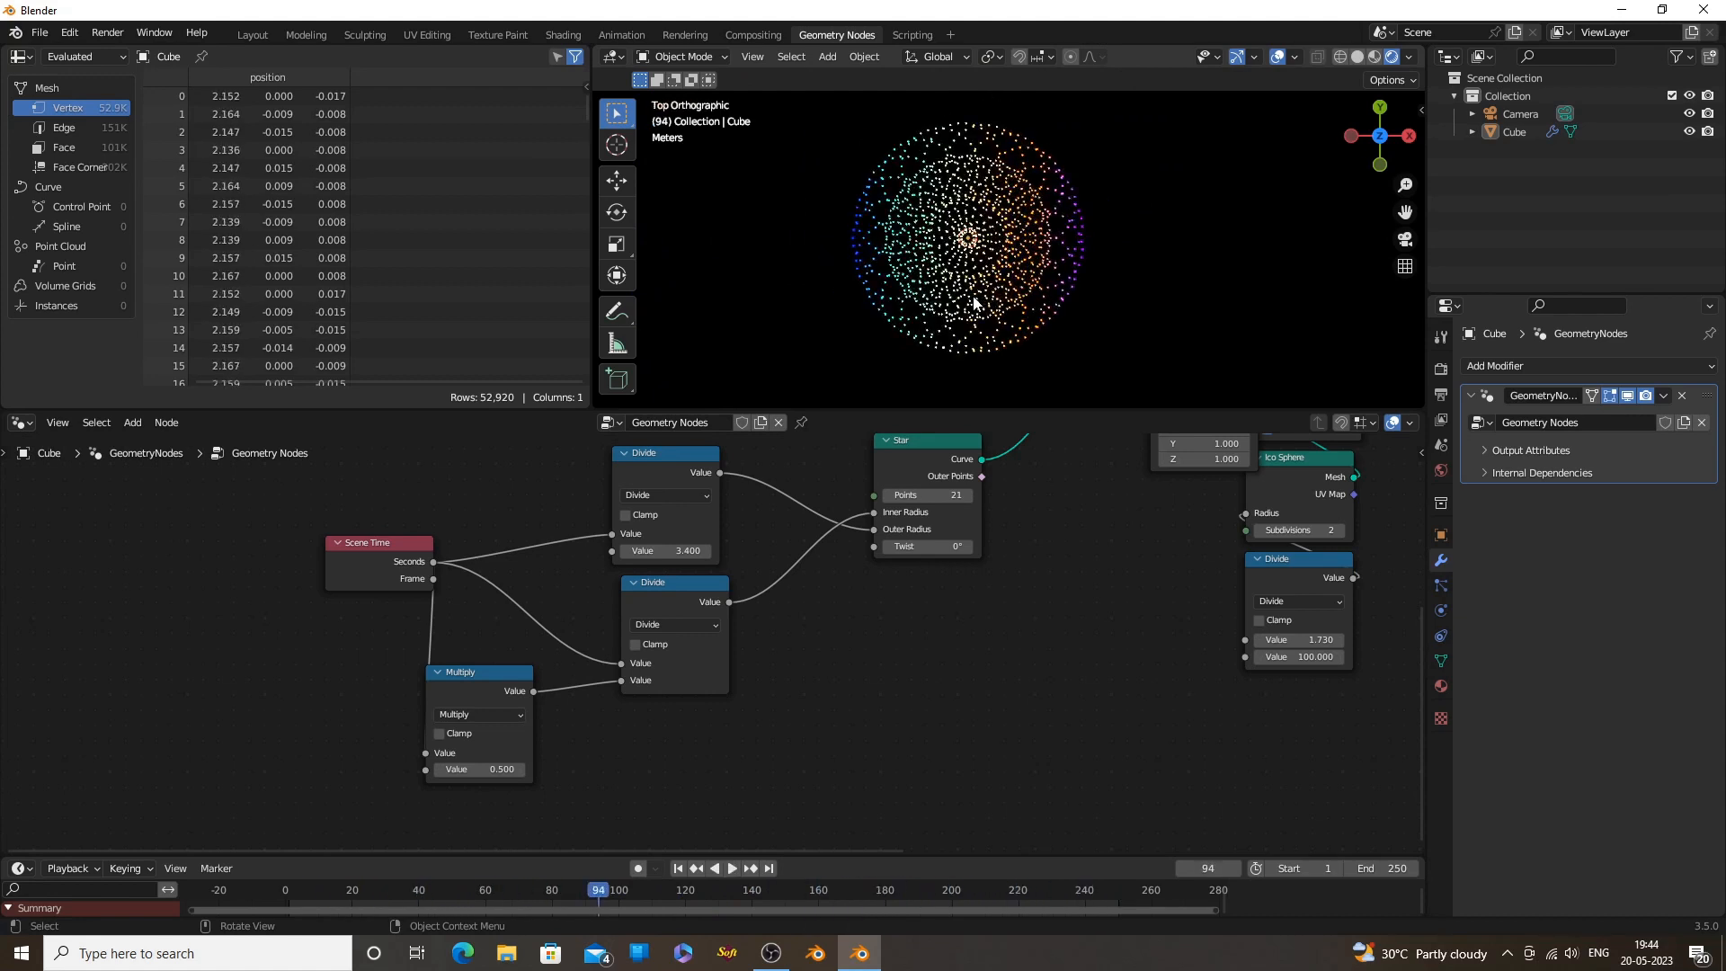
click(732, 869)
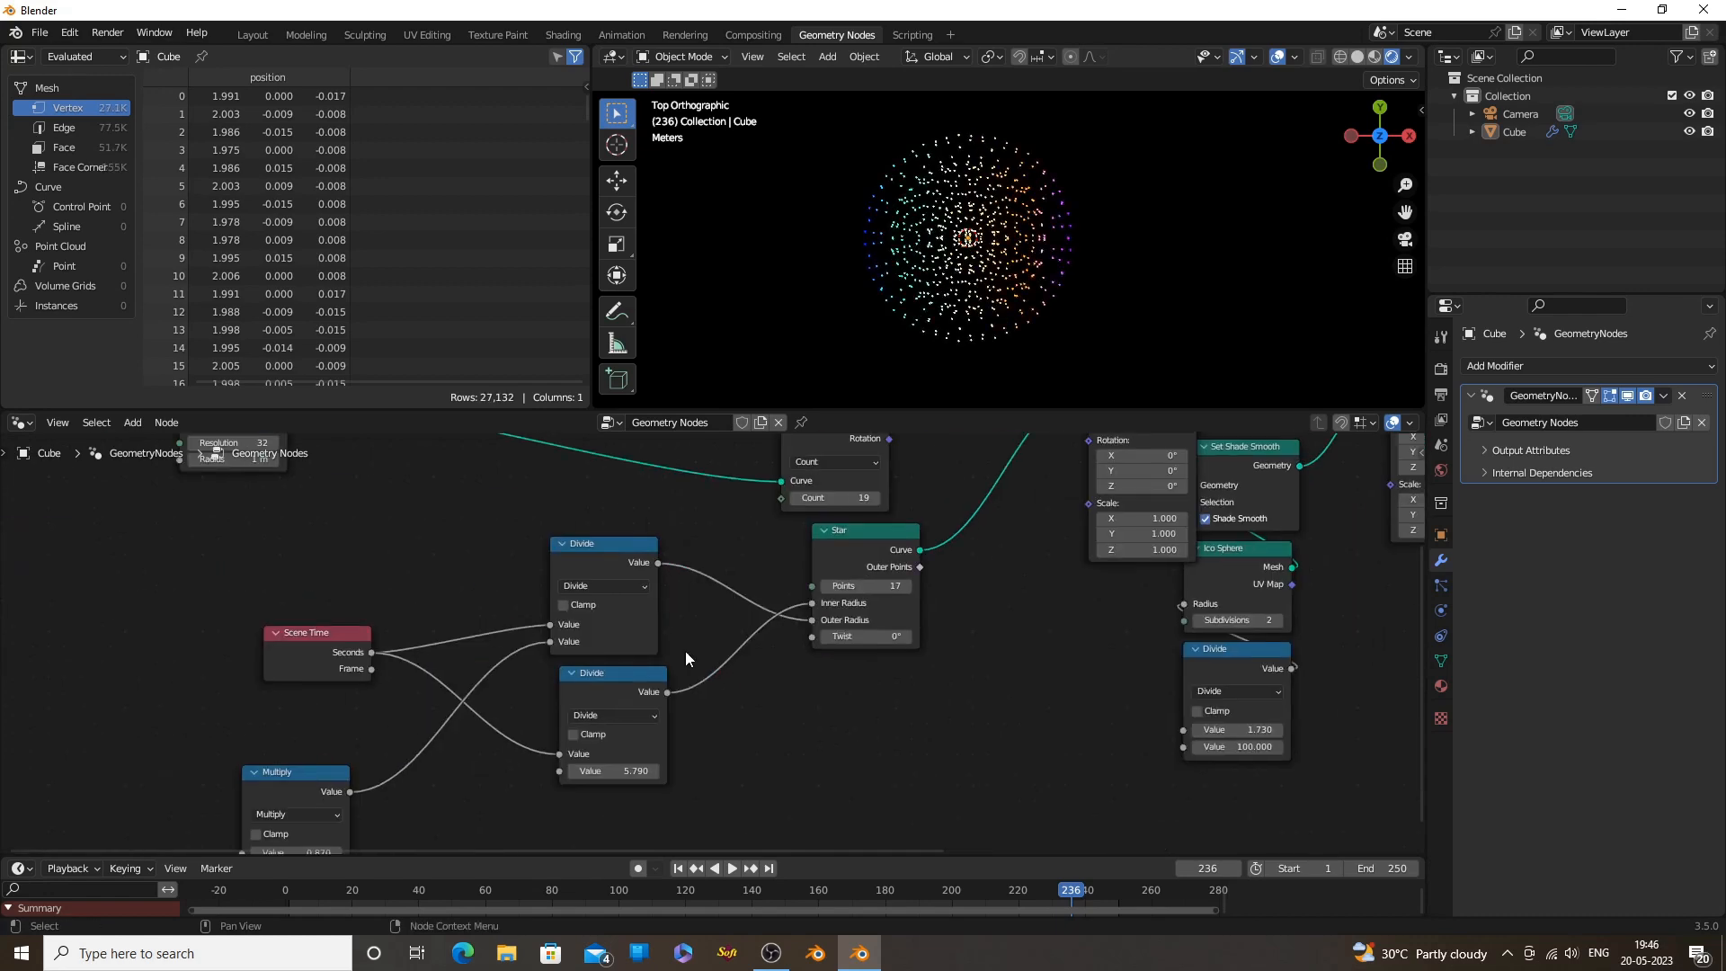
click(732, 868)
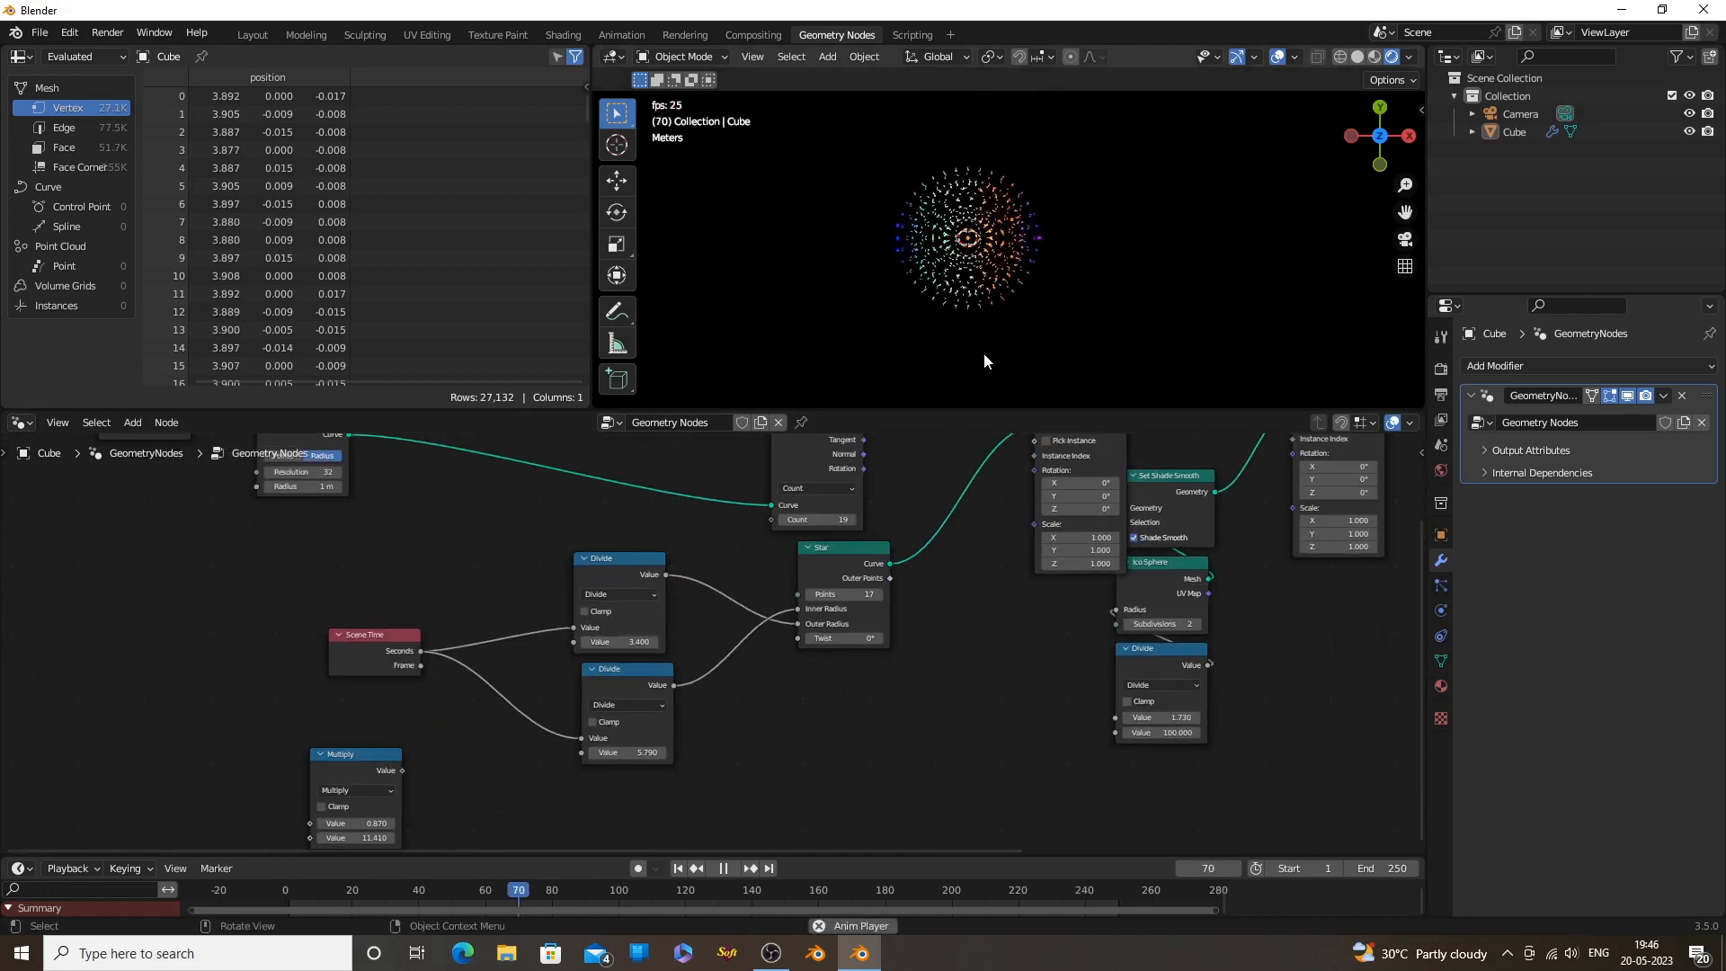